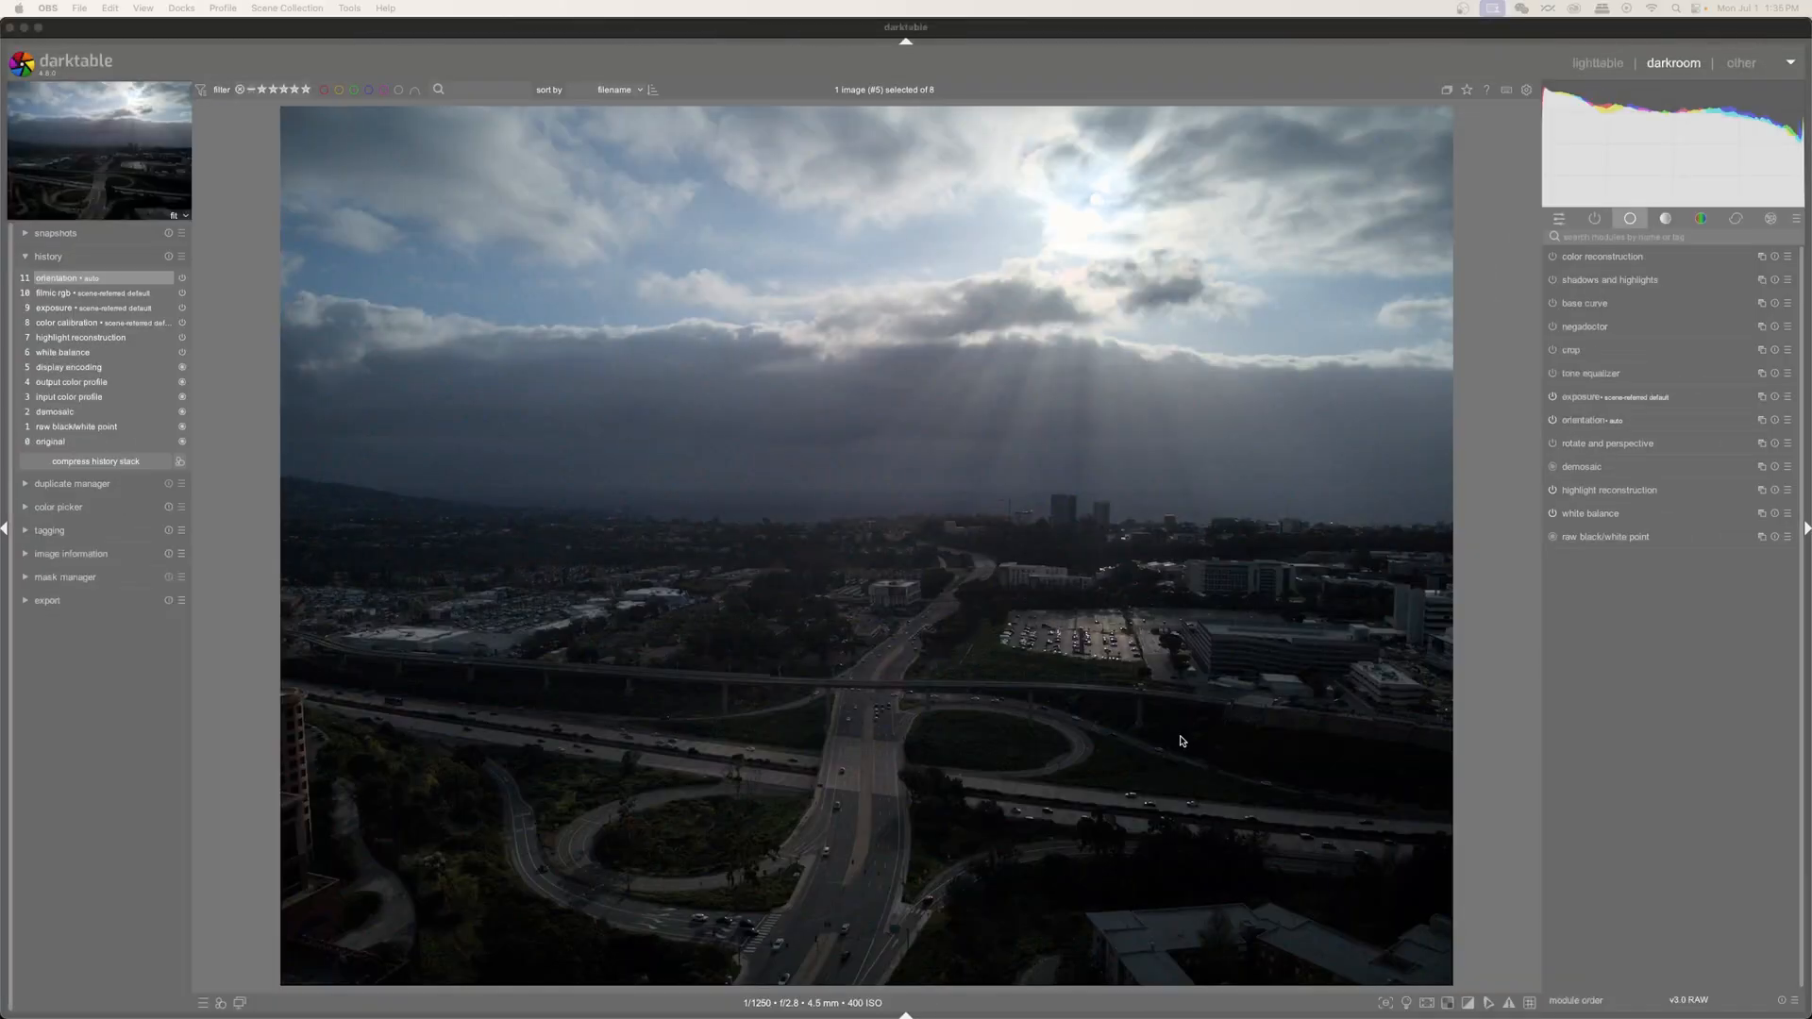
pyautogui.moveTo(1161, 174)
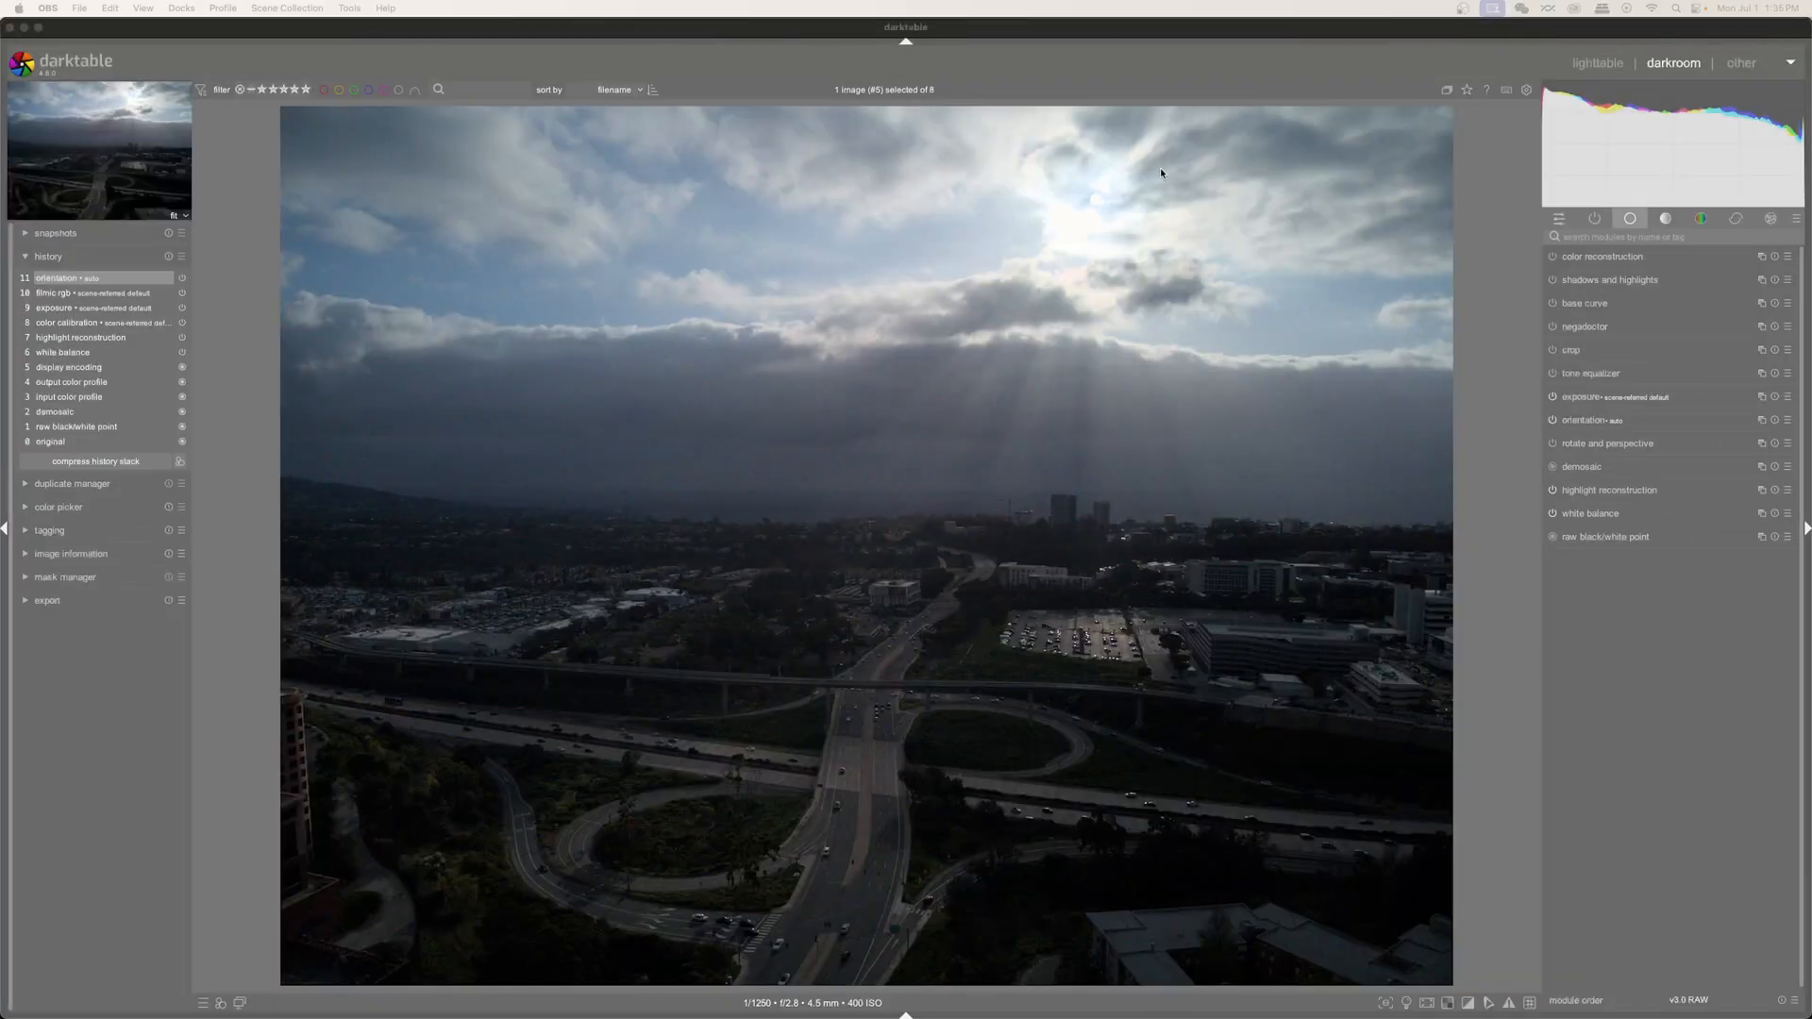
pyautogui.moveTo(1060, 270)
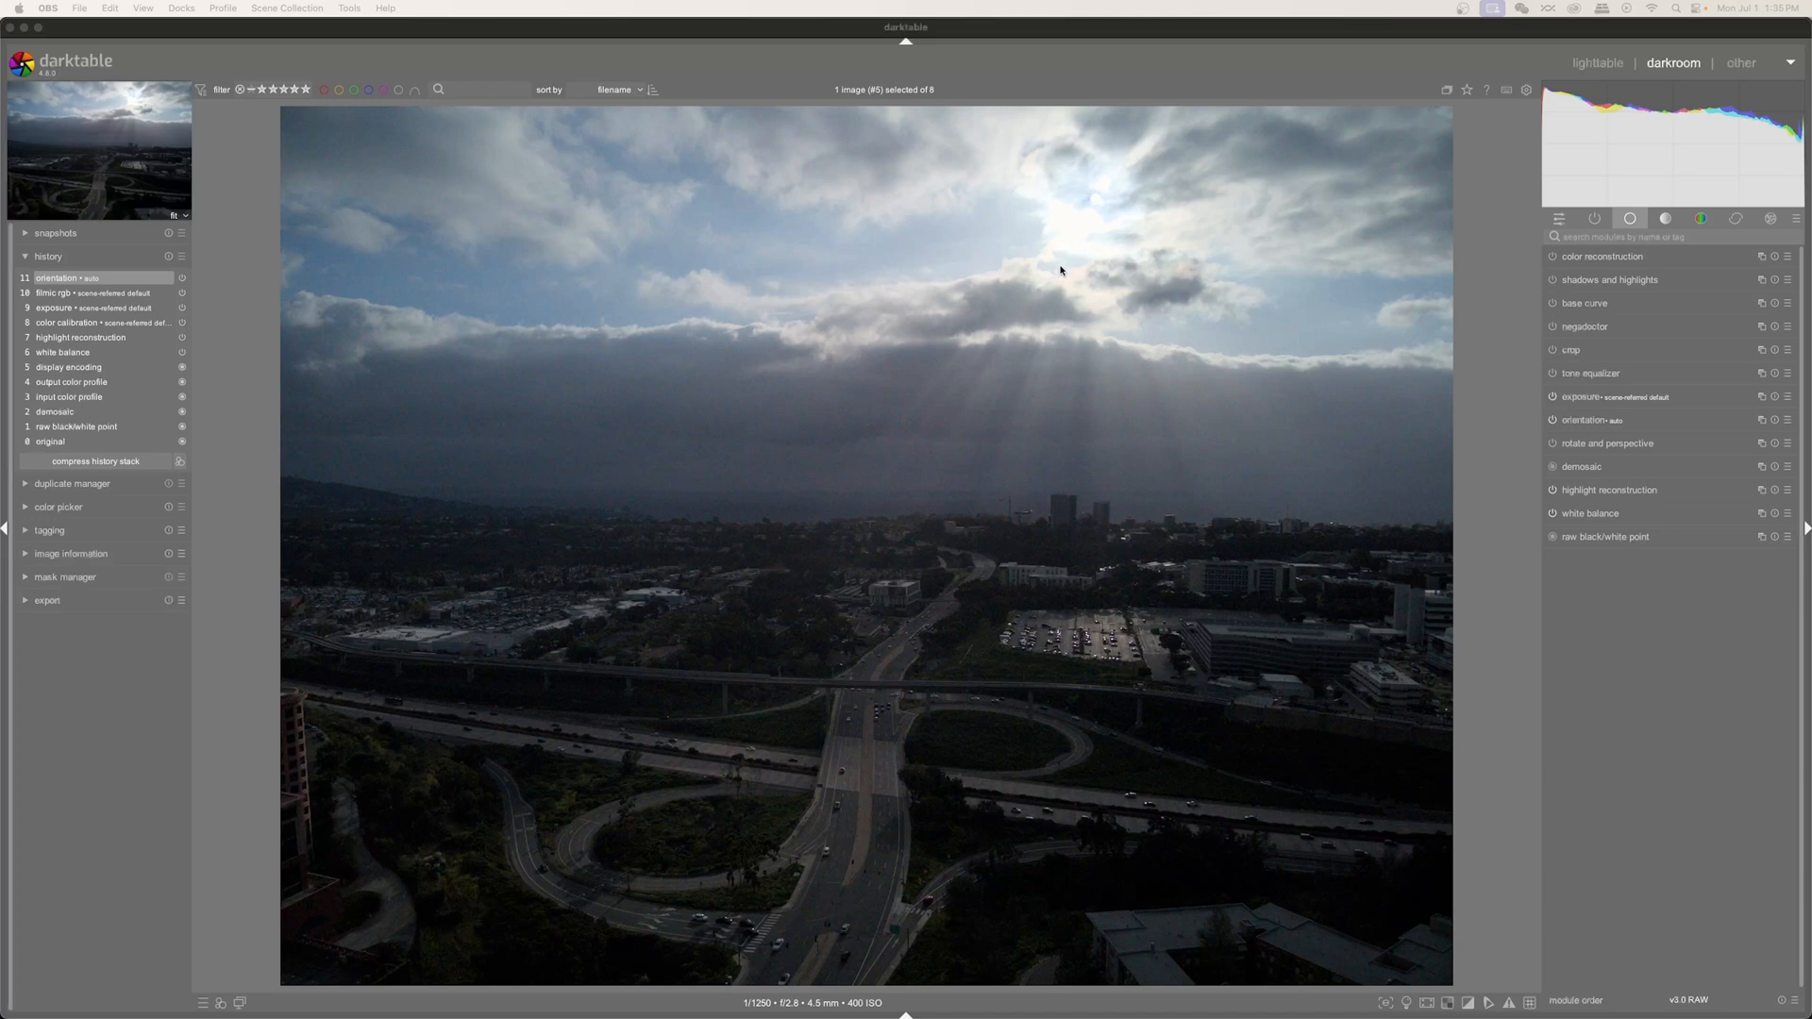
pyautogui.moveTo(1071, 255)
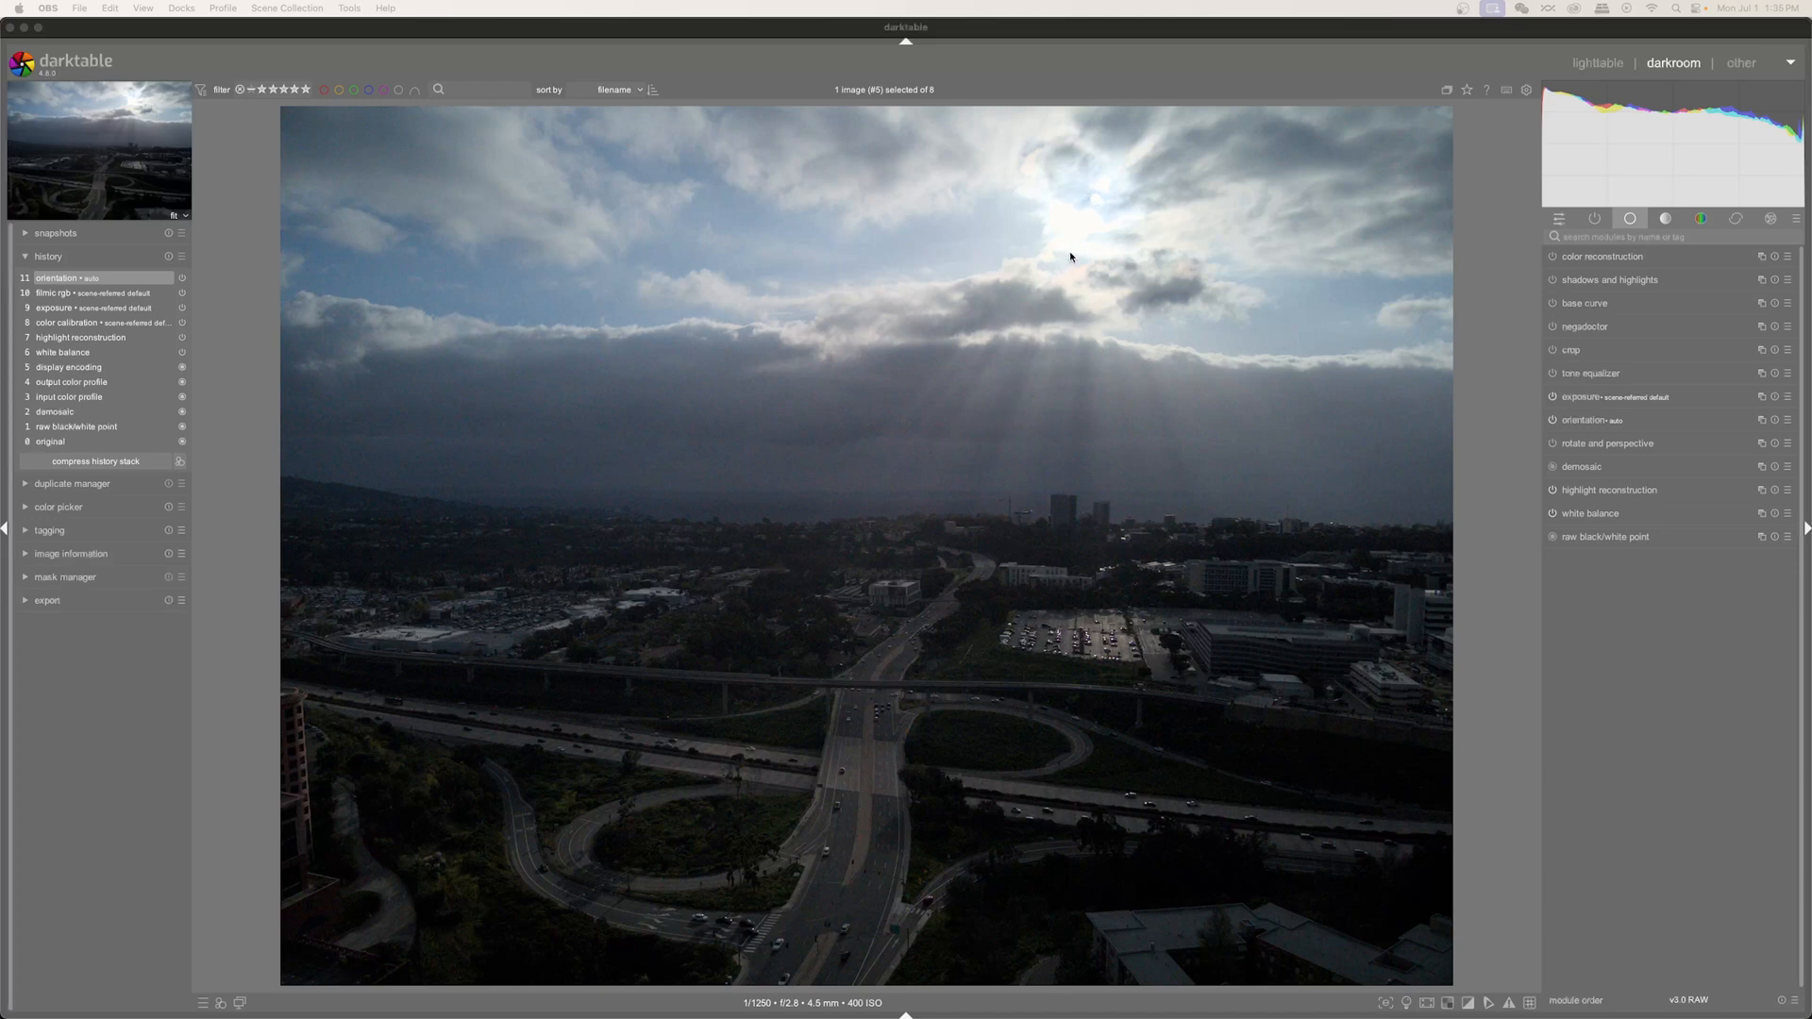
pyautogui.moveTo(1062, 451)
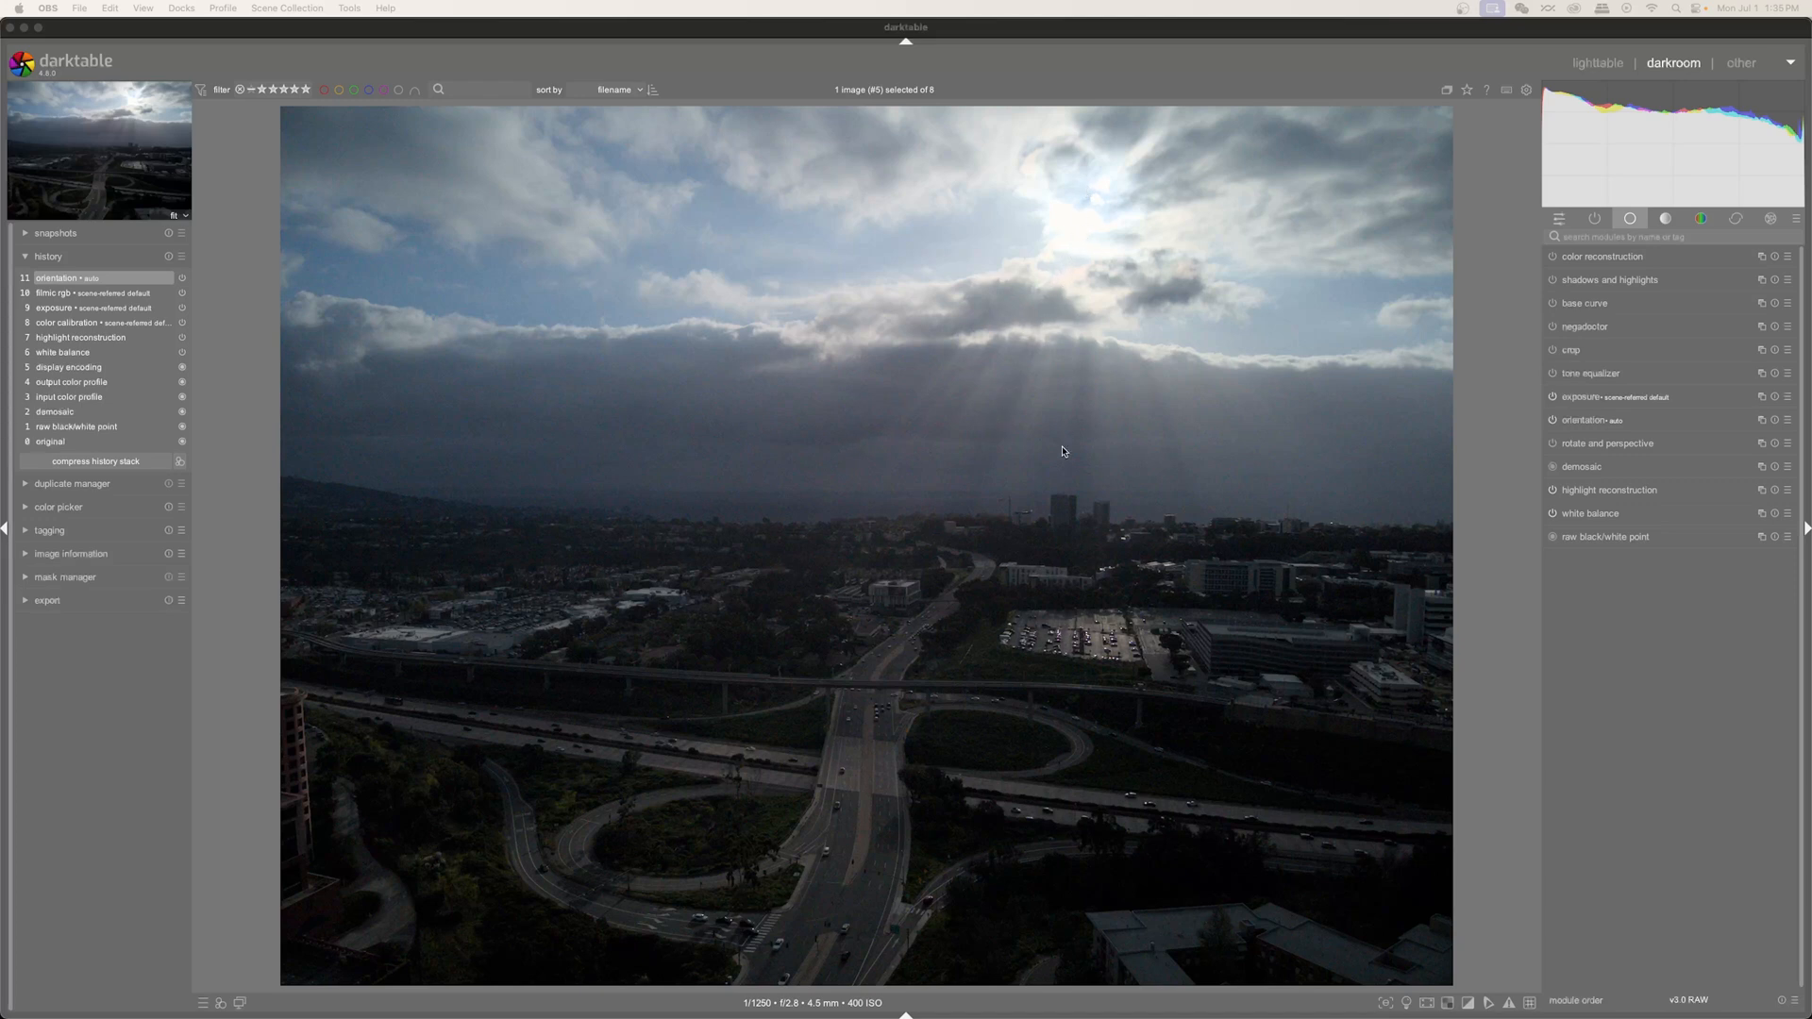
pyautogui.moveTo(1089, 436)
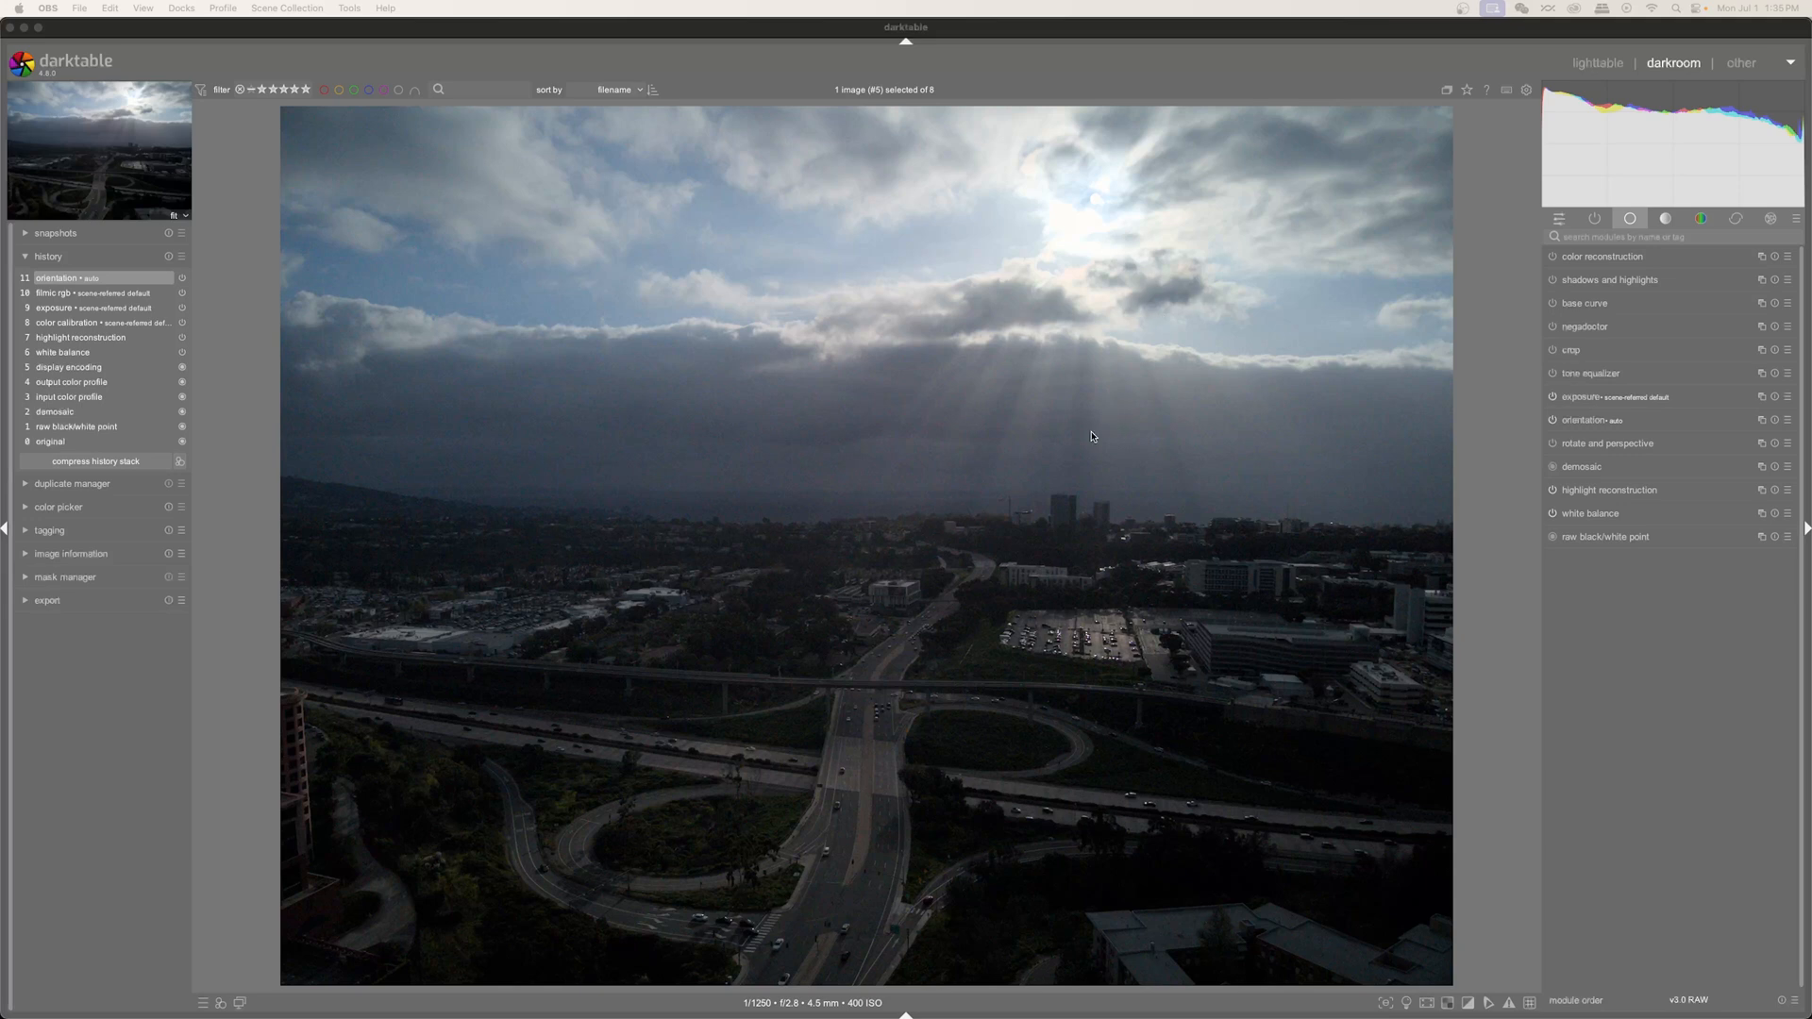
pyautogui.moveTo(859, 544)
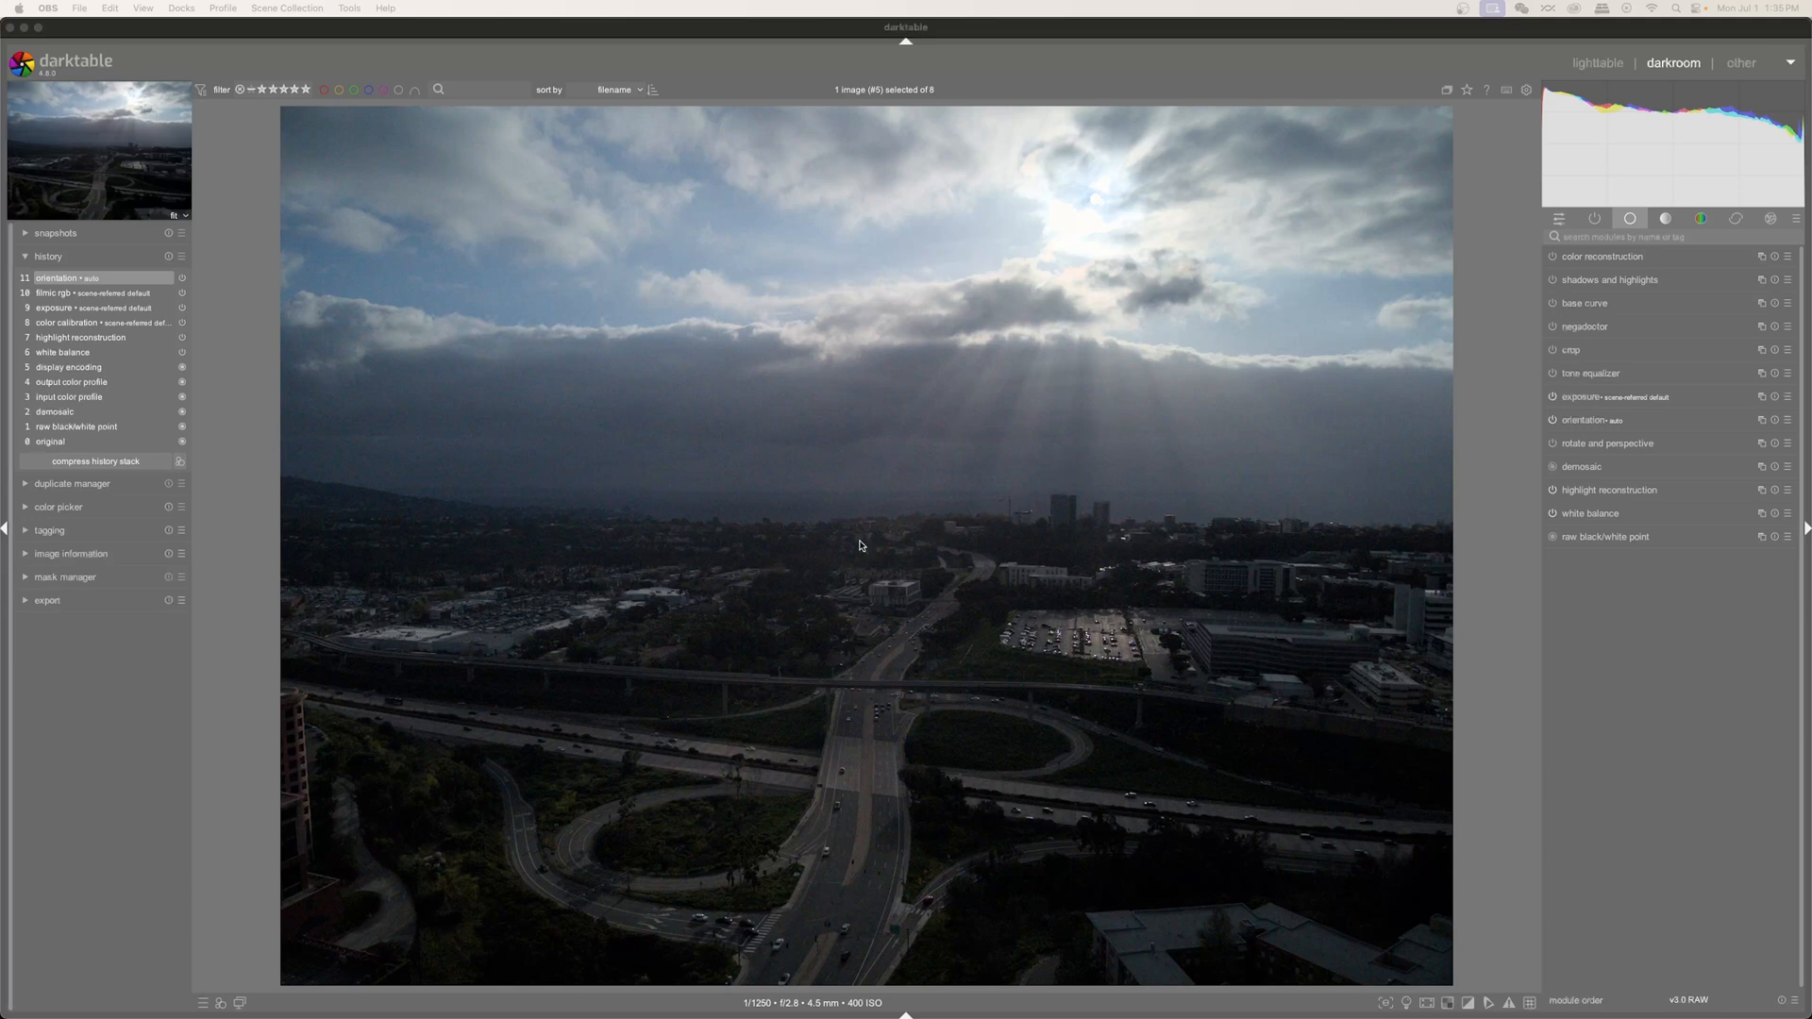
pyautogui.moveTo(1065, 281)
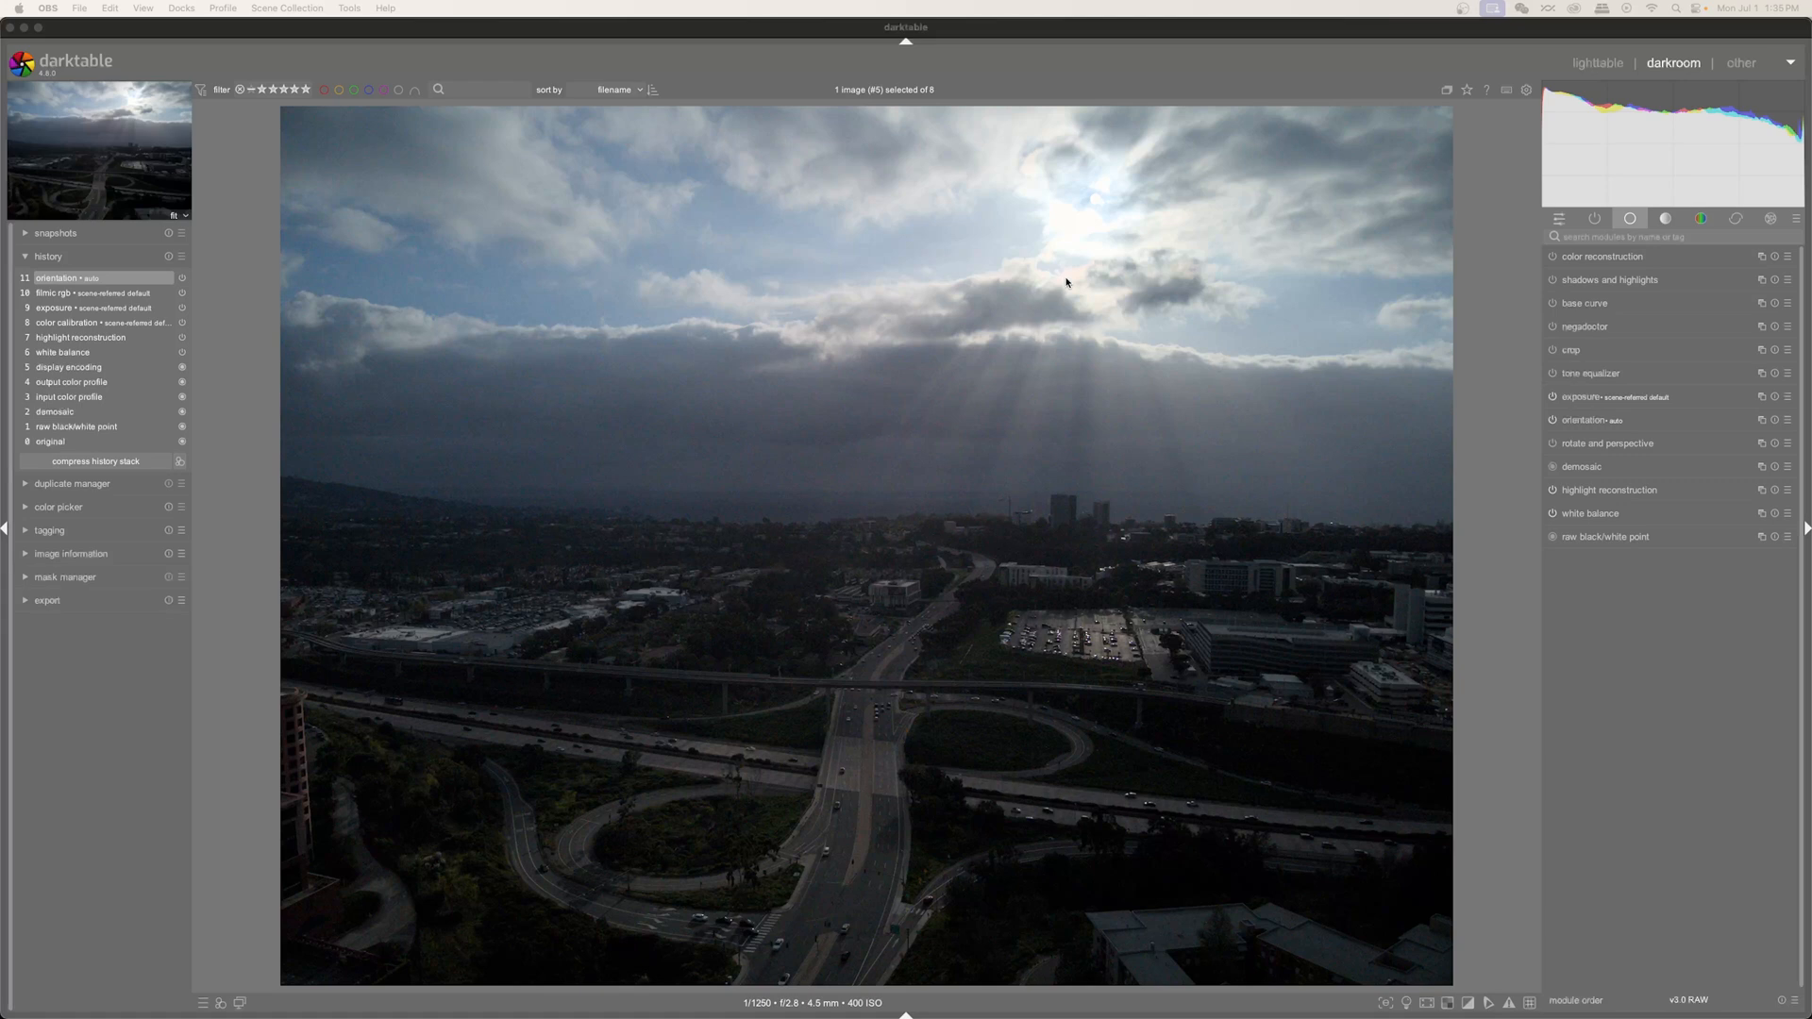
pyautogui.moveTo(752, 723)
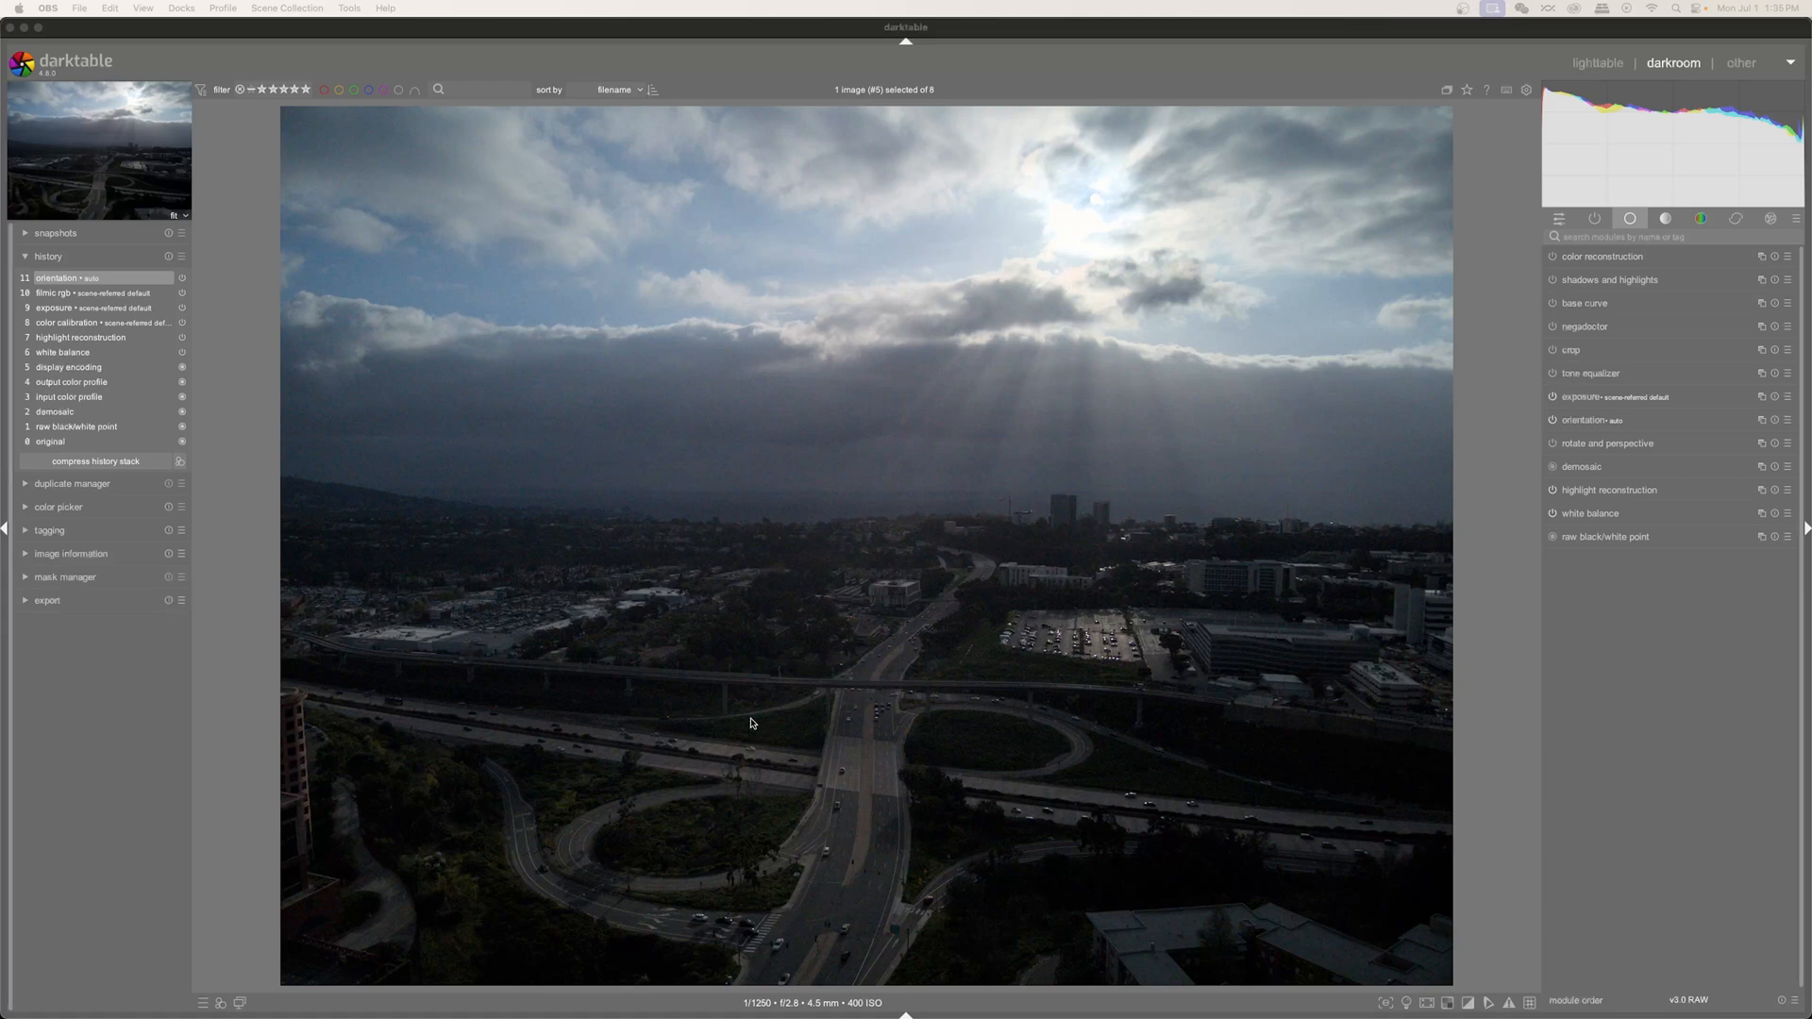
pyautogui.moveTo(979, 647)
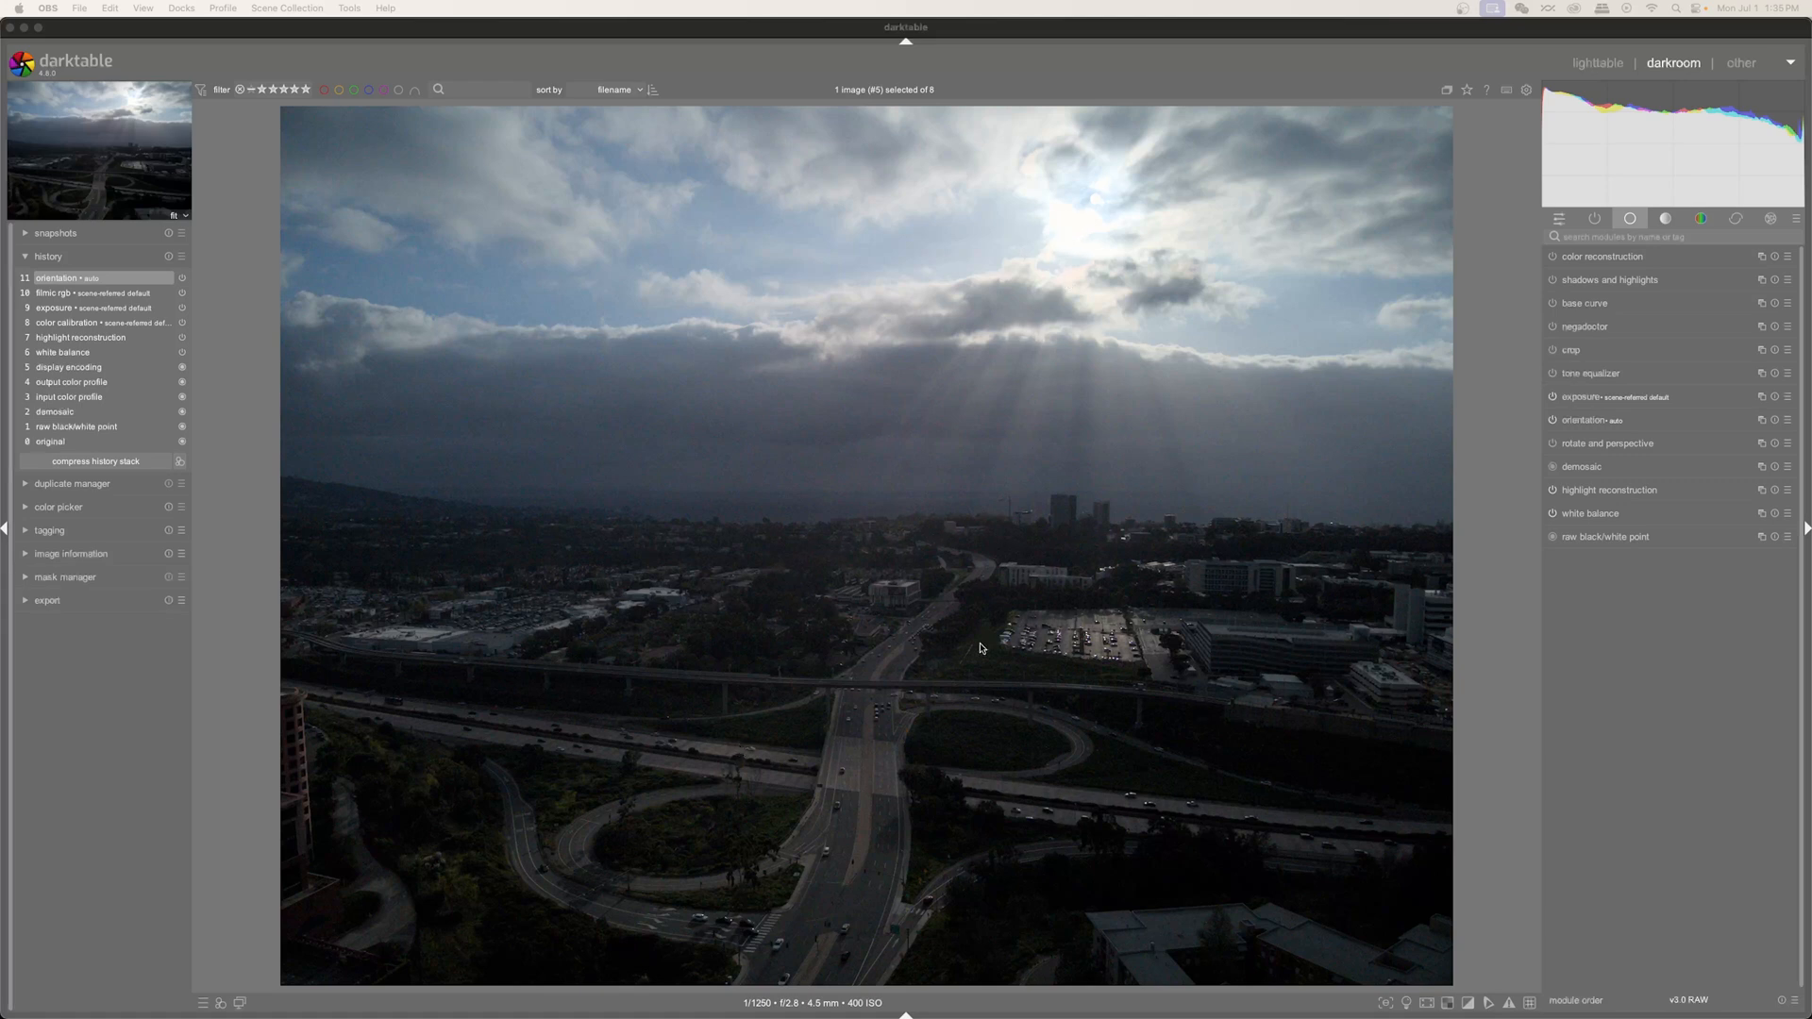
pyautogui.moveTo(449, 540)
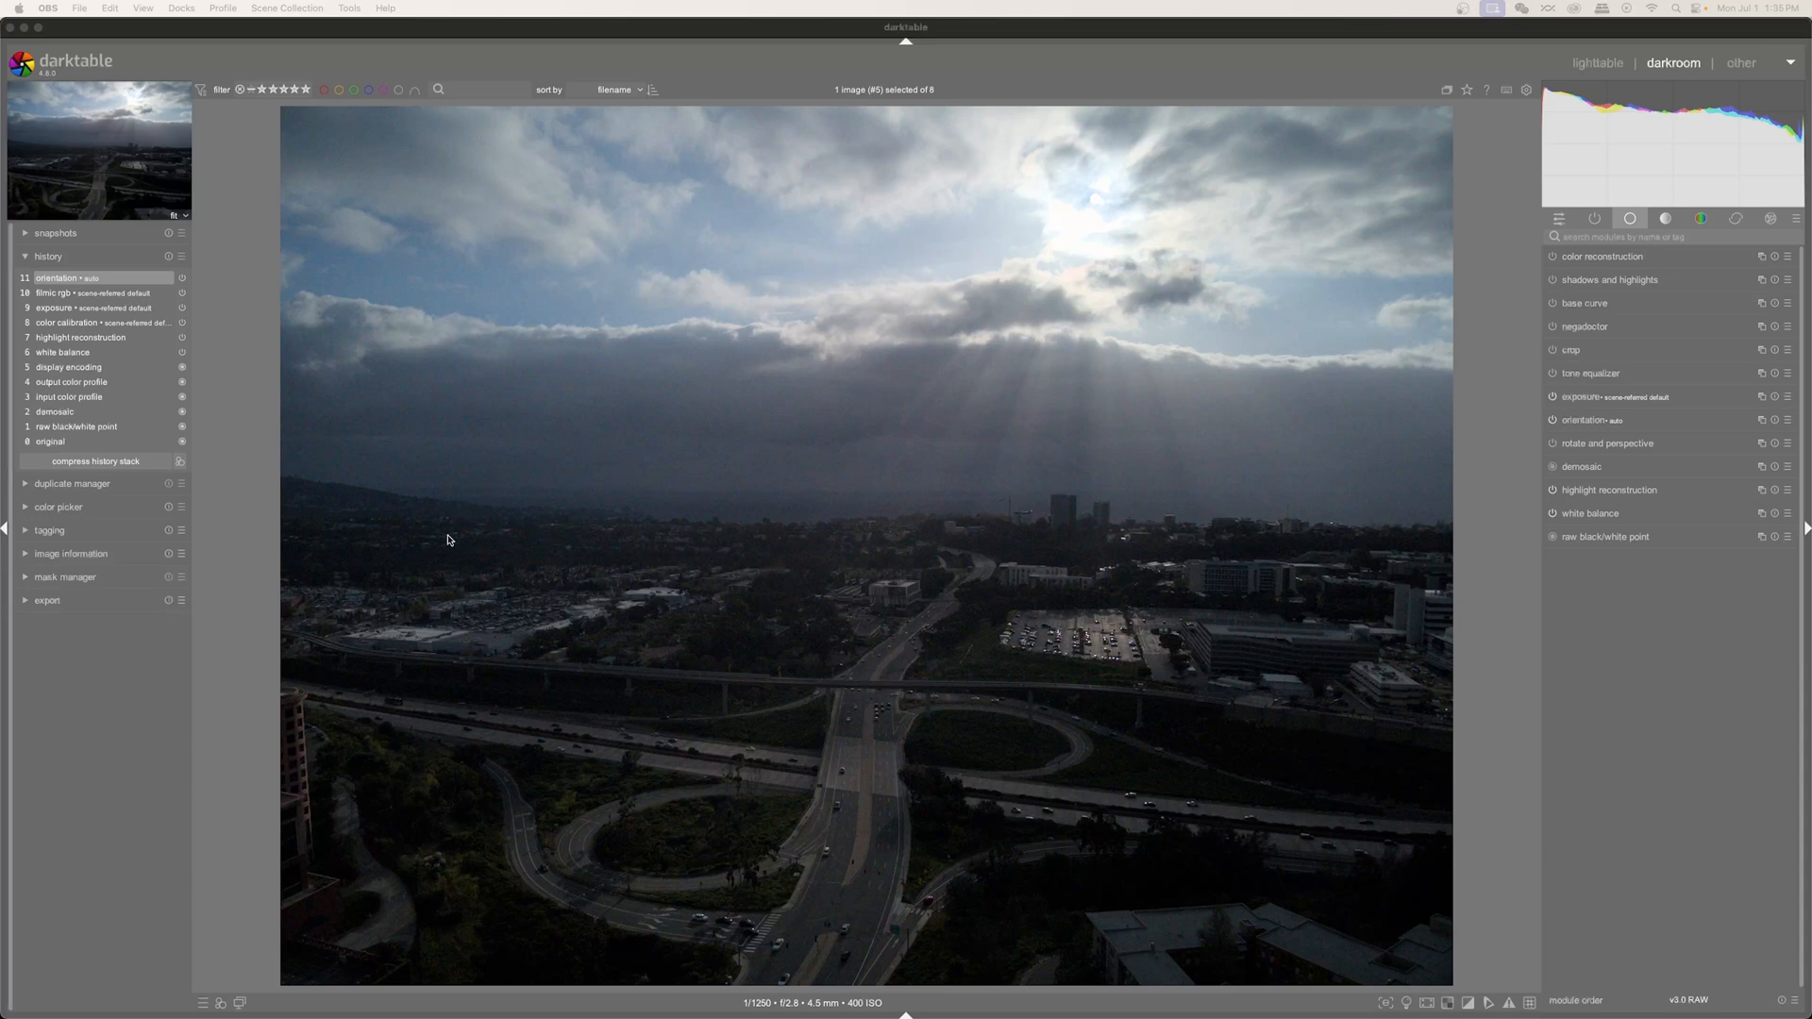
pyautogui.moveTo(1015, 506)
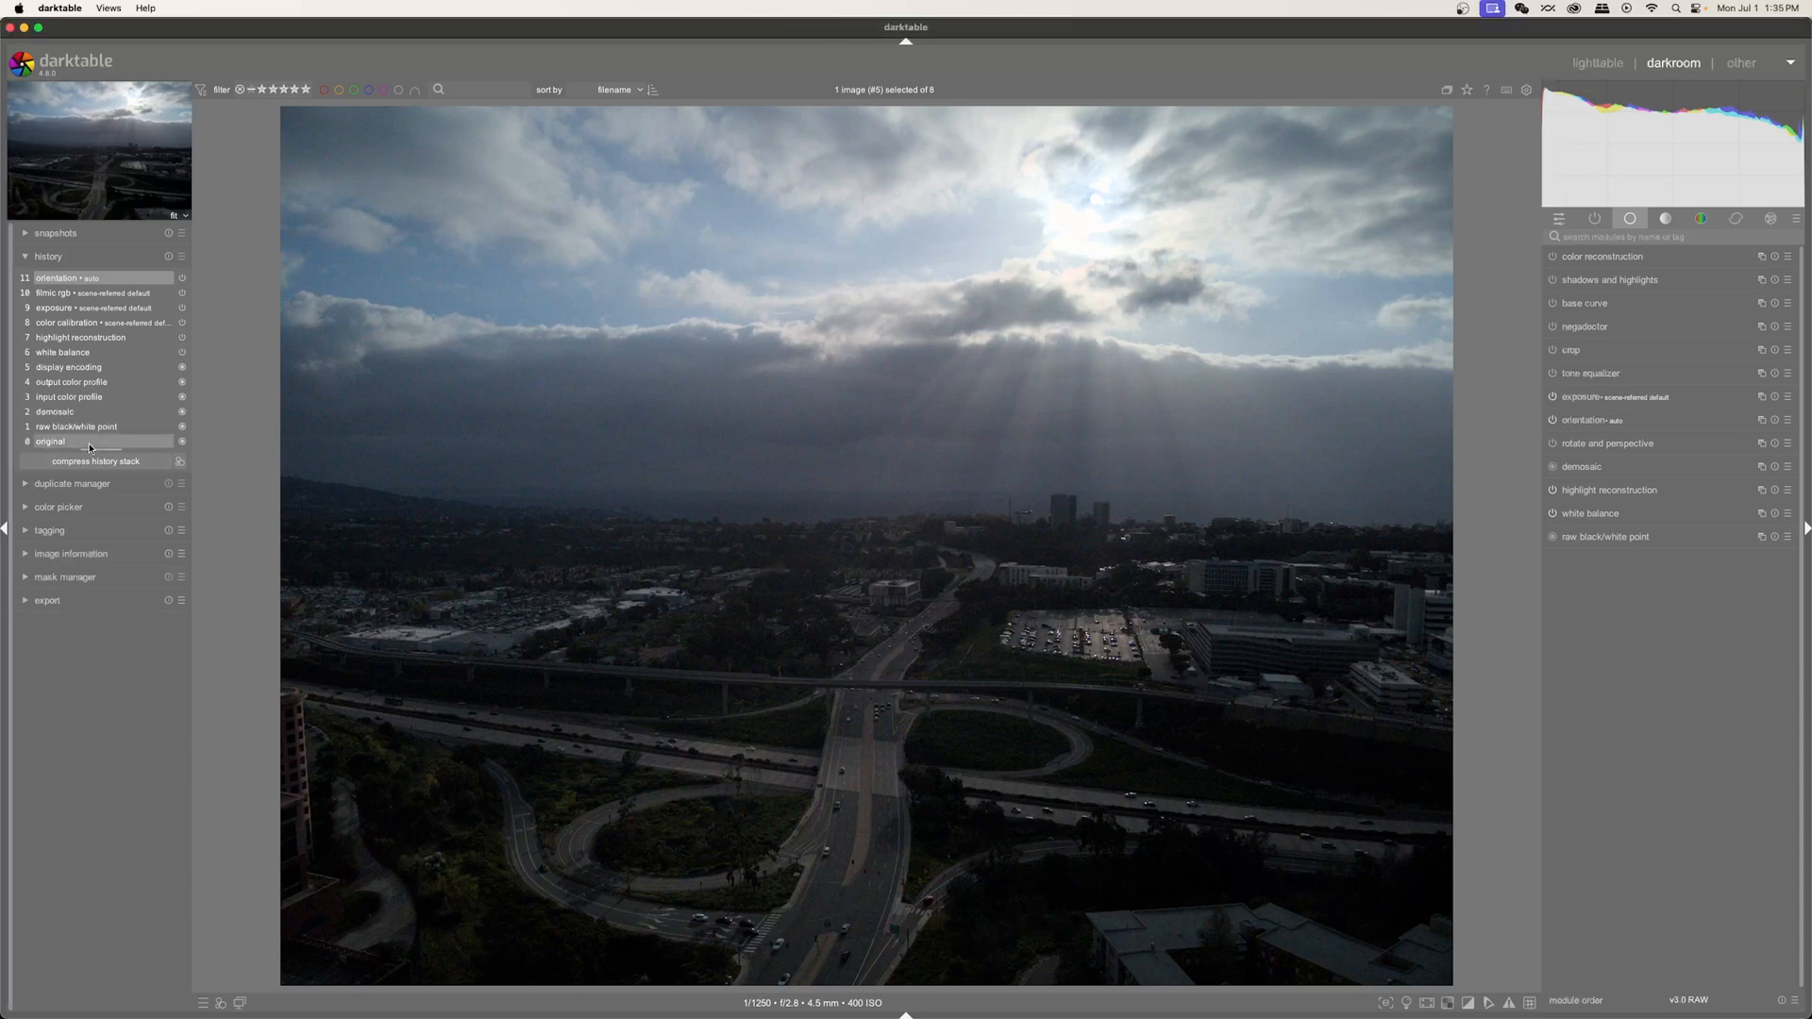
# Compare the edit against earlier history steps and the original, then show only active modules for the +1.22 EV exposure boost.
pyautogui.click(51, 442)
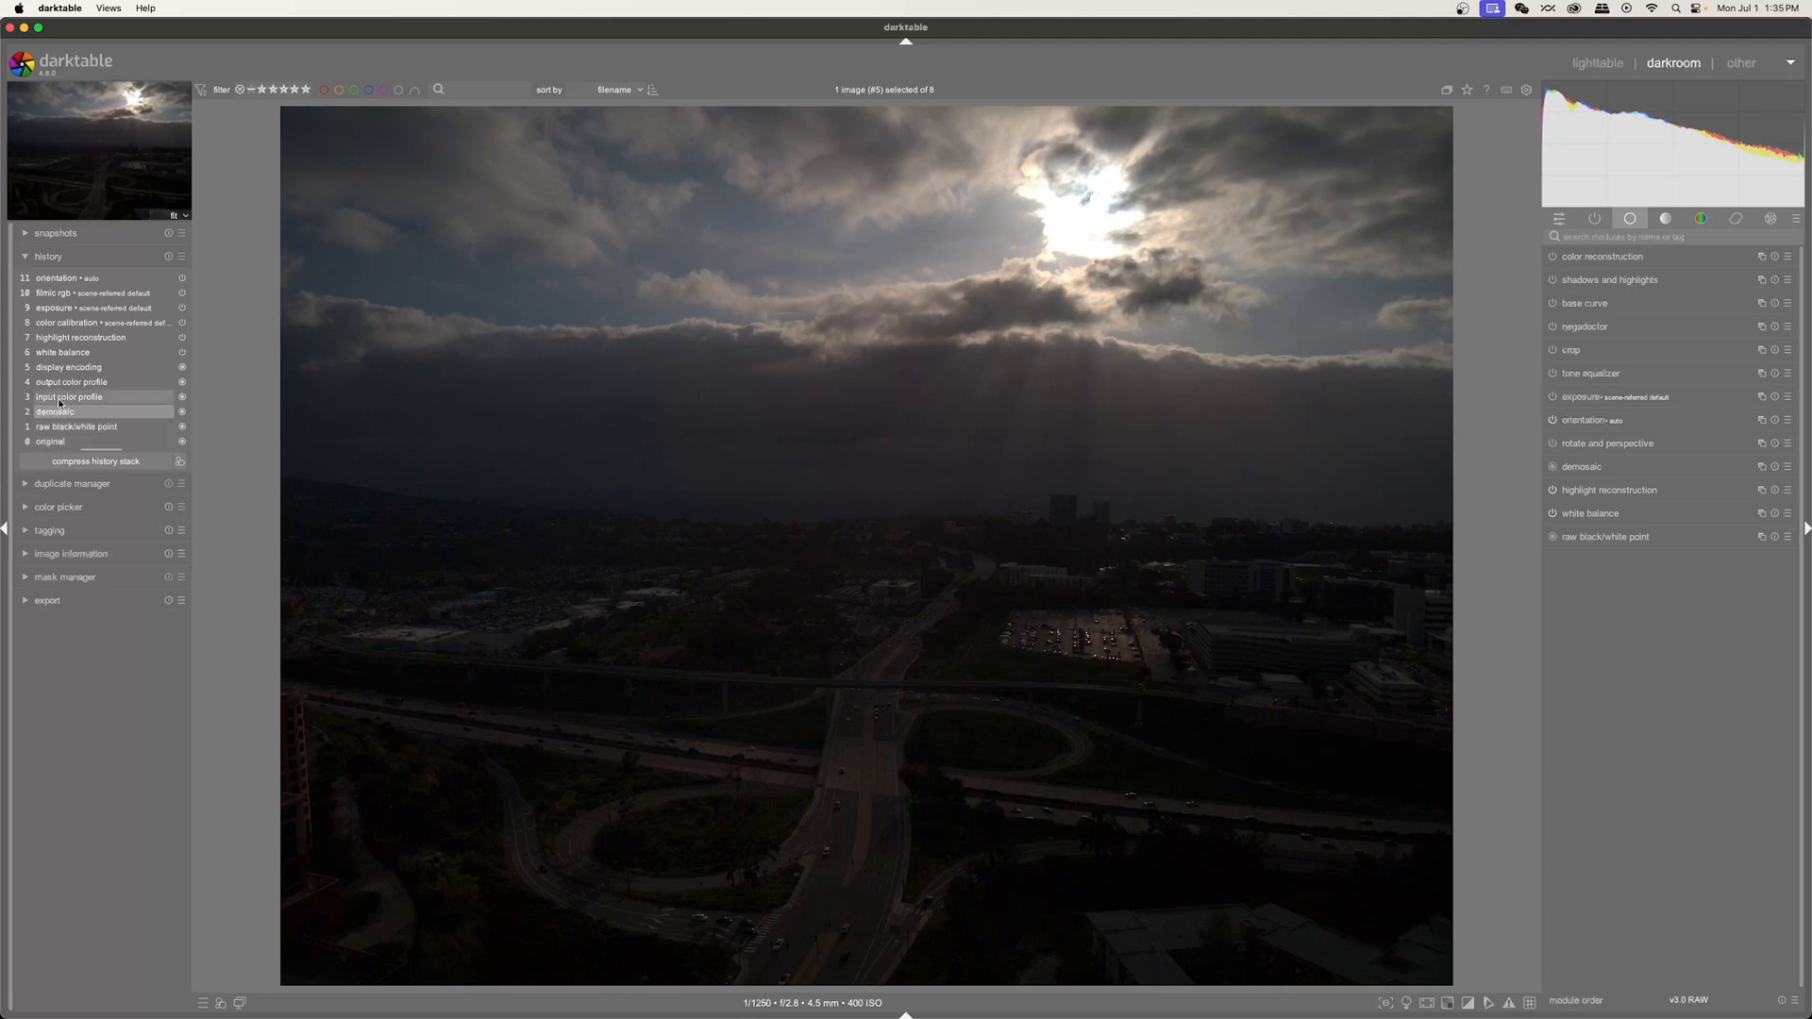
pyautogui.click(70, 308)
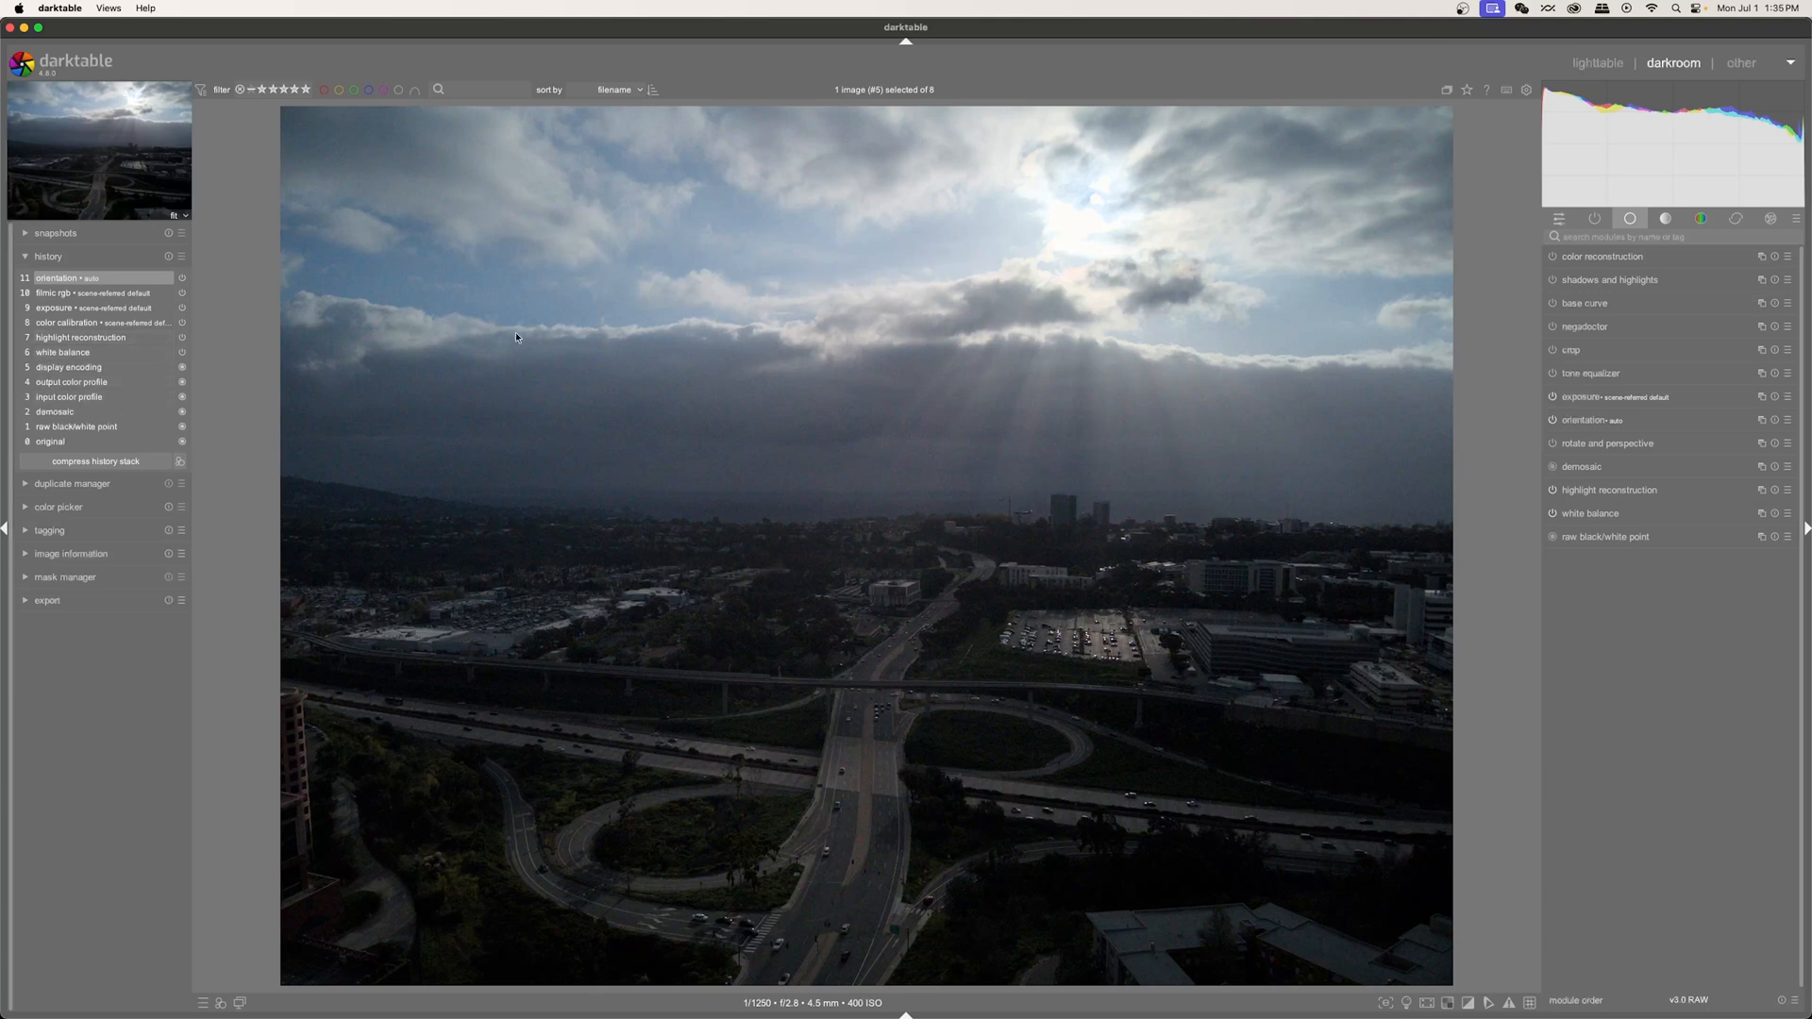
pyautogui.click(49, 442)
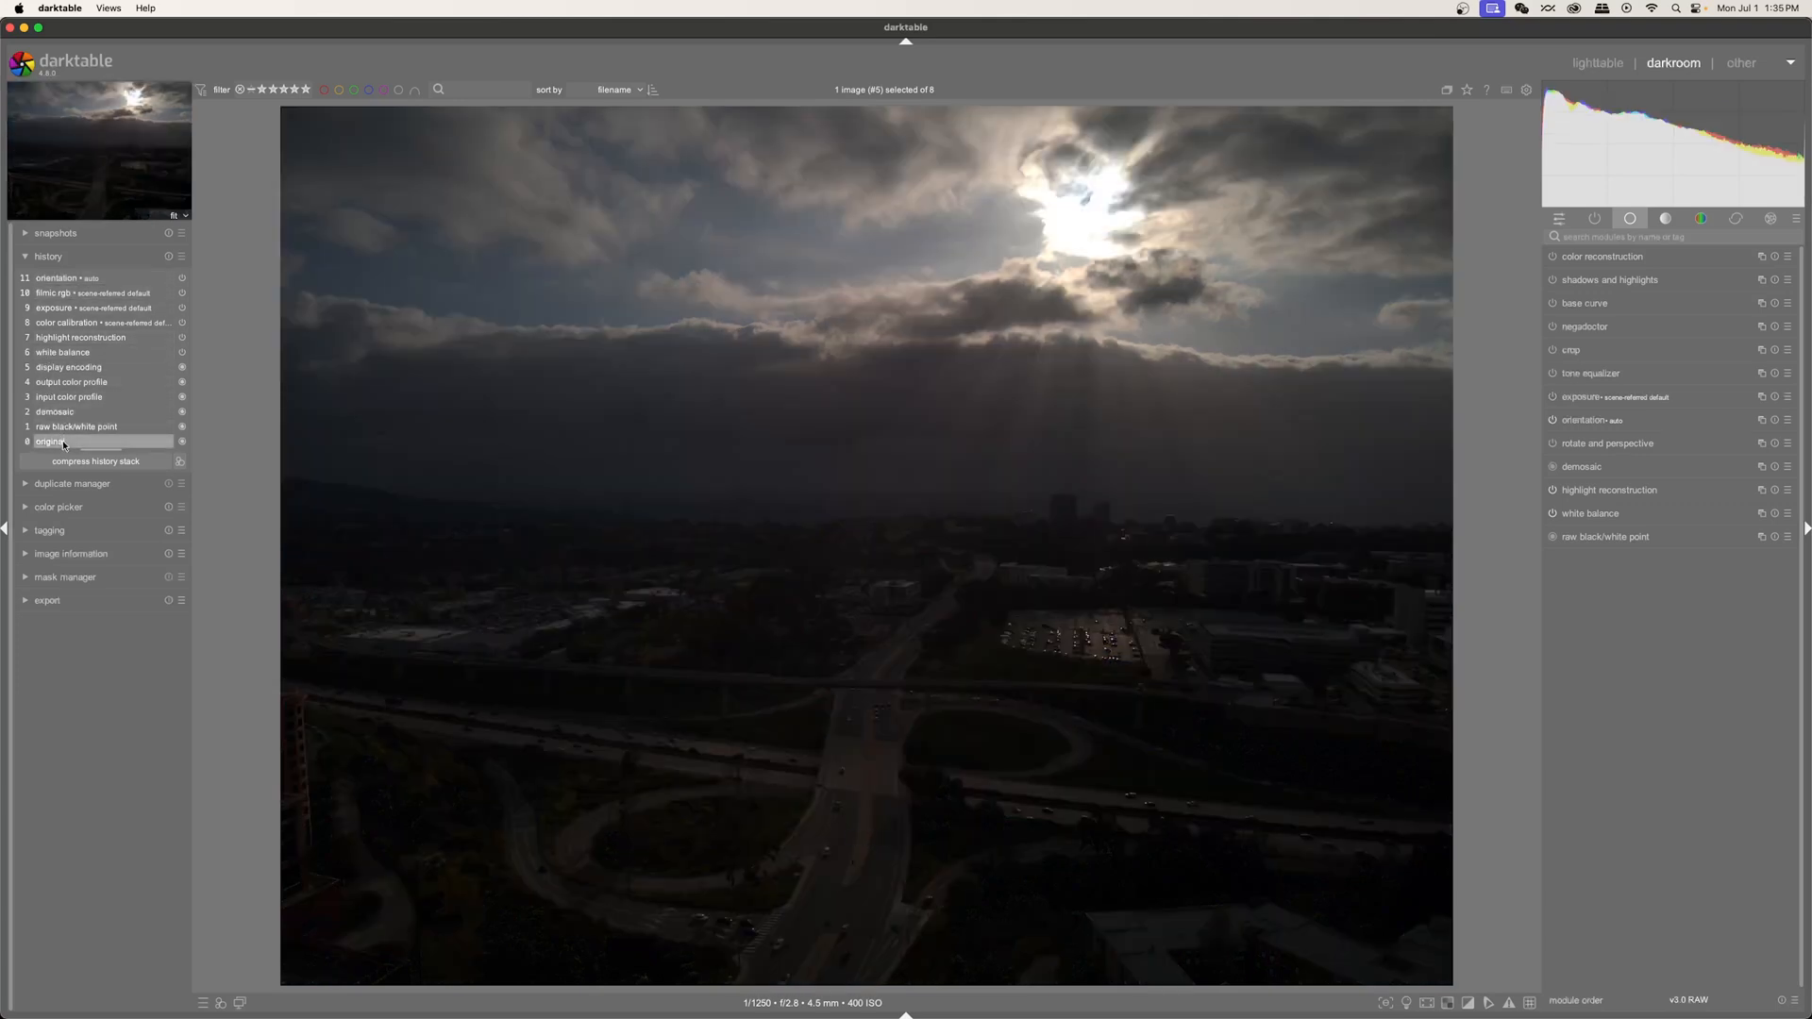
pyautogui.click(65, 278)
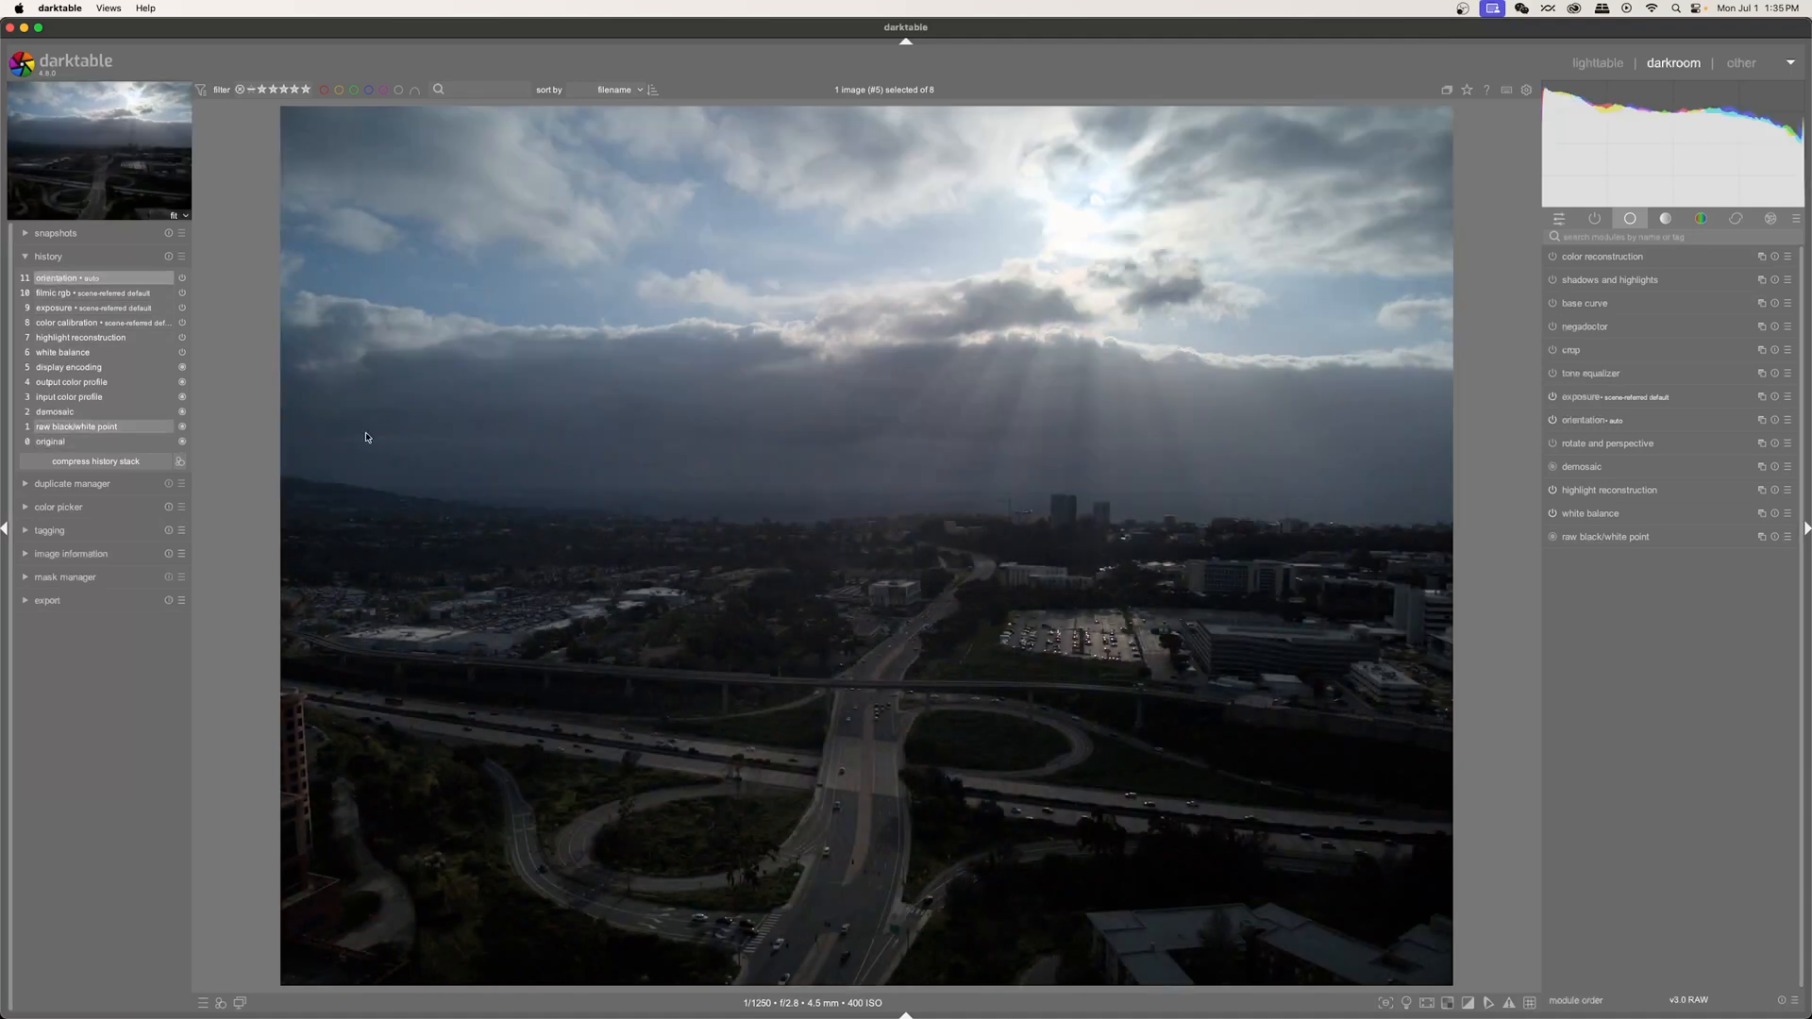
pyautogui.moveTo(631, 440)
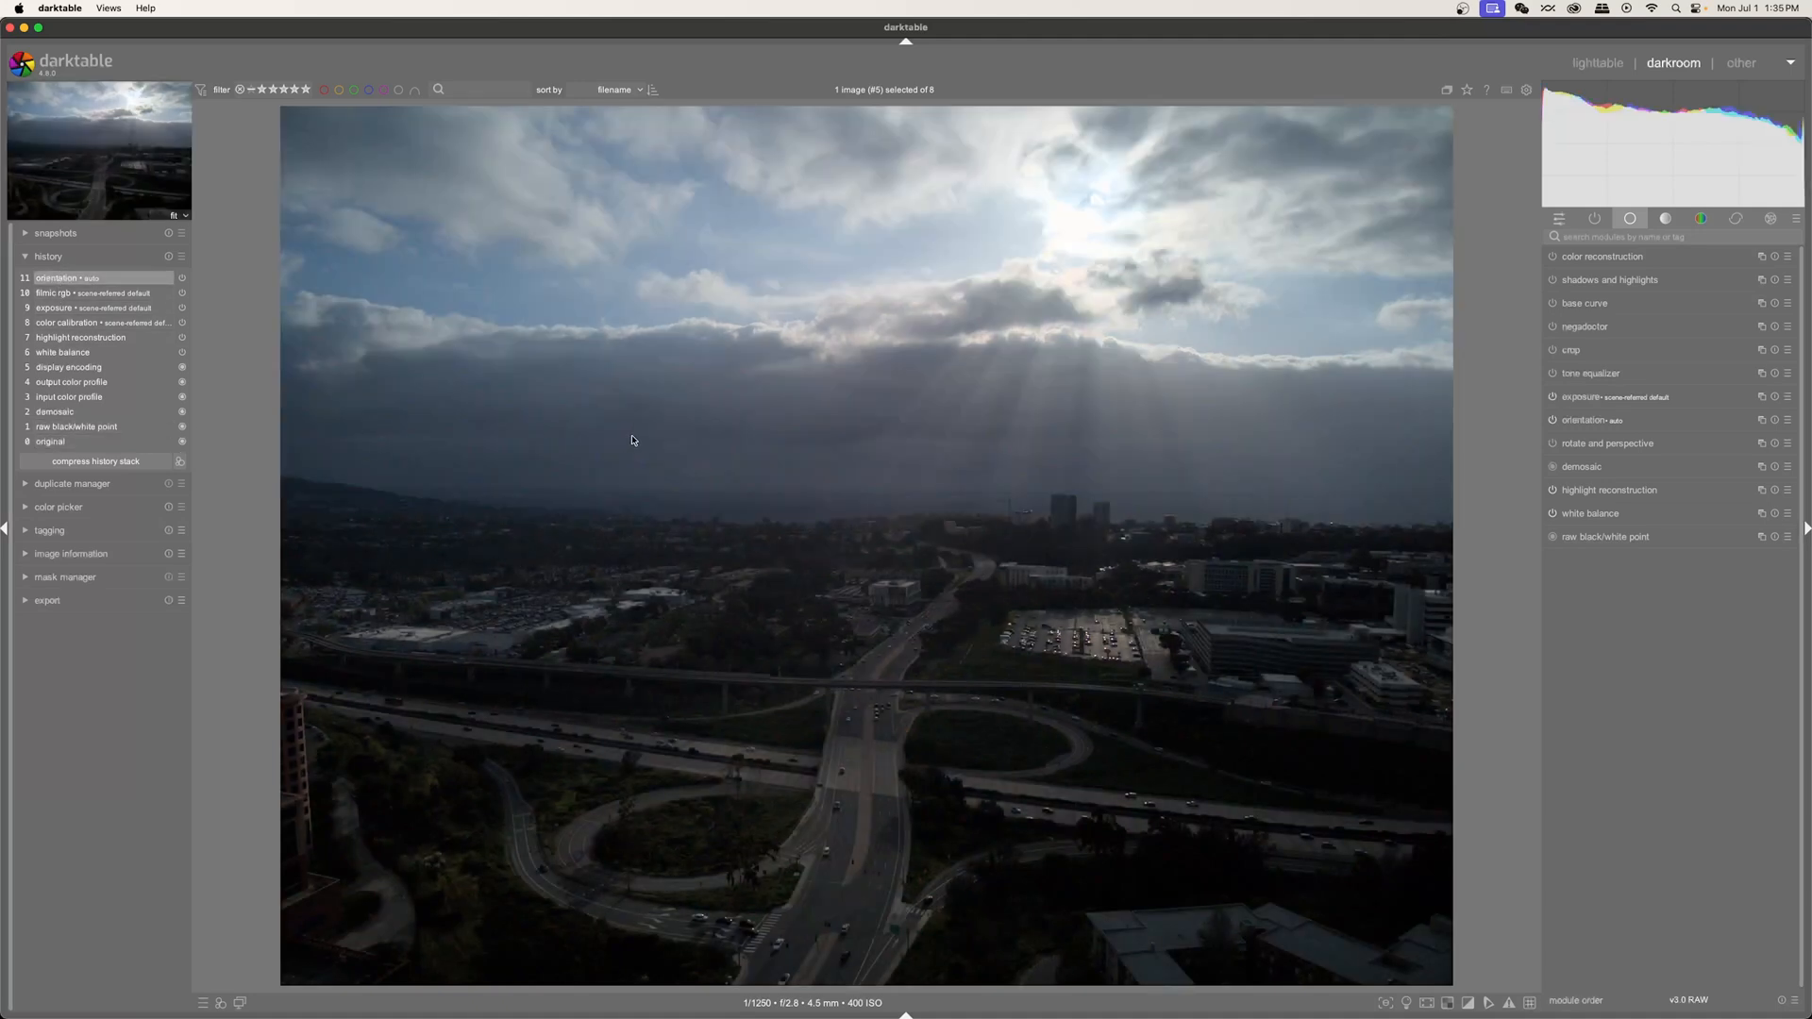
pyautogui.moveTo(937, 440)
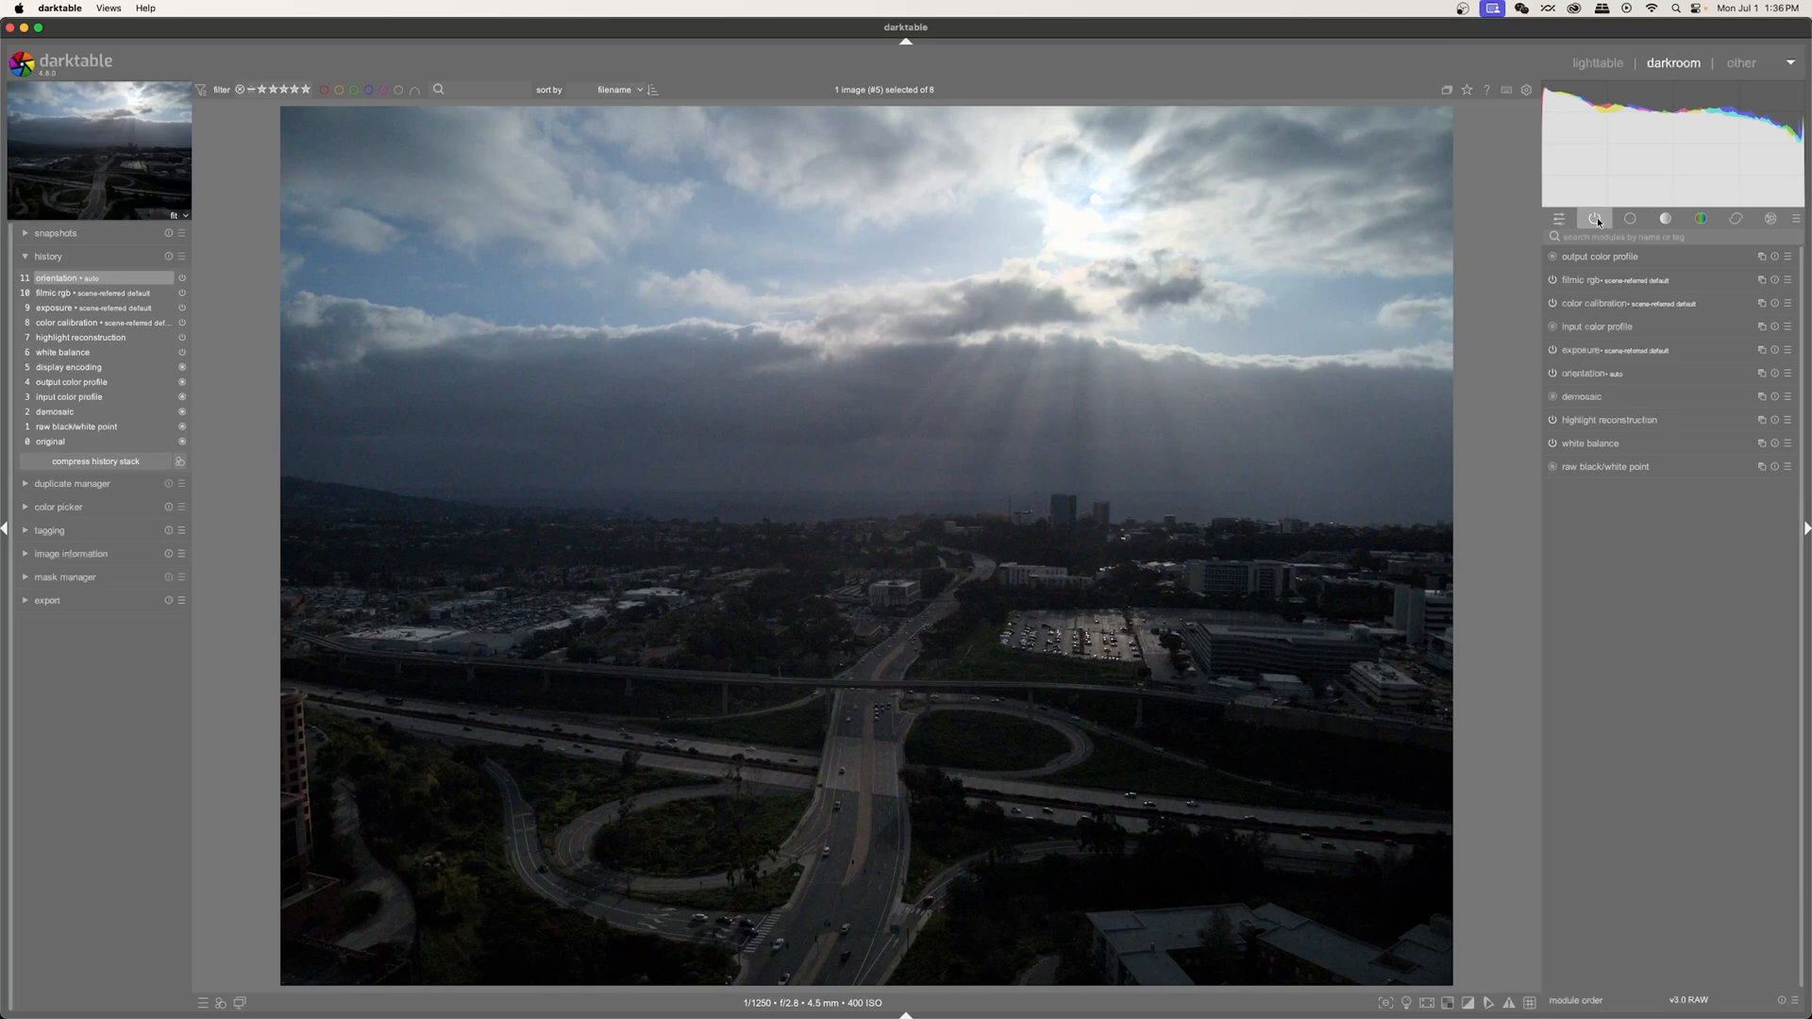
pyautogui.click(1599, 349)
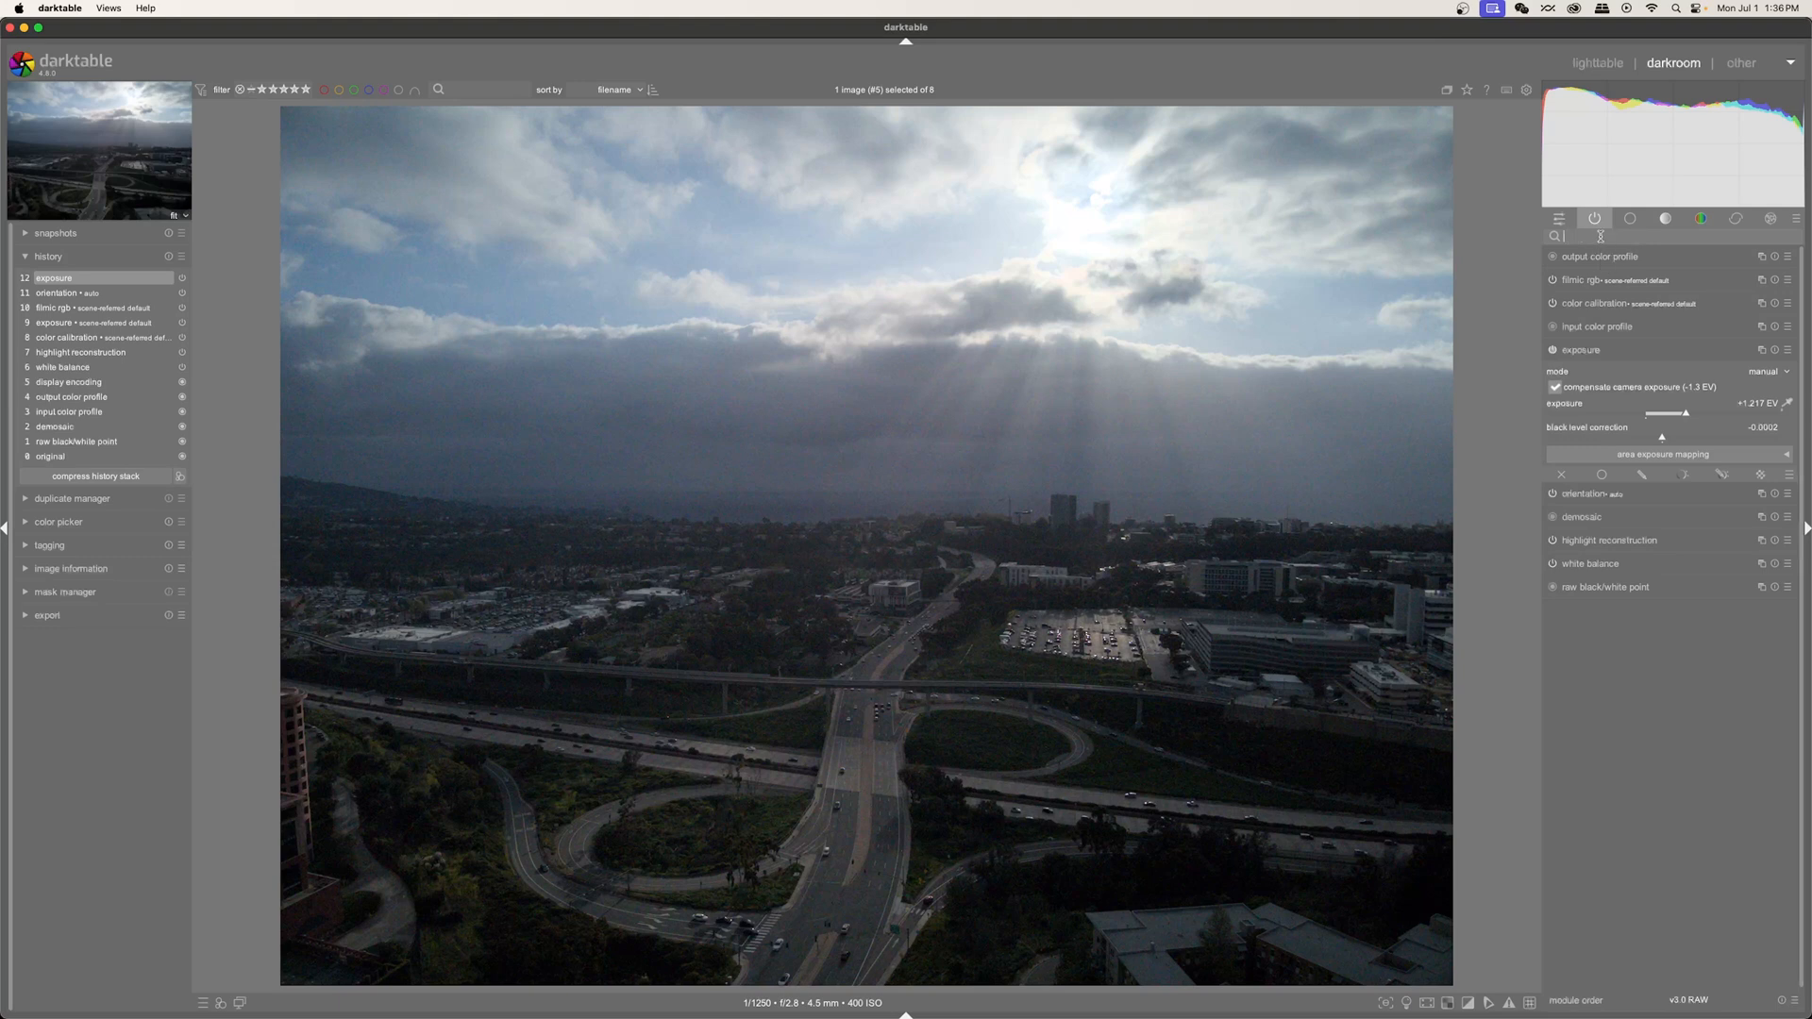
# Find and enable the graduated density filter via 'grad' and display its gradient line on the photo.
pyautogui.write('grad')
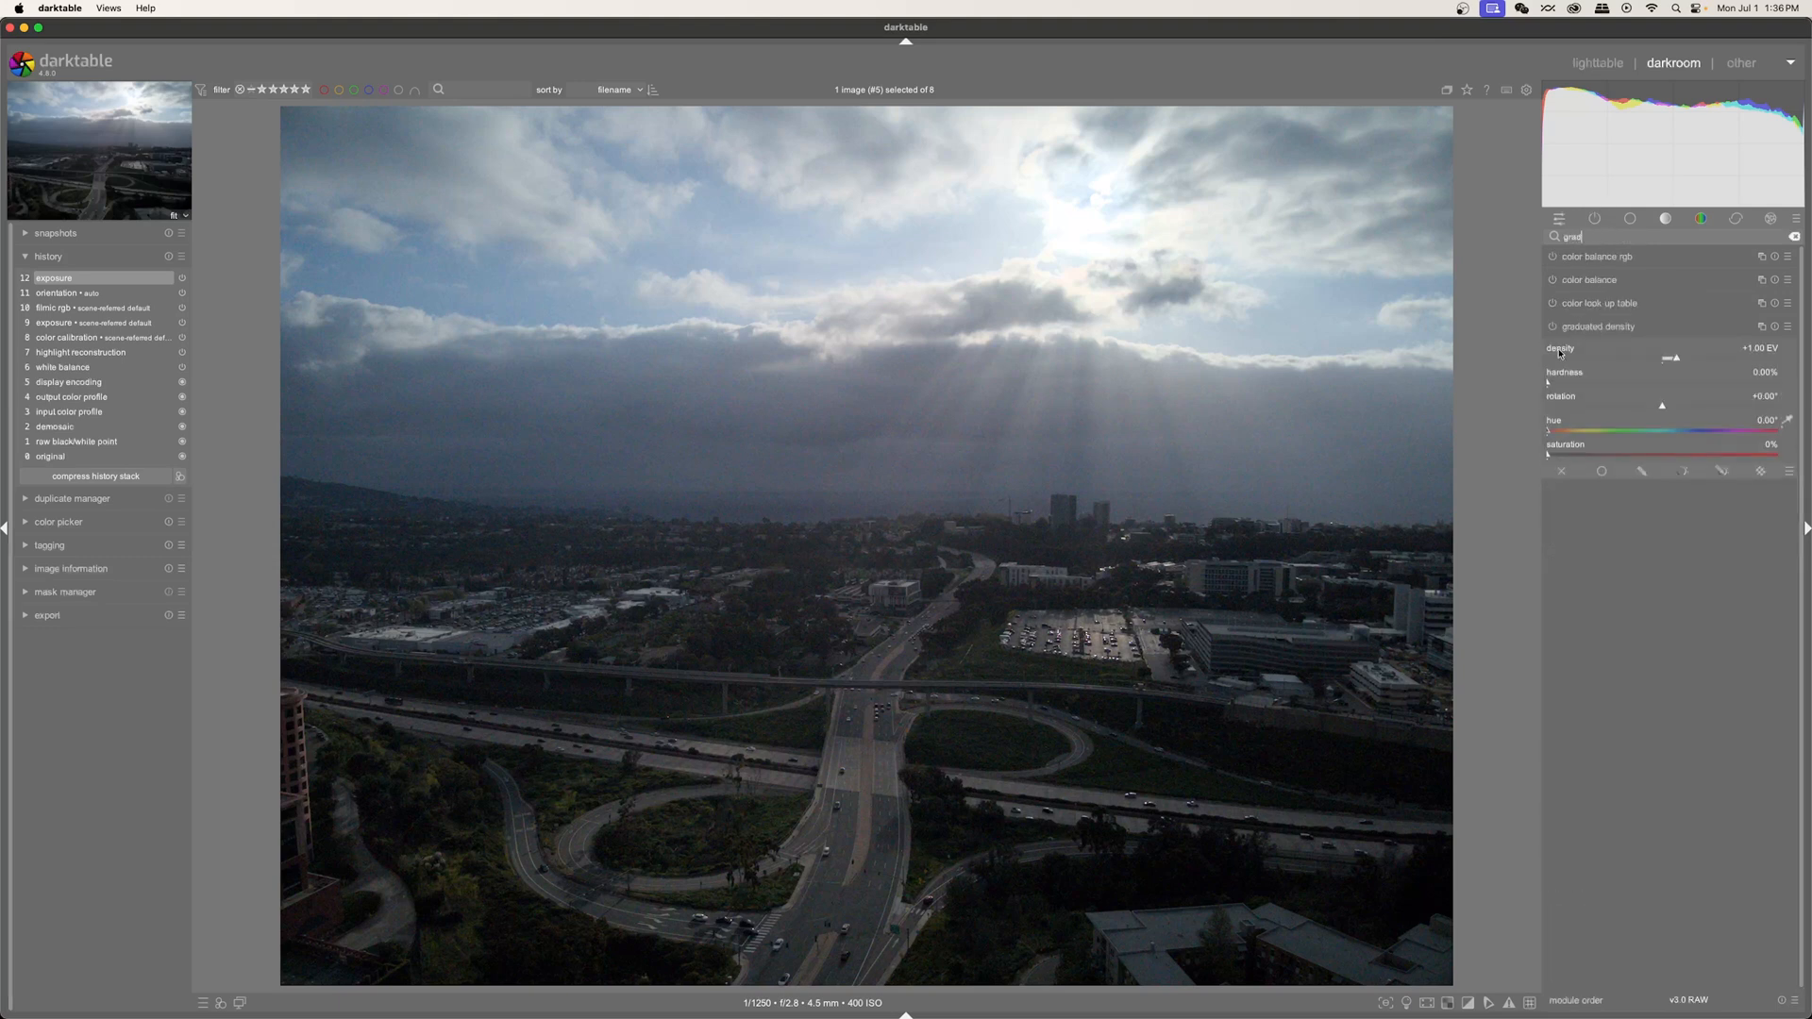
pyautogui.click(1551, 326)
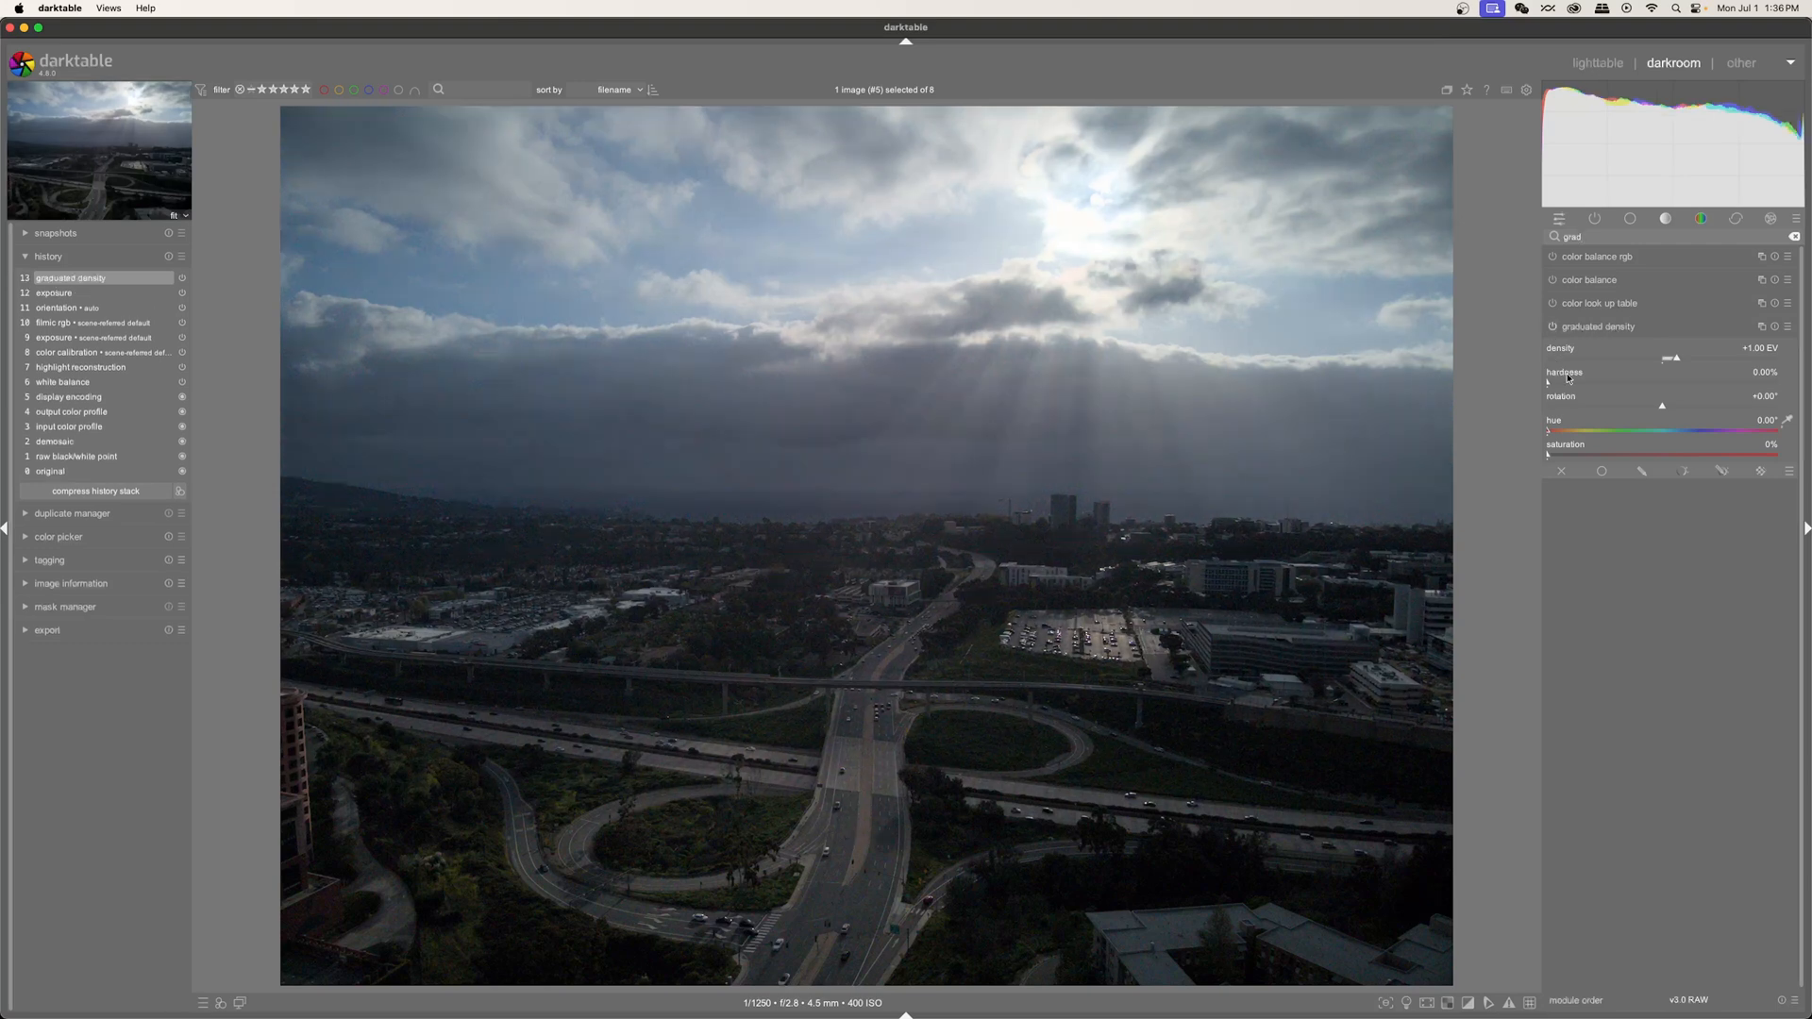
pyautogui.moveTo(1710, 357)
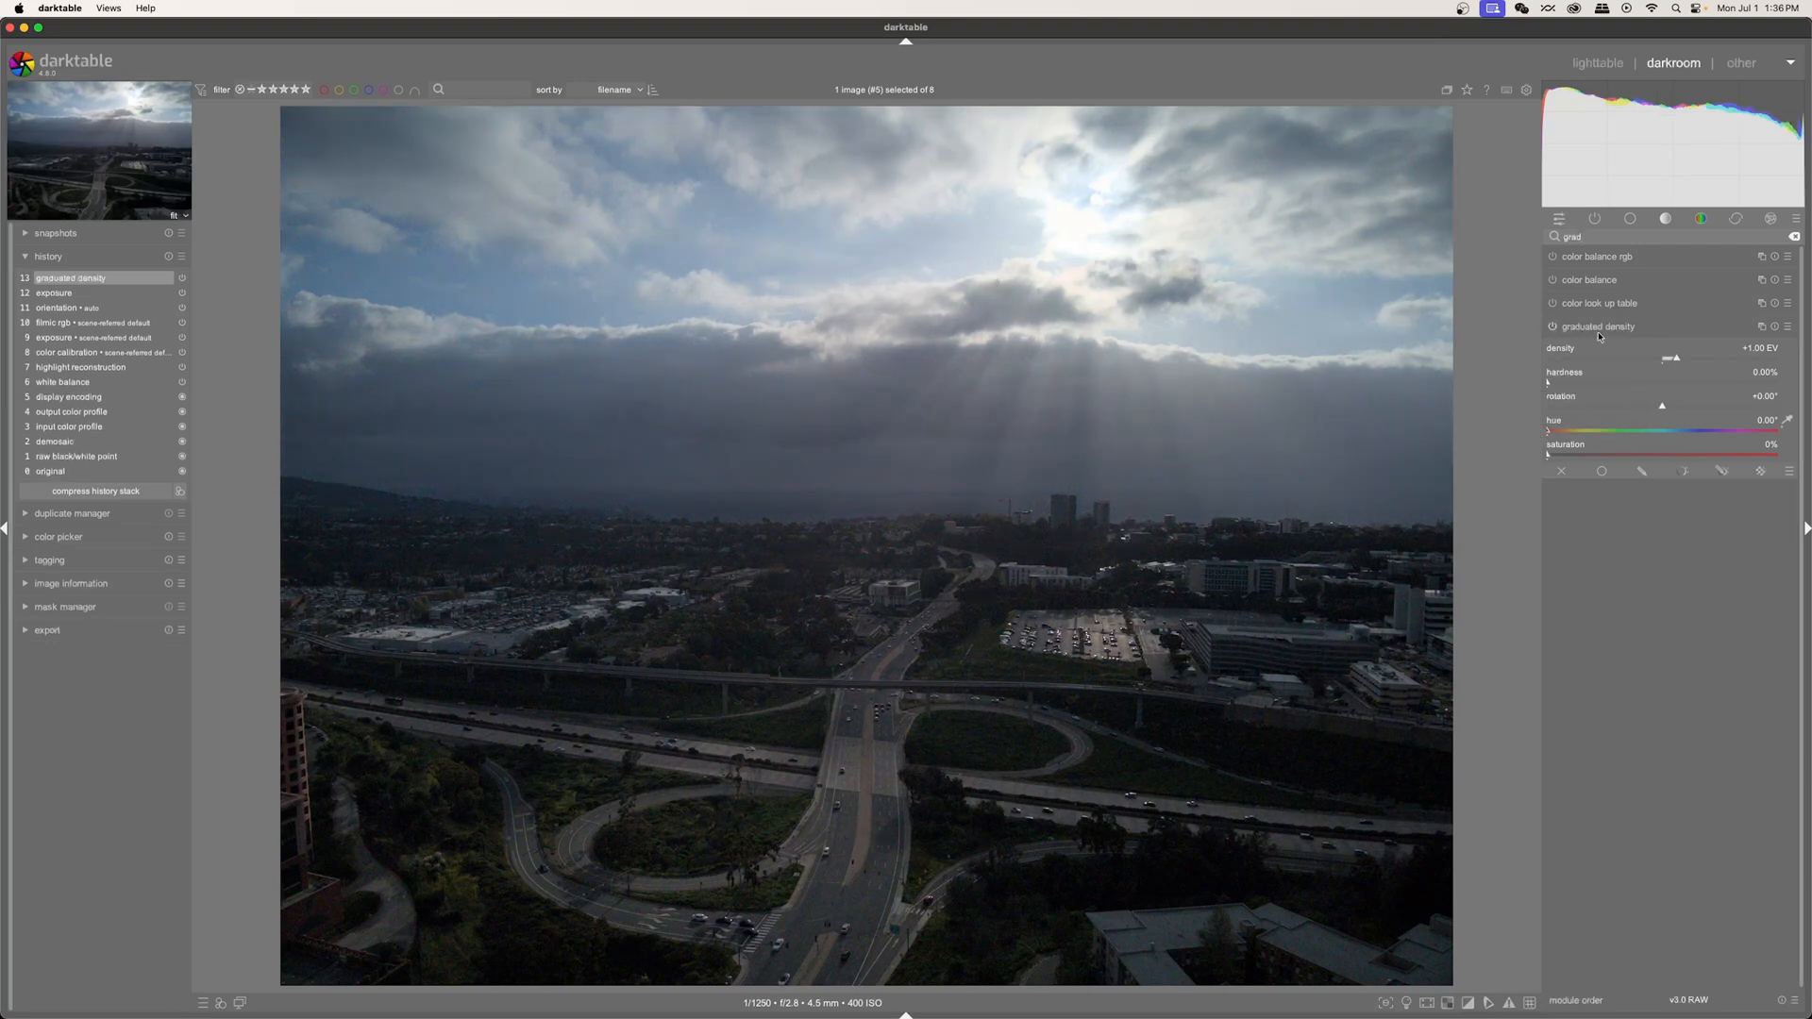
pyautogui.click(1554, 326)
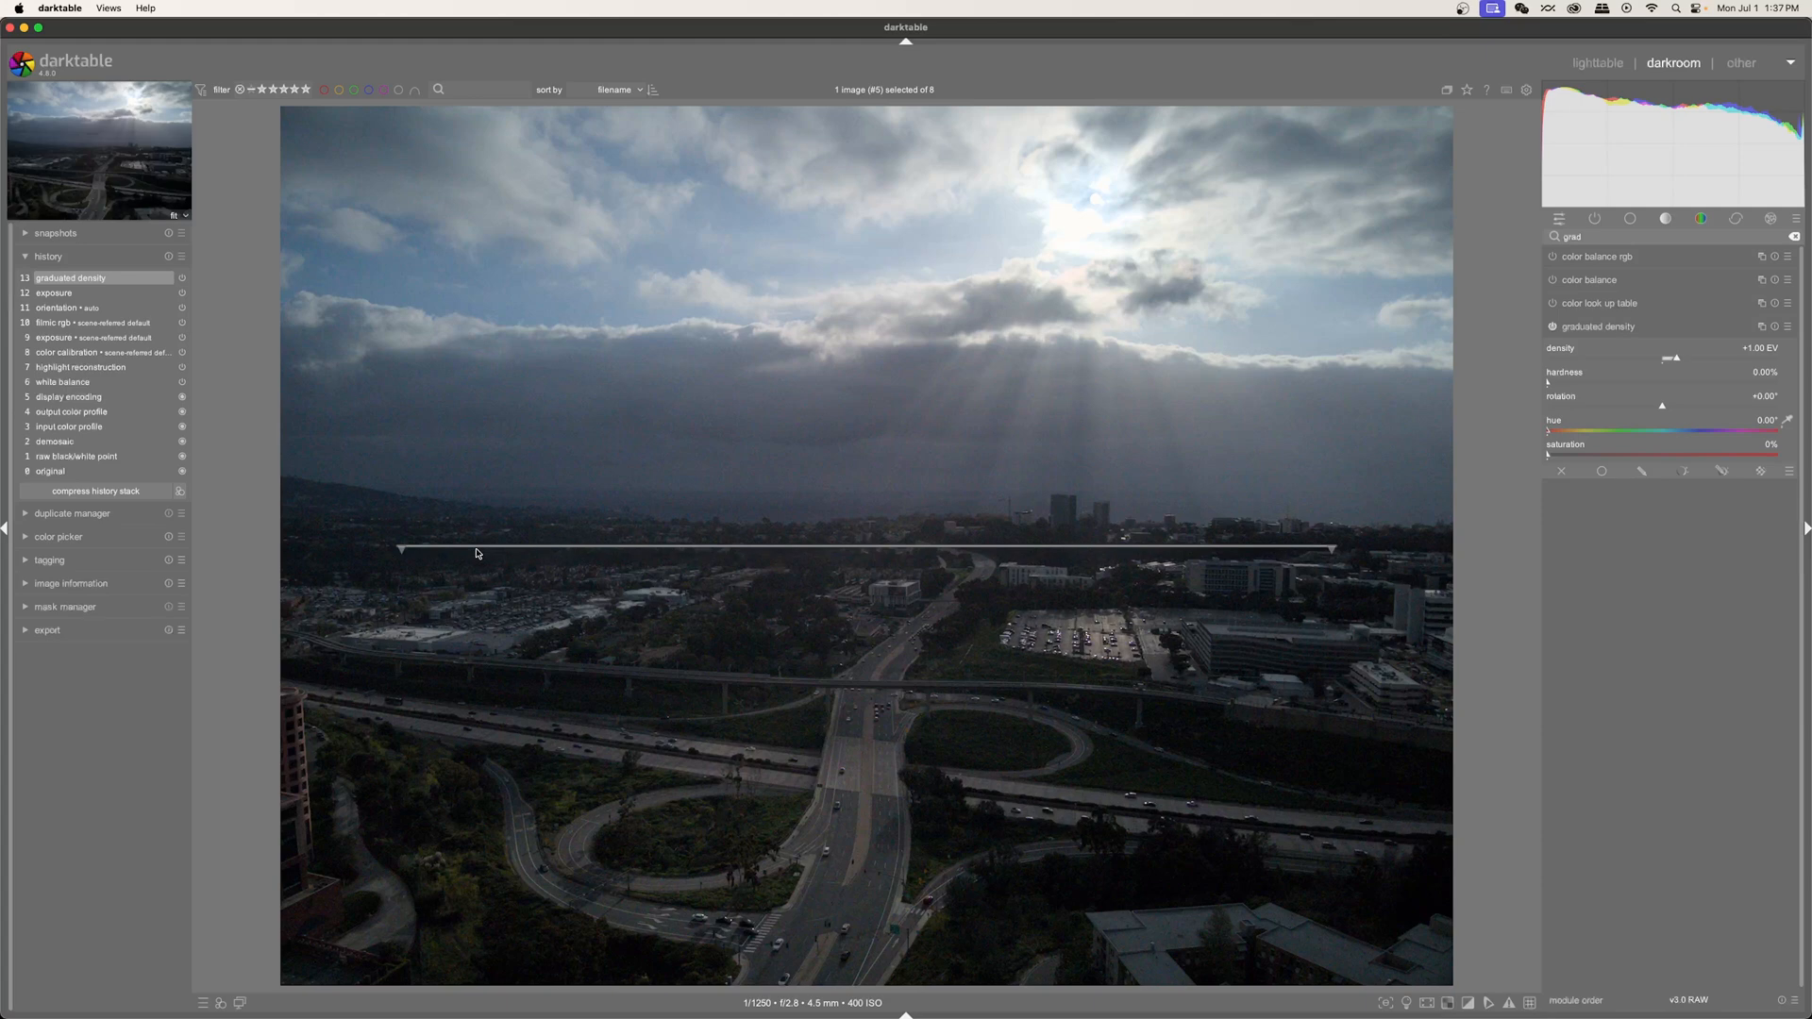
pyautogui.moveTo(1676, 362)
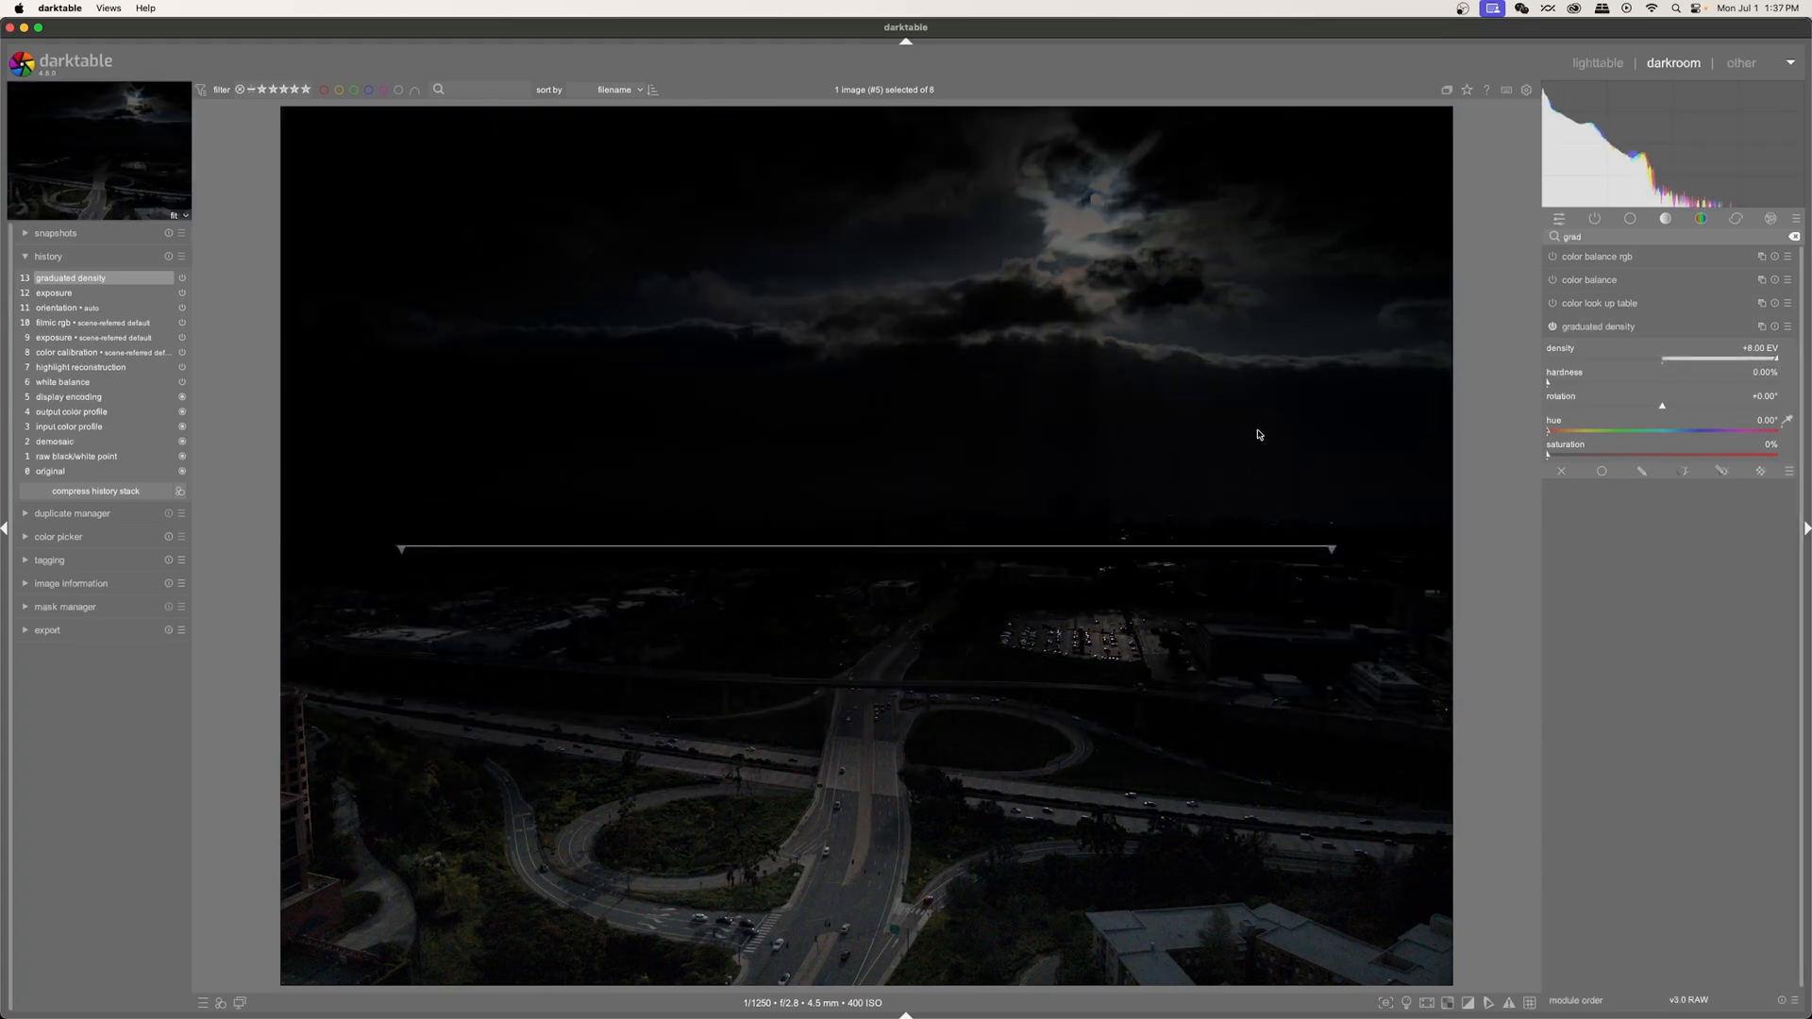
pyautogui.moveTo(498, 385)
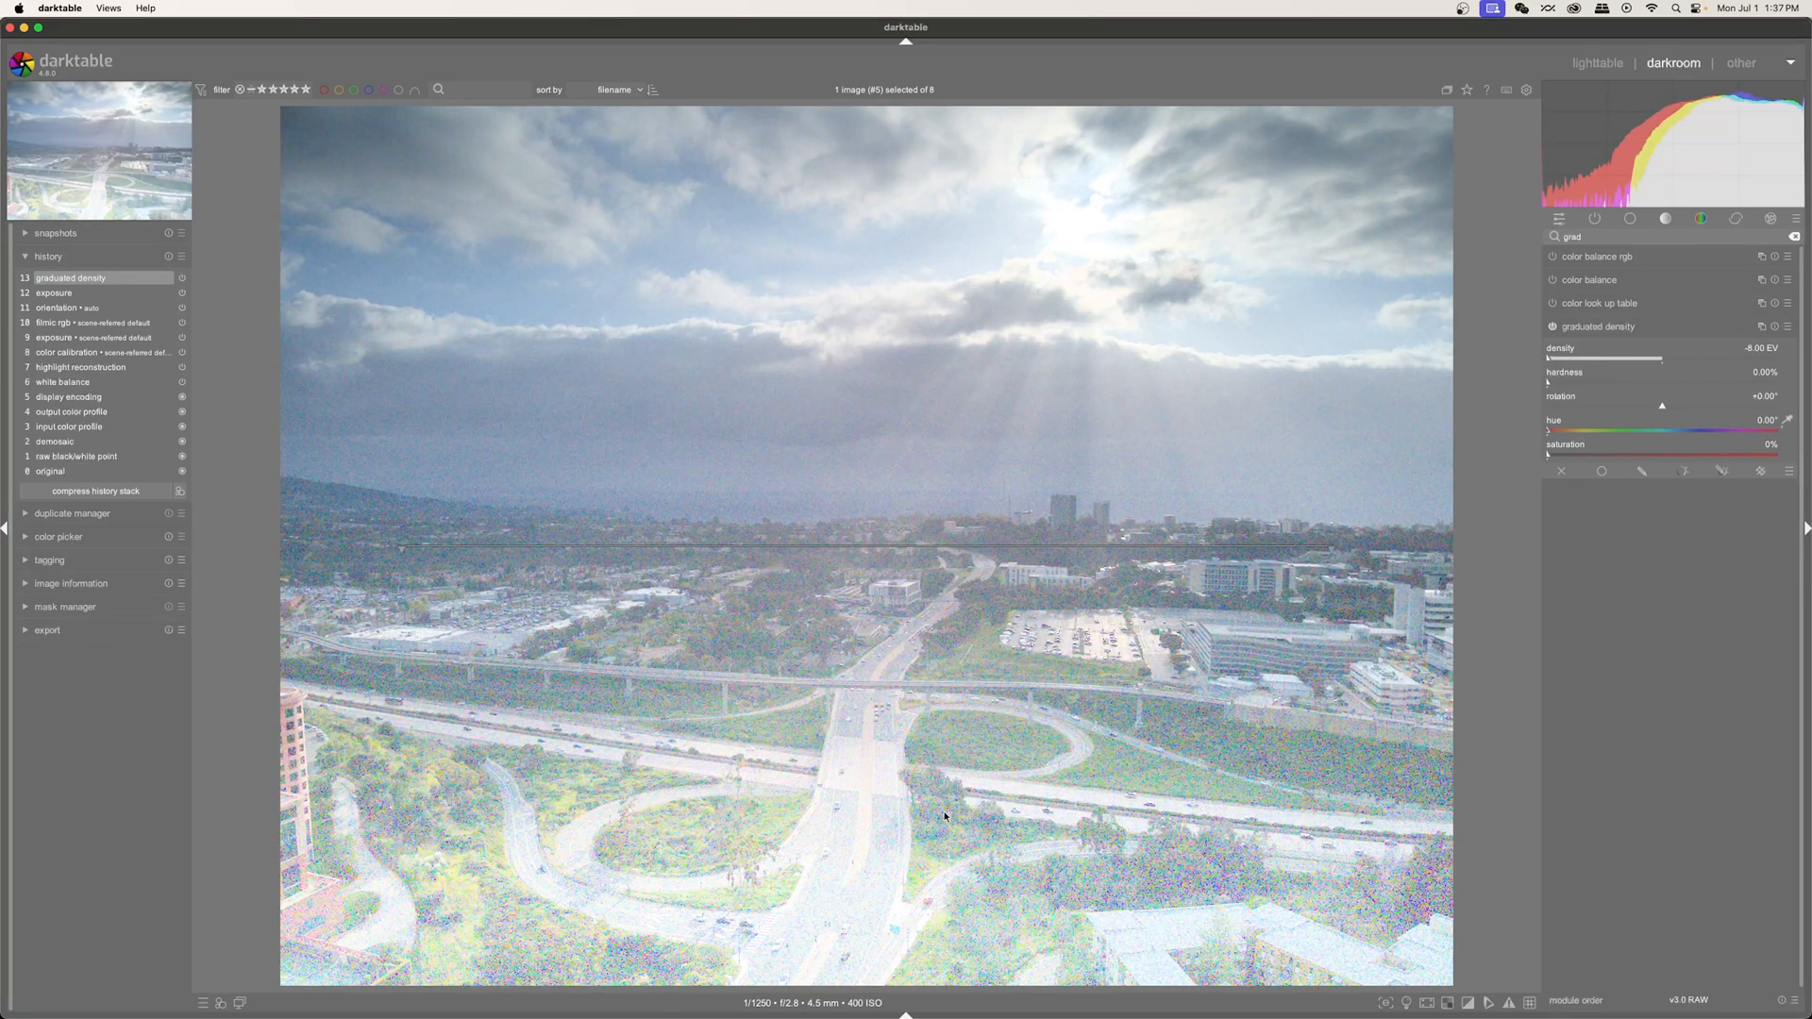
pyautogui.moveTo(950, 776)
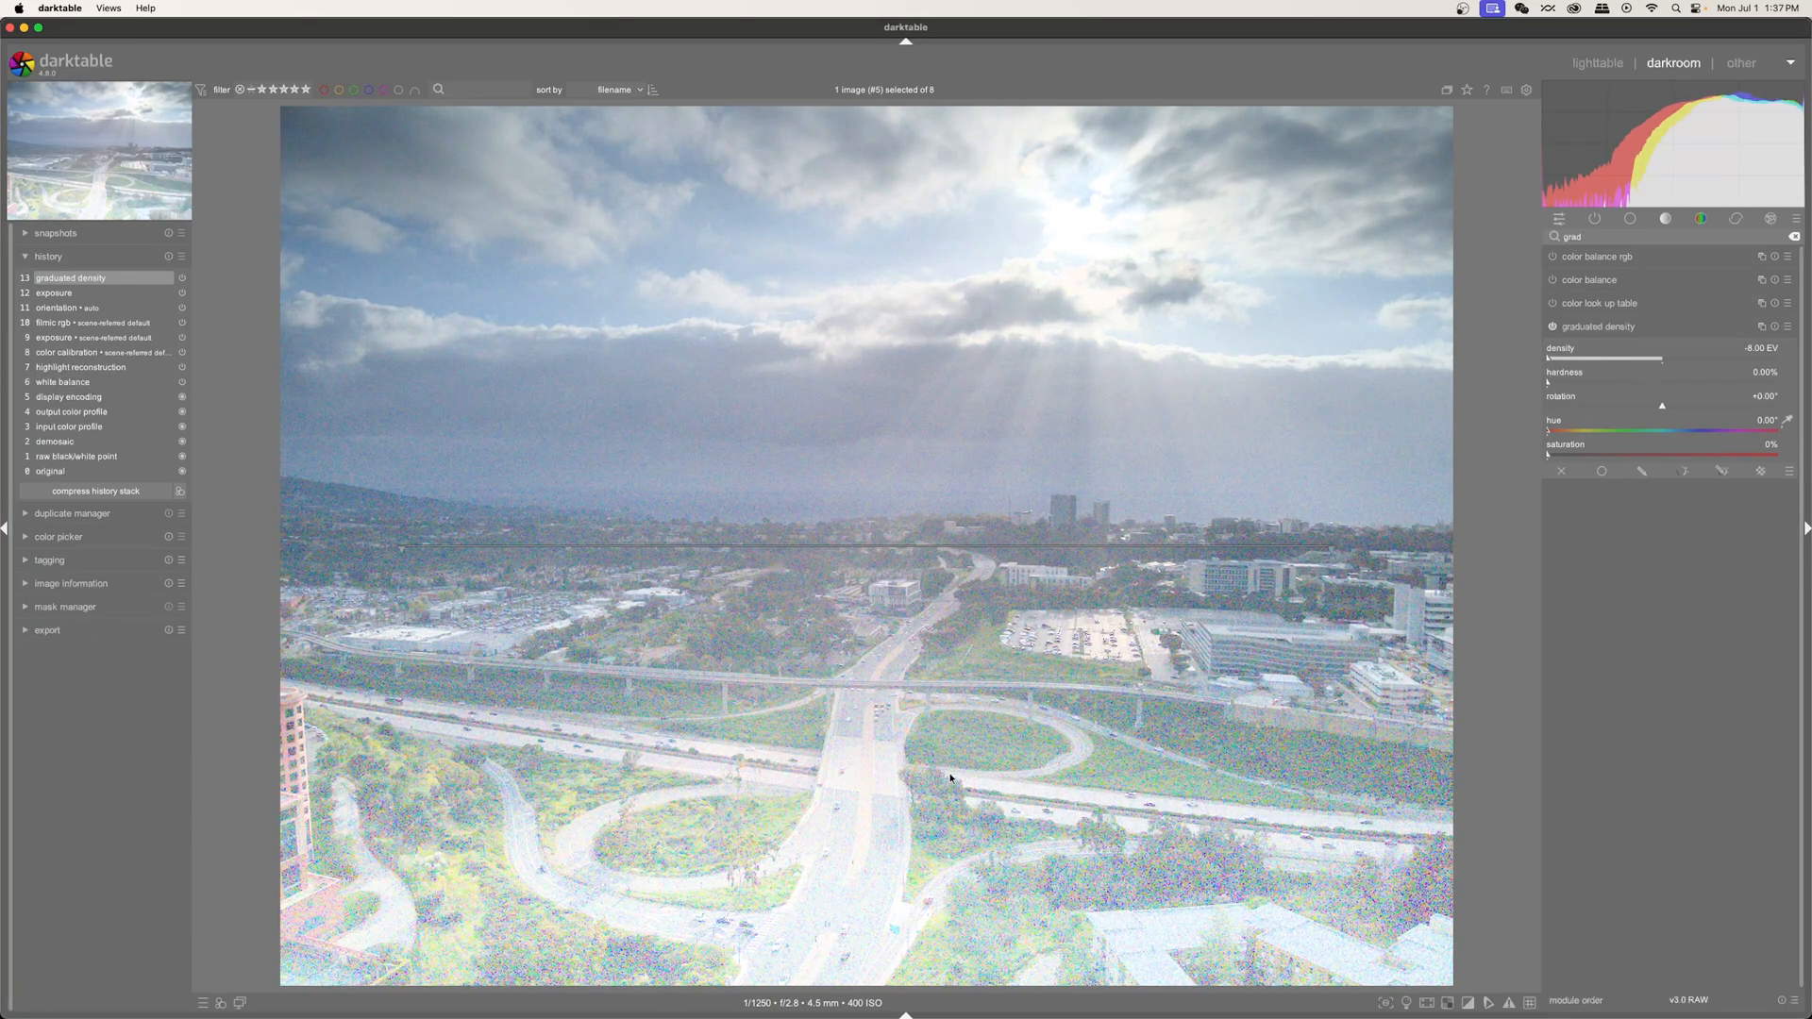
pyautogui.moveTo(1066, 679)
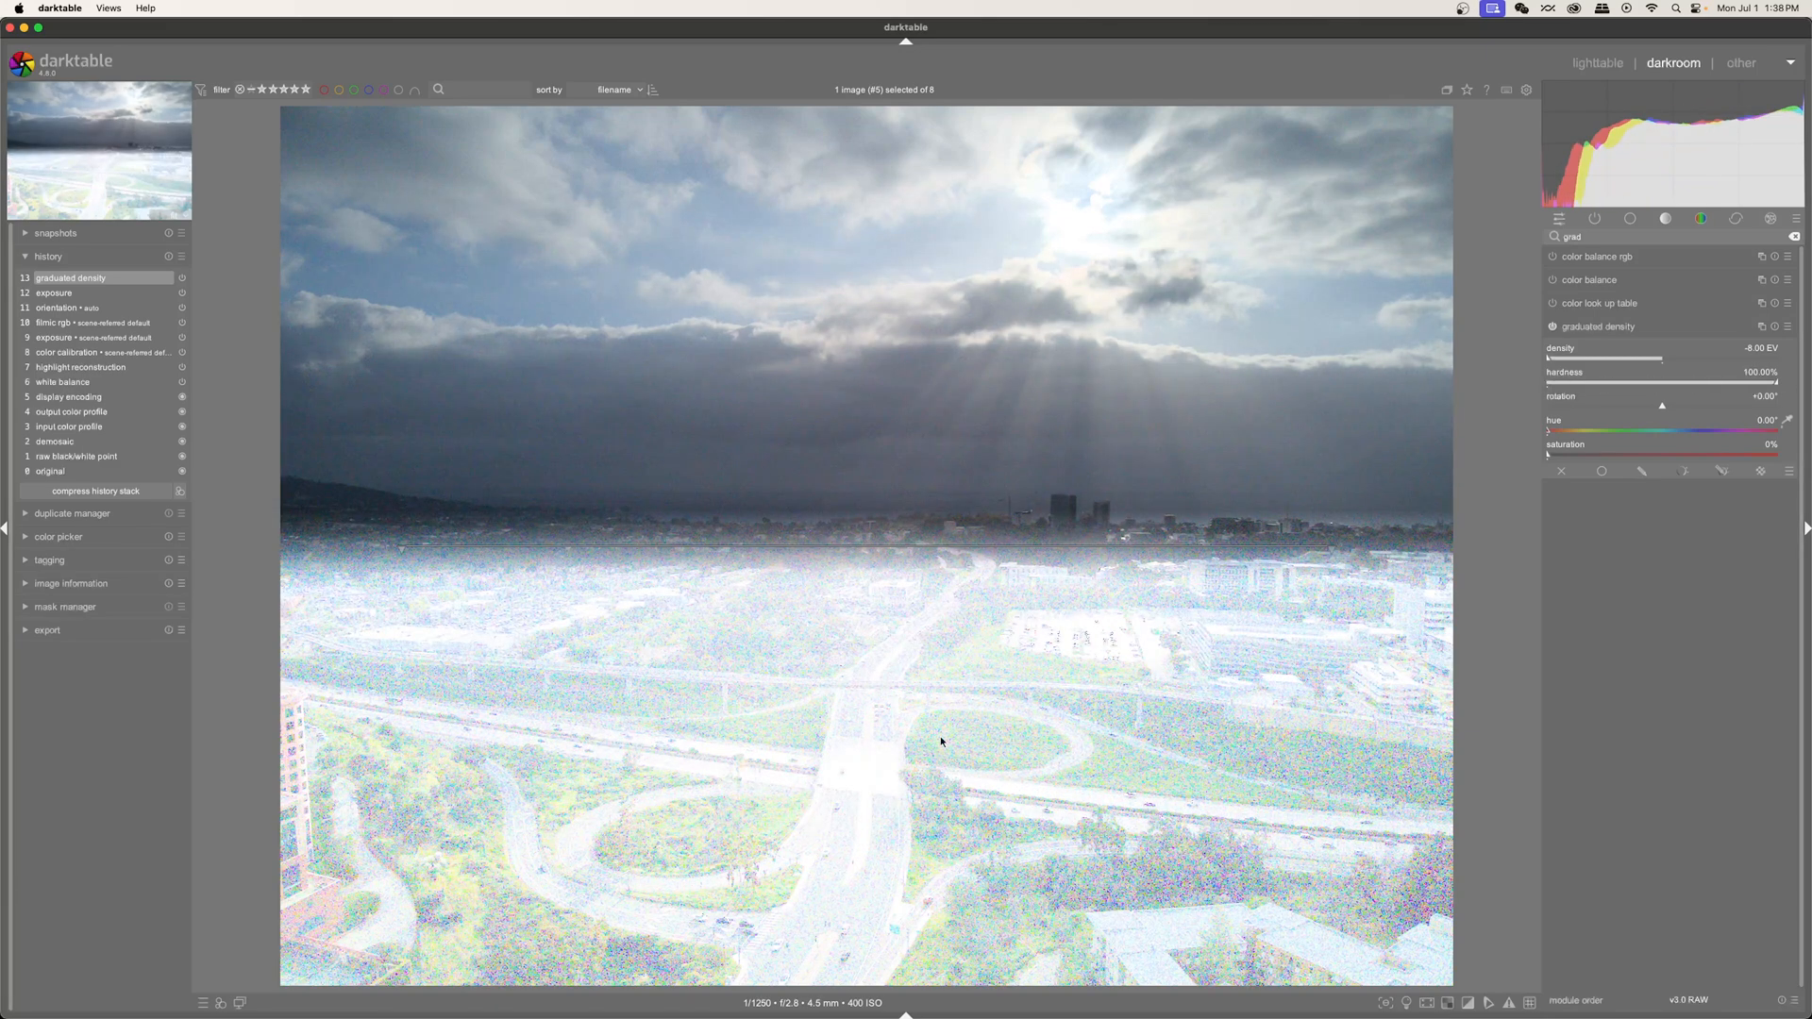
pyautogui.moveTo(613, 528)
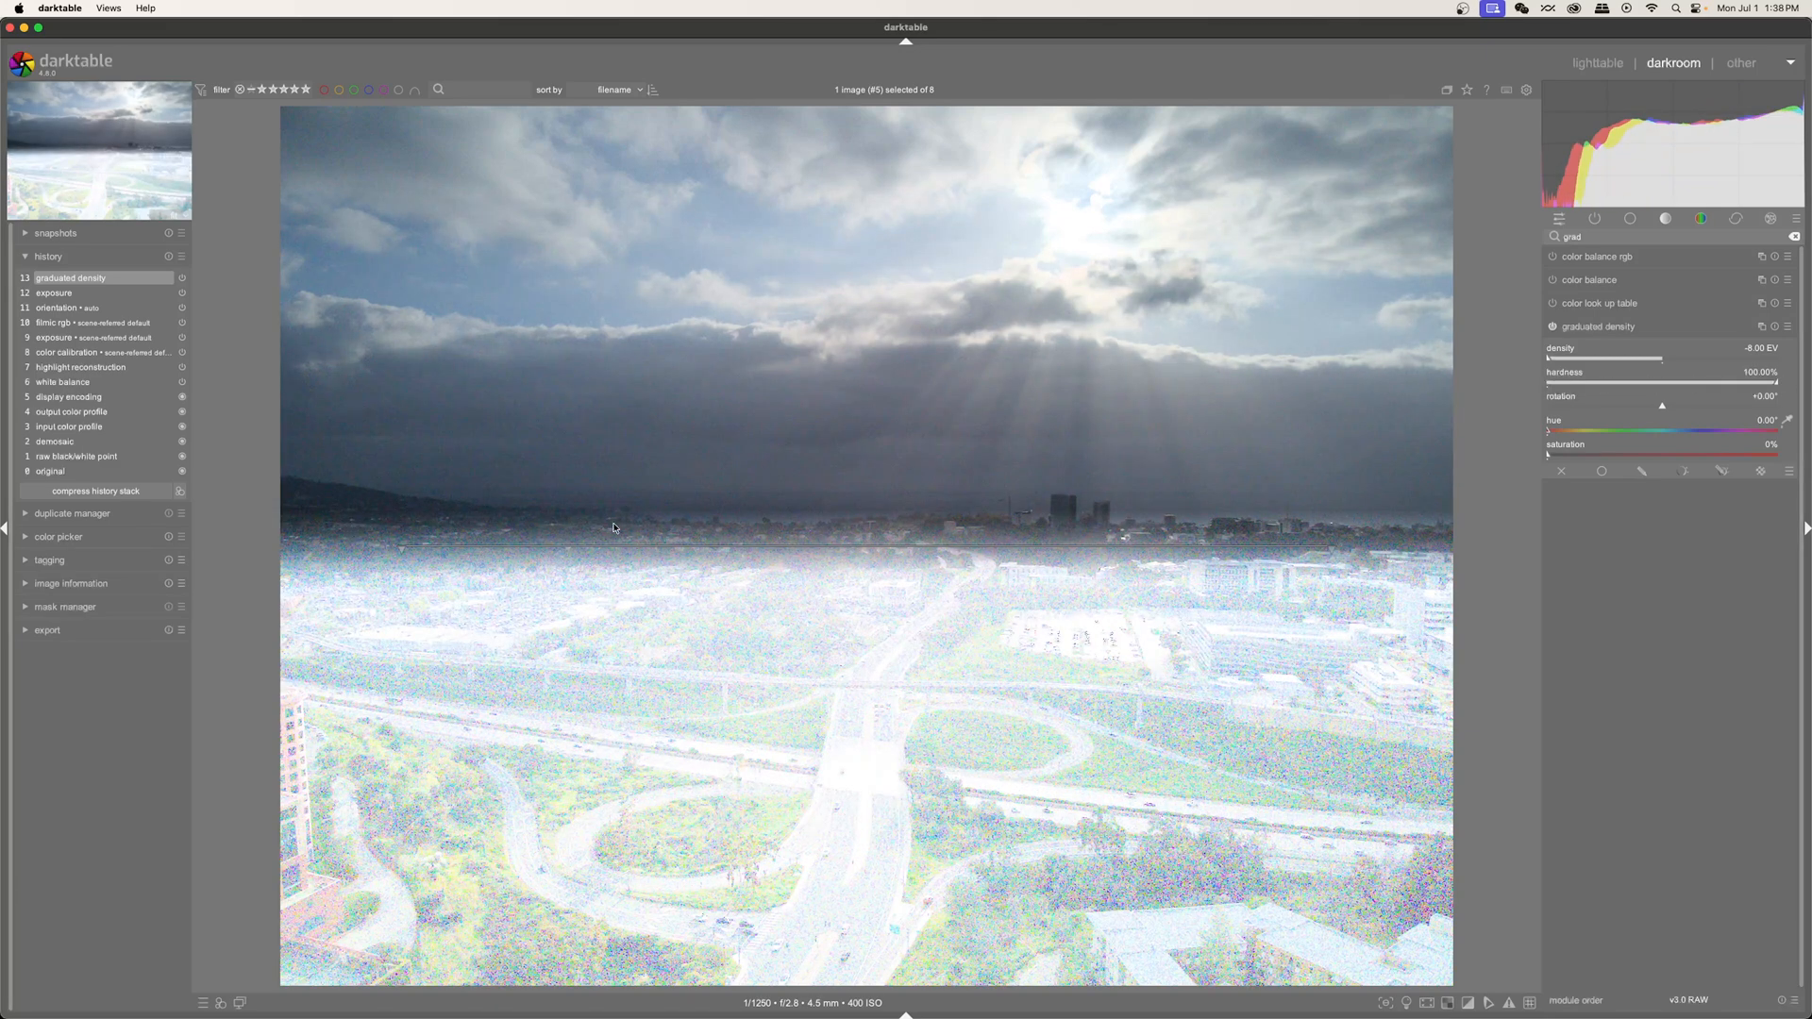
pyautogui.moveTo(745, 753)
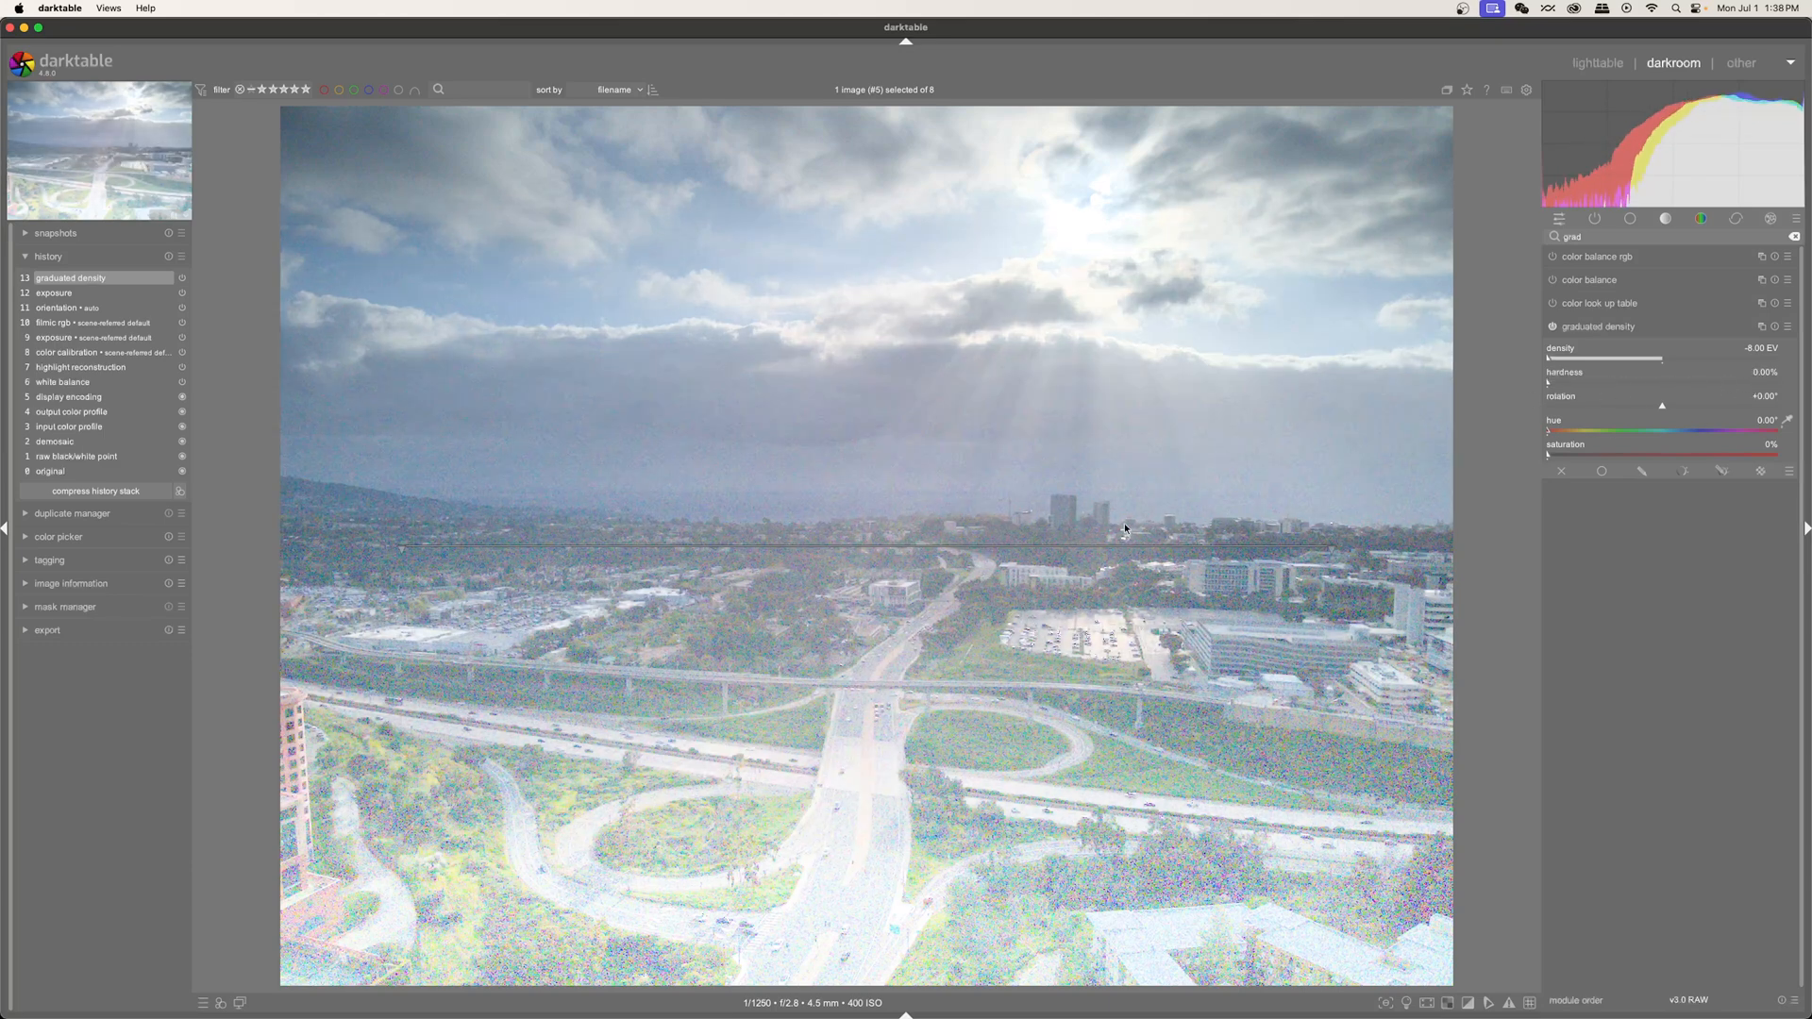
pyautogui.moveTo(927, 619)
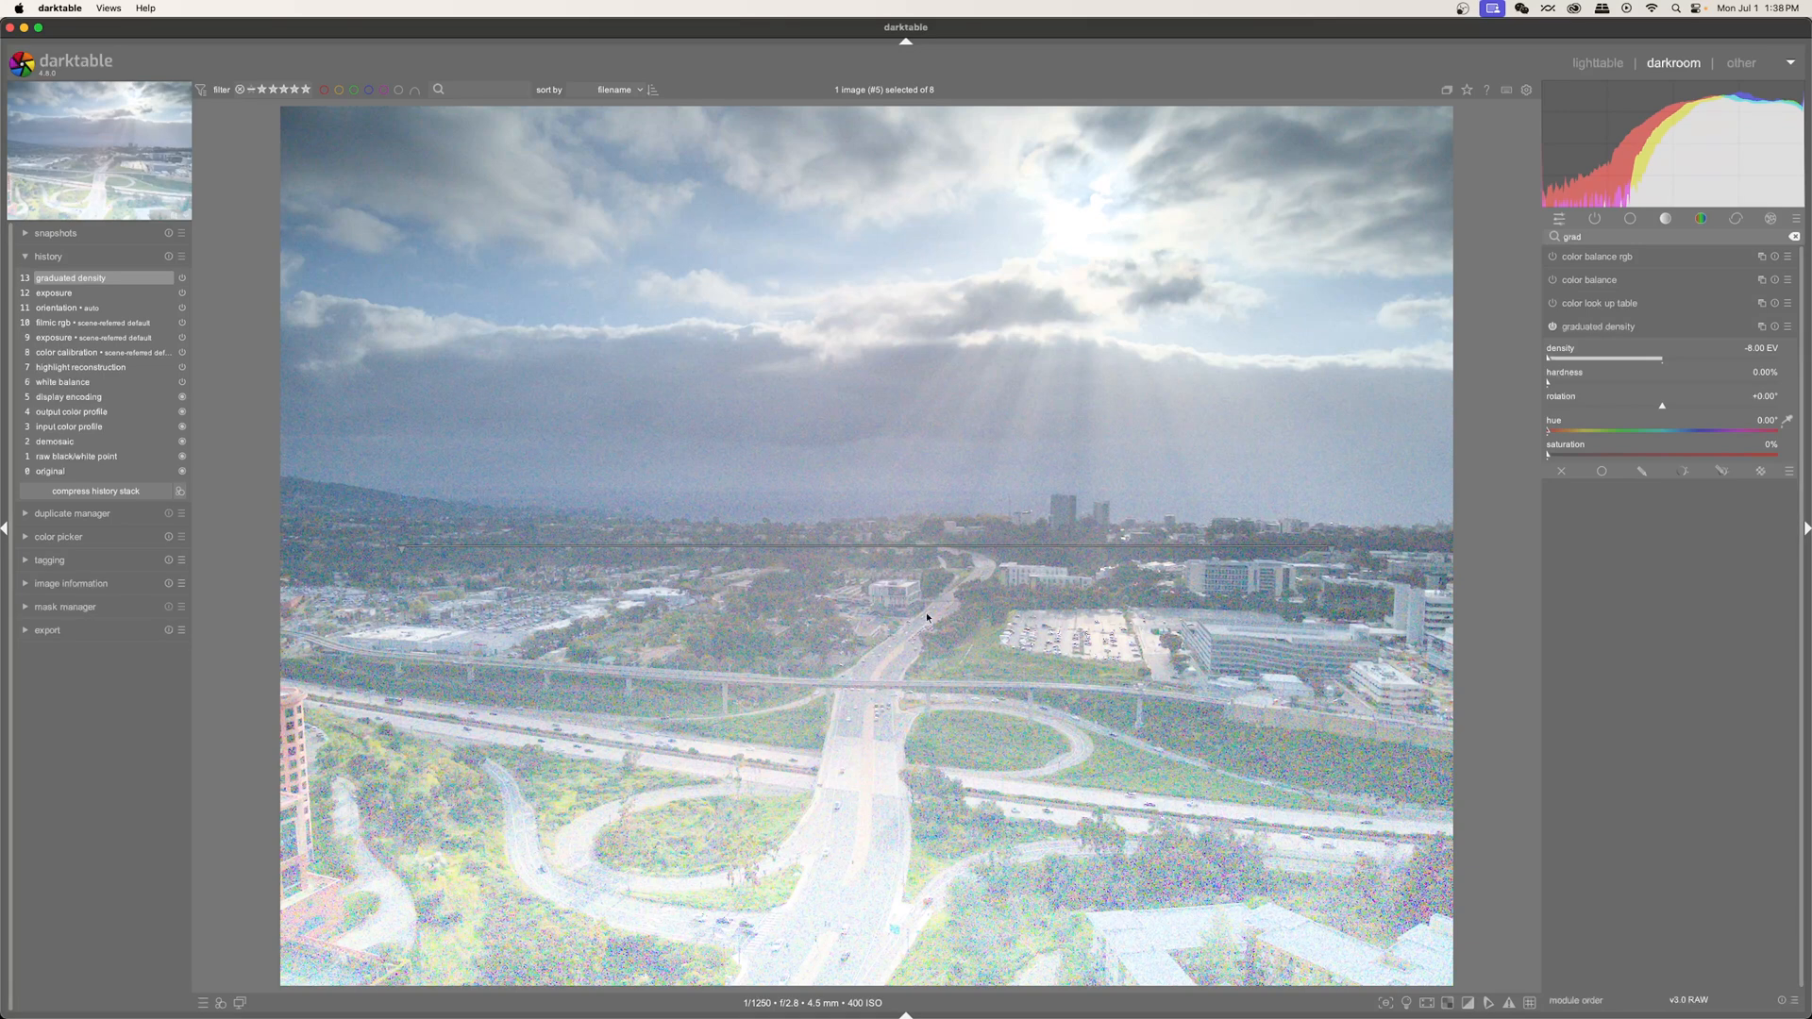
pyautogui.moveTo(734, 563)
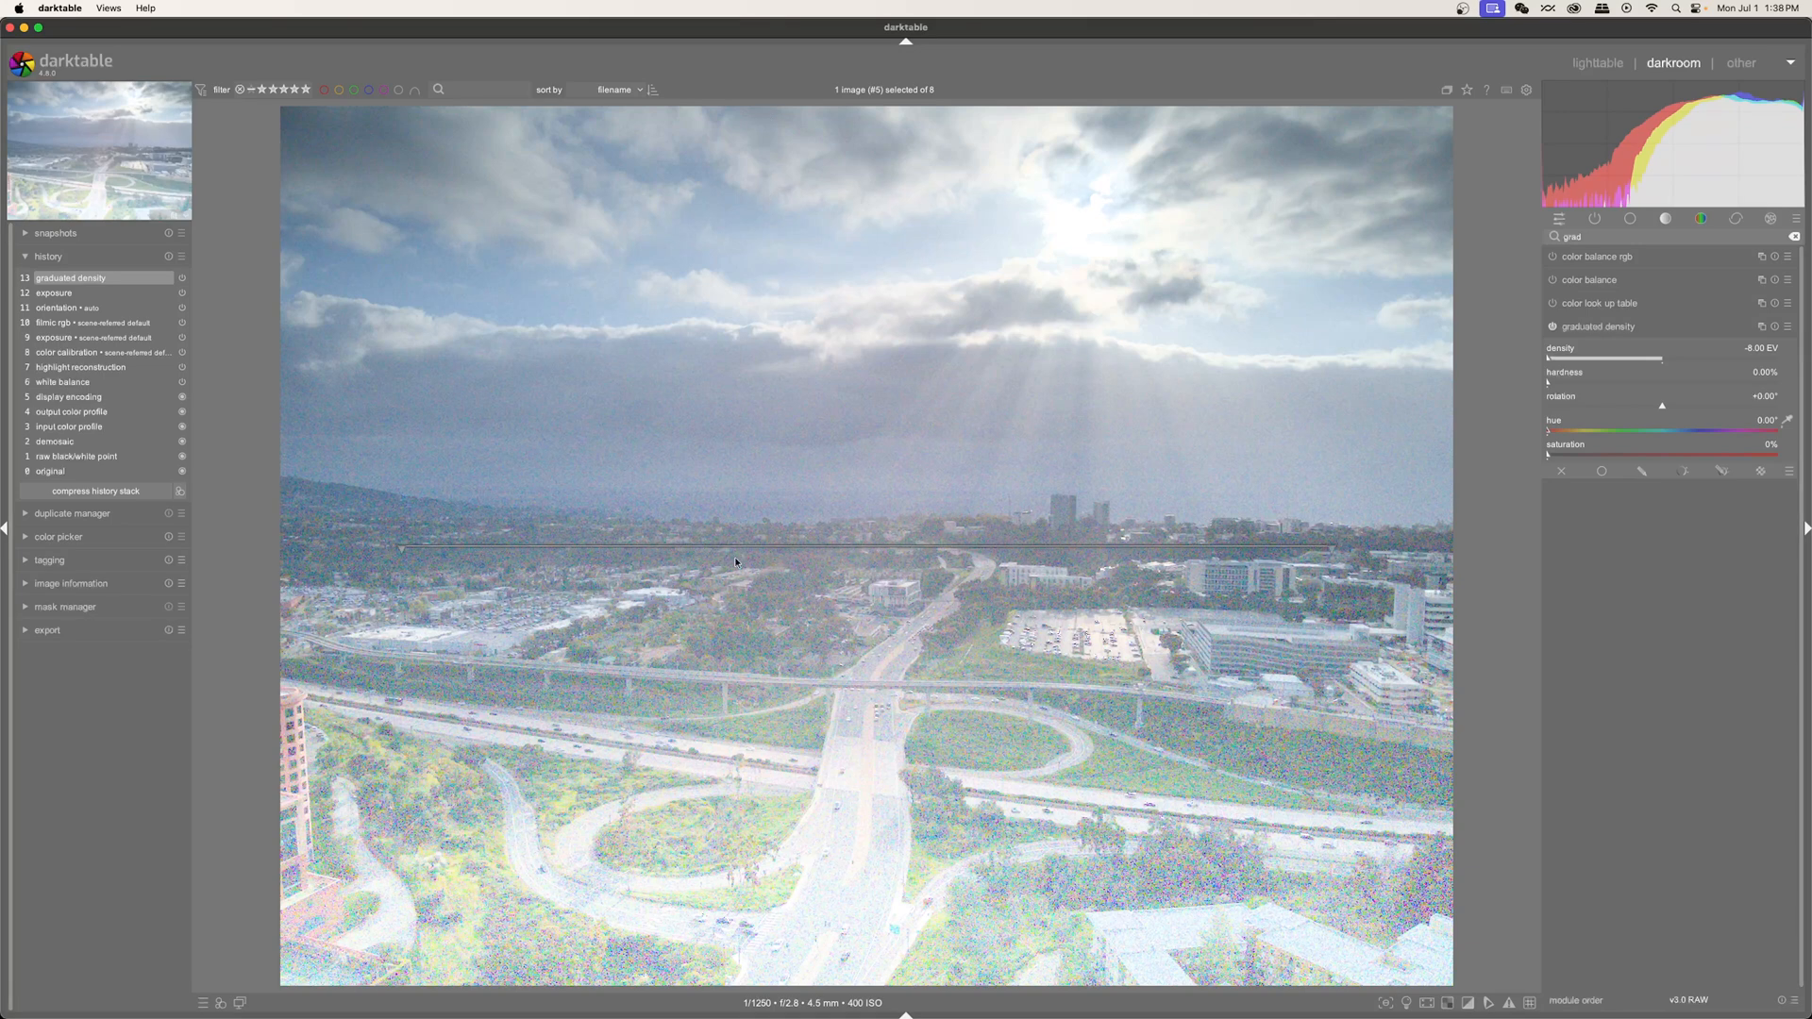
pyautogui.moveTo(702, 770)
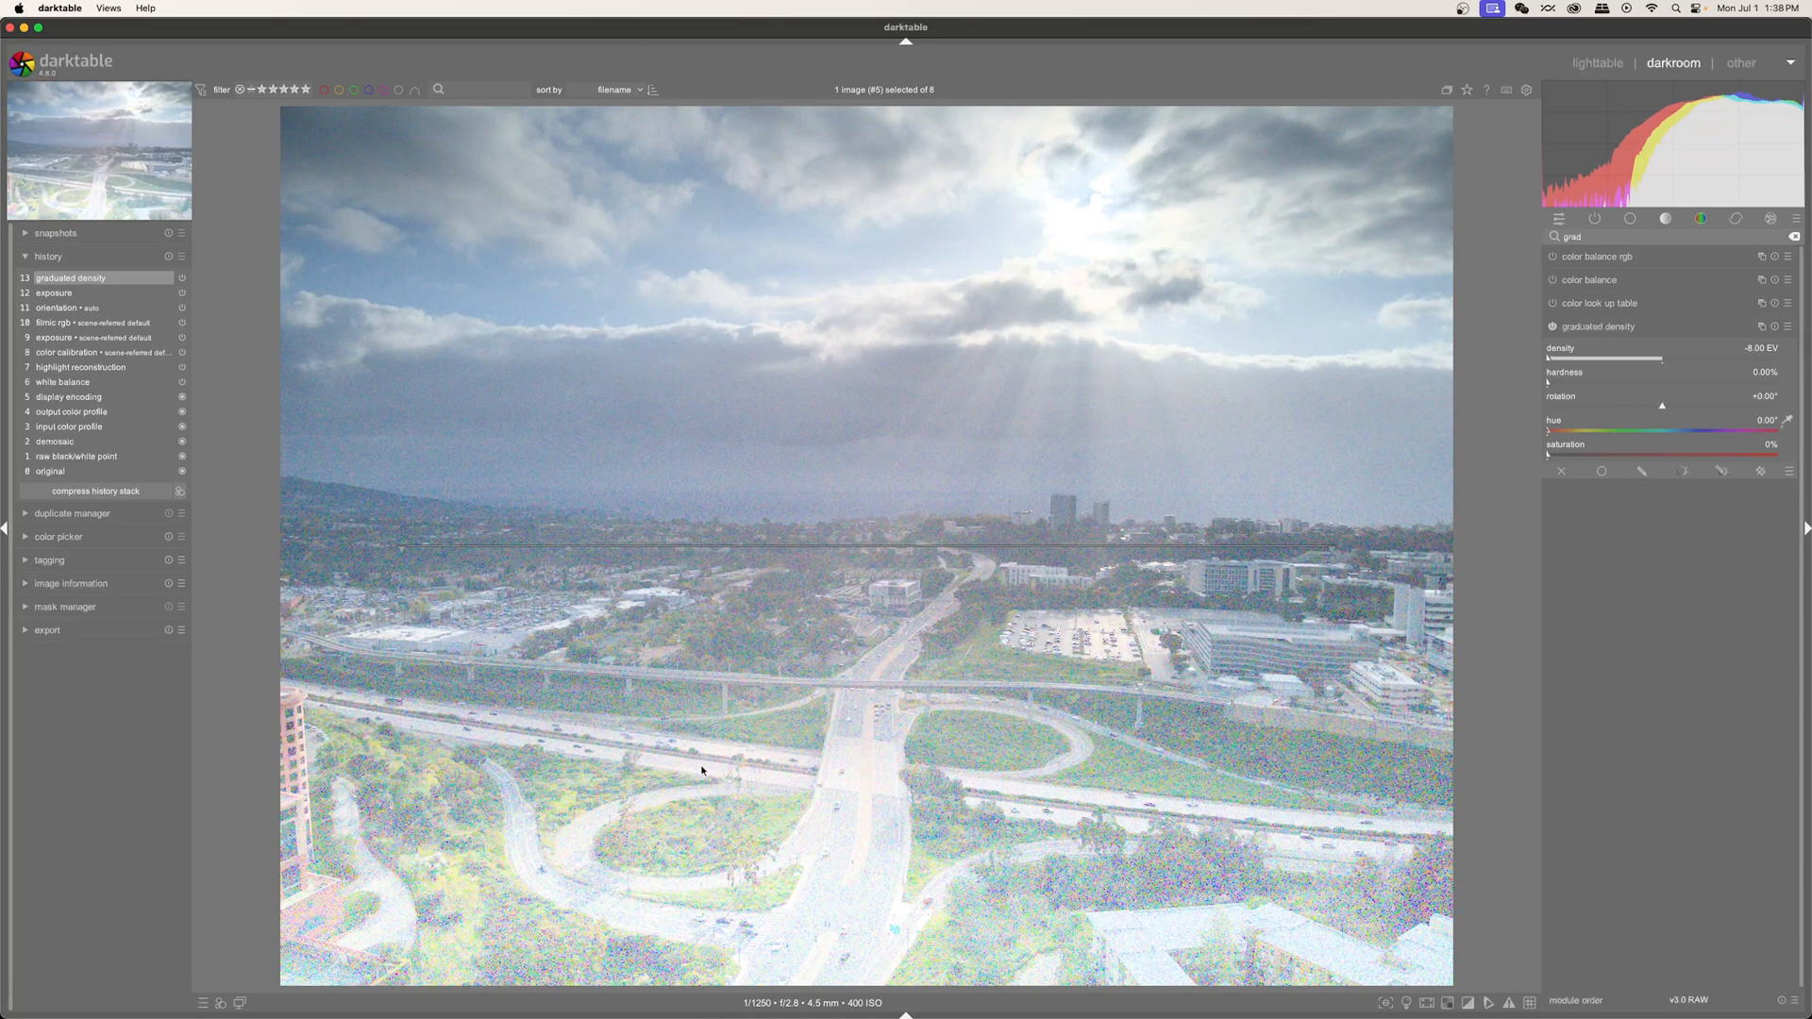
pyautogui.moveTo(564, 1000)
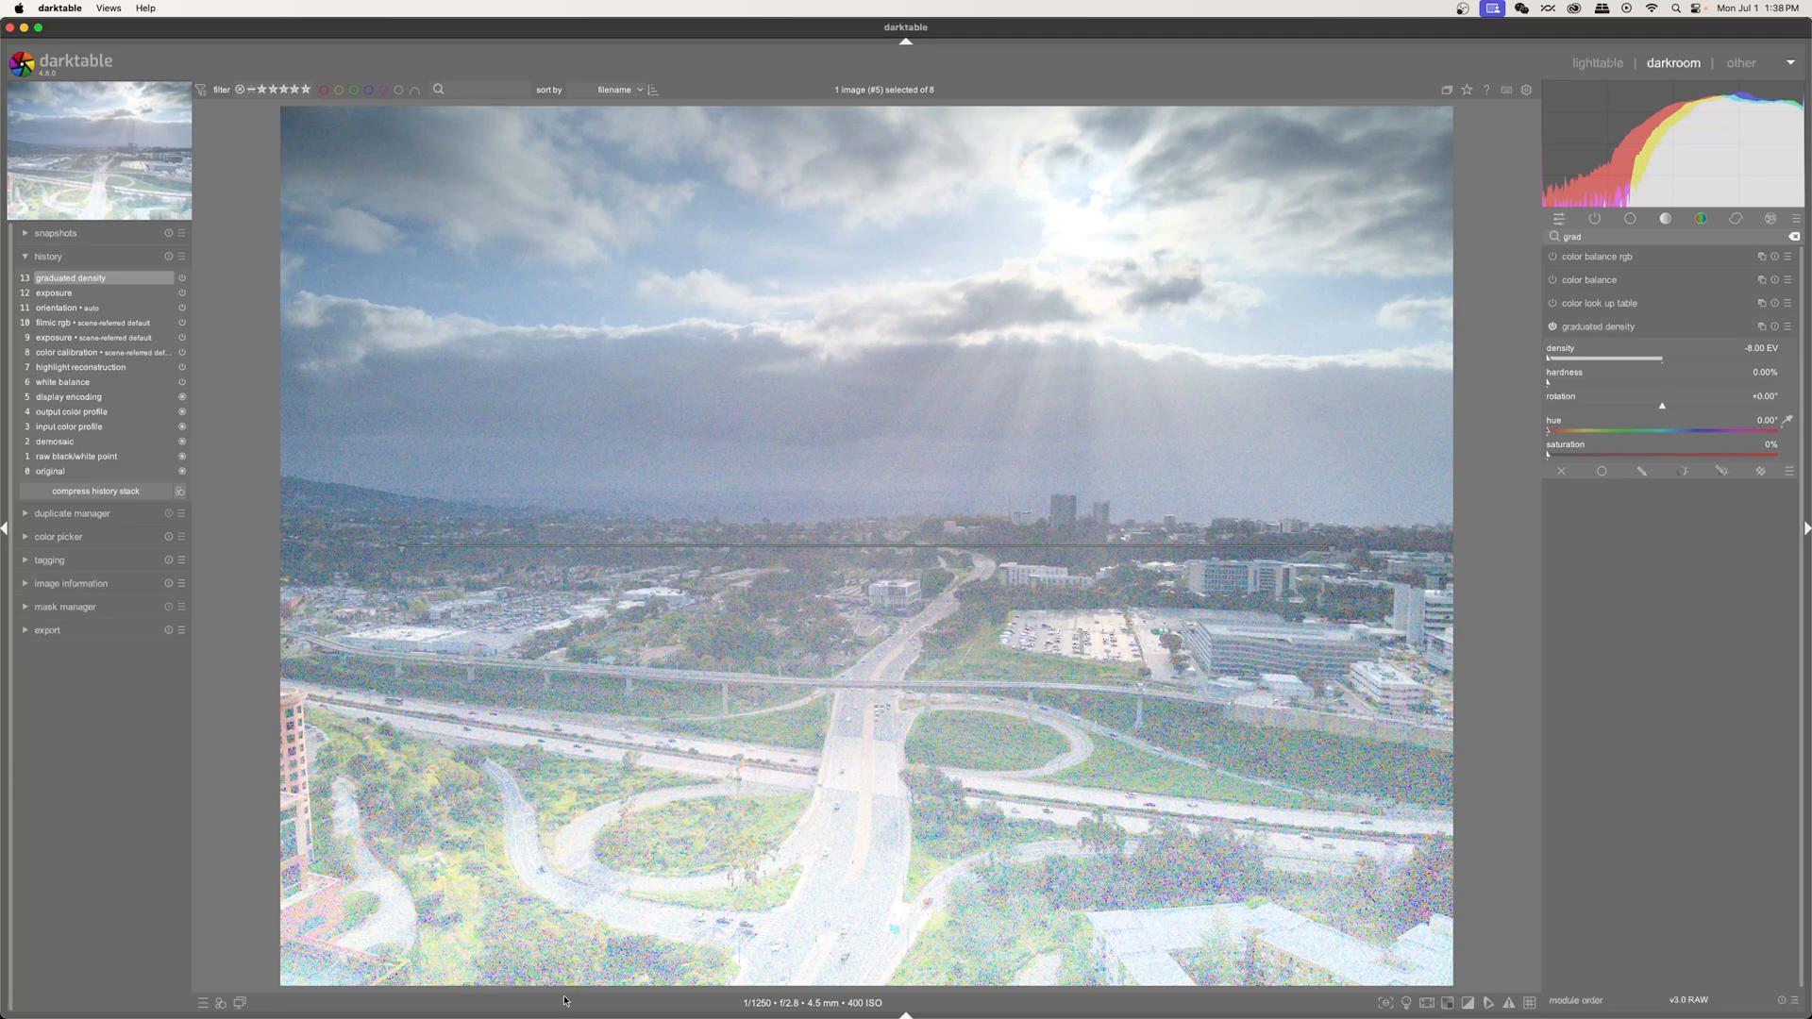
pyautogui.moveTo(1661, 409)
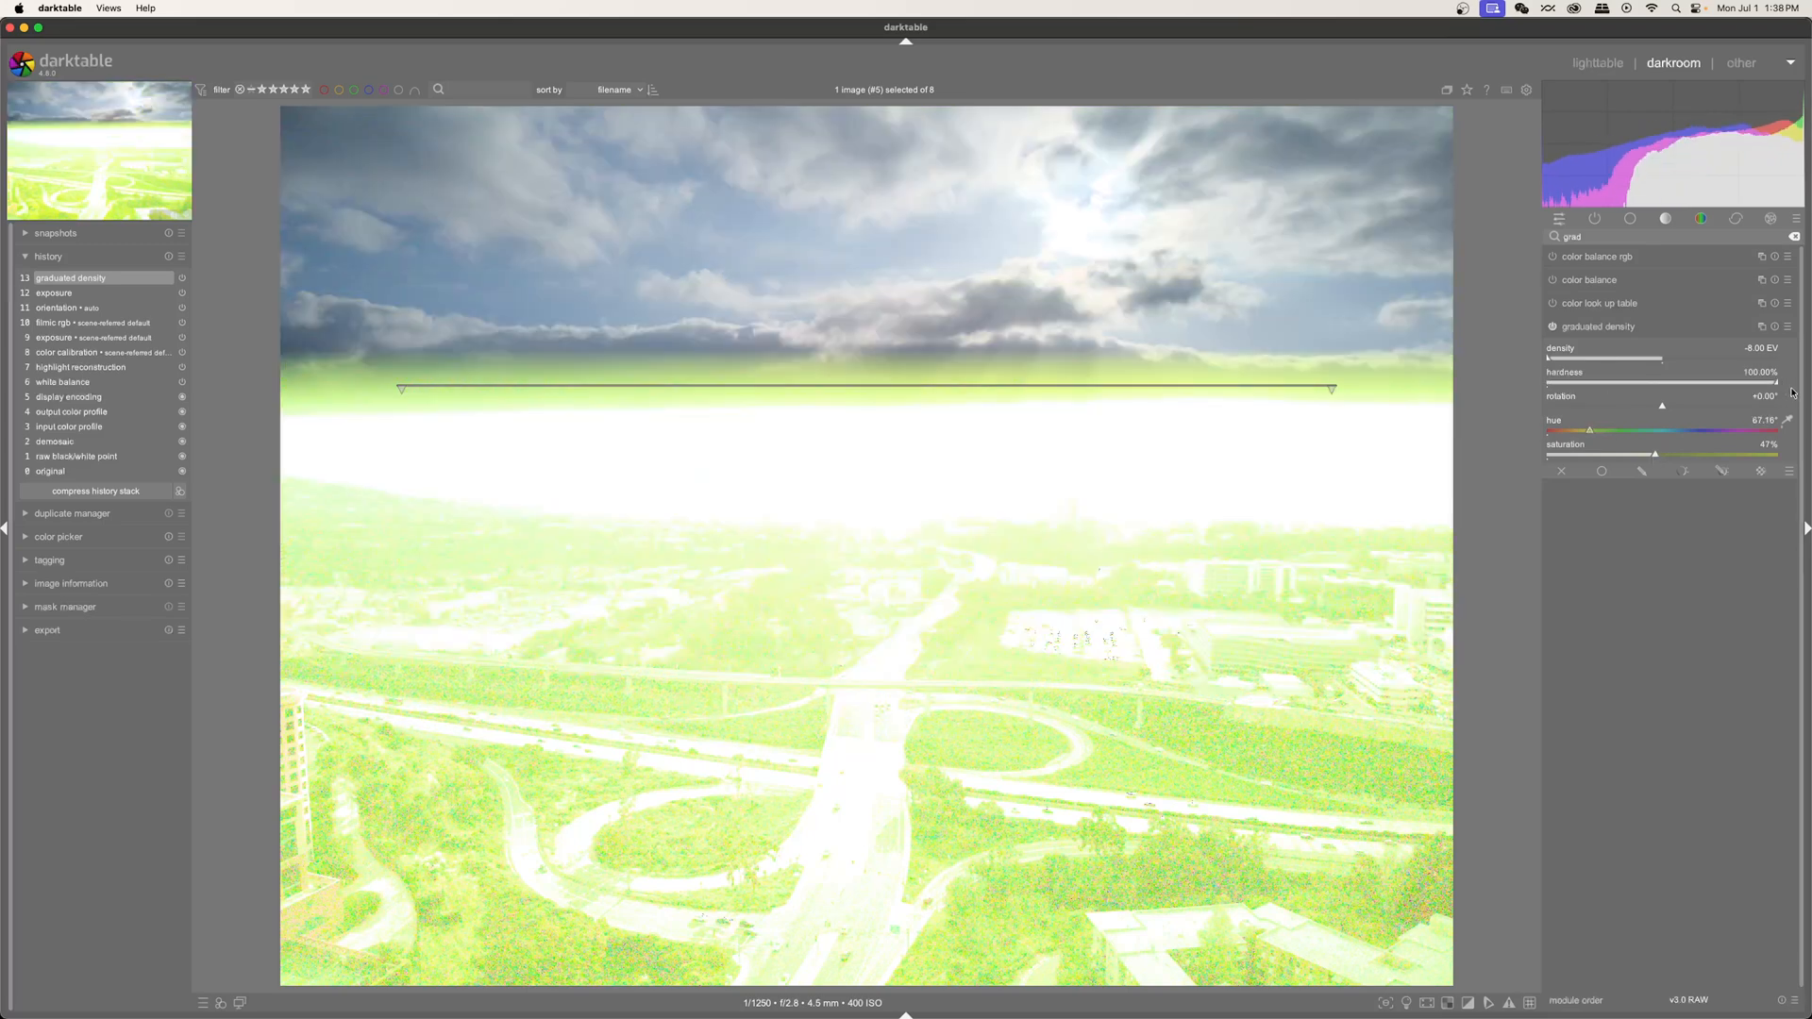
pyautogui.moveTo(592, 425)
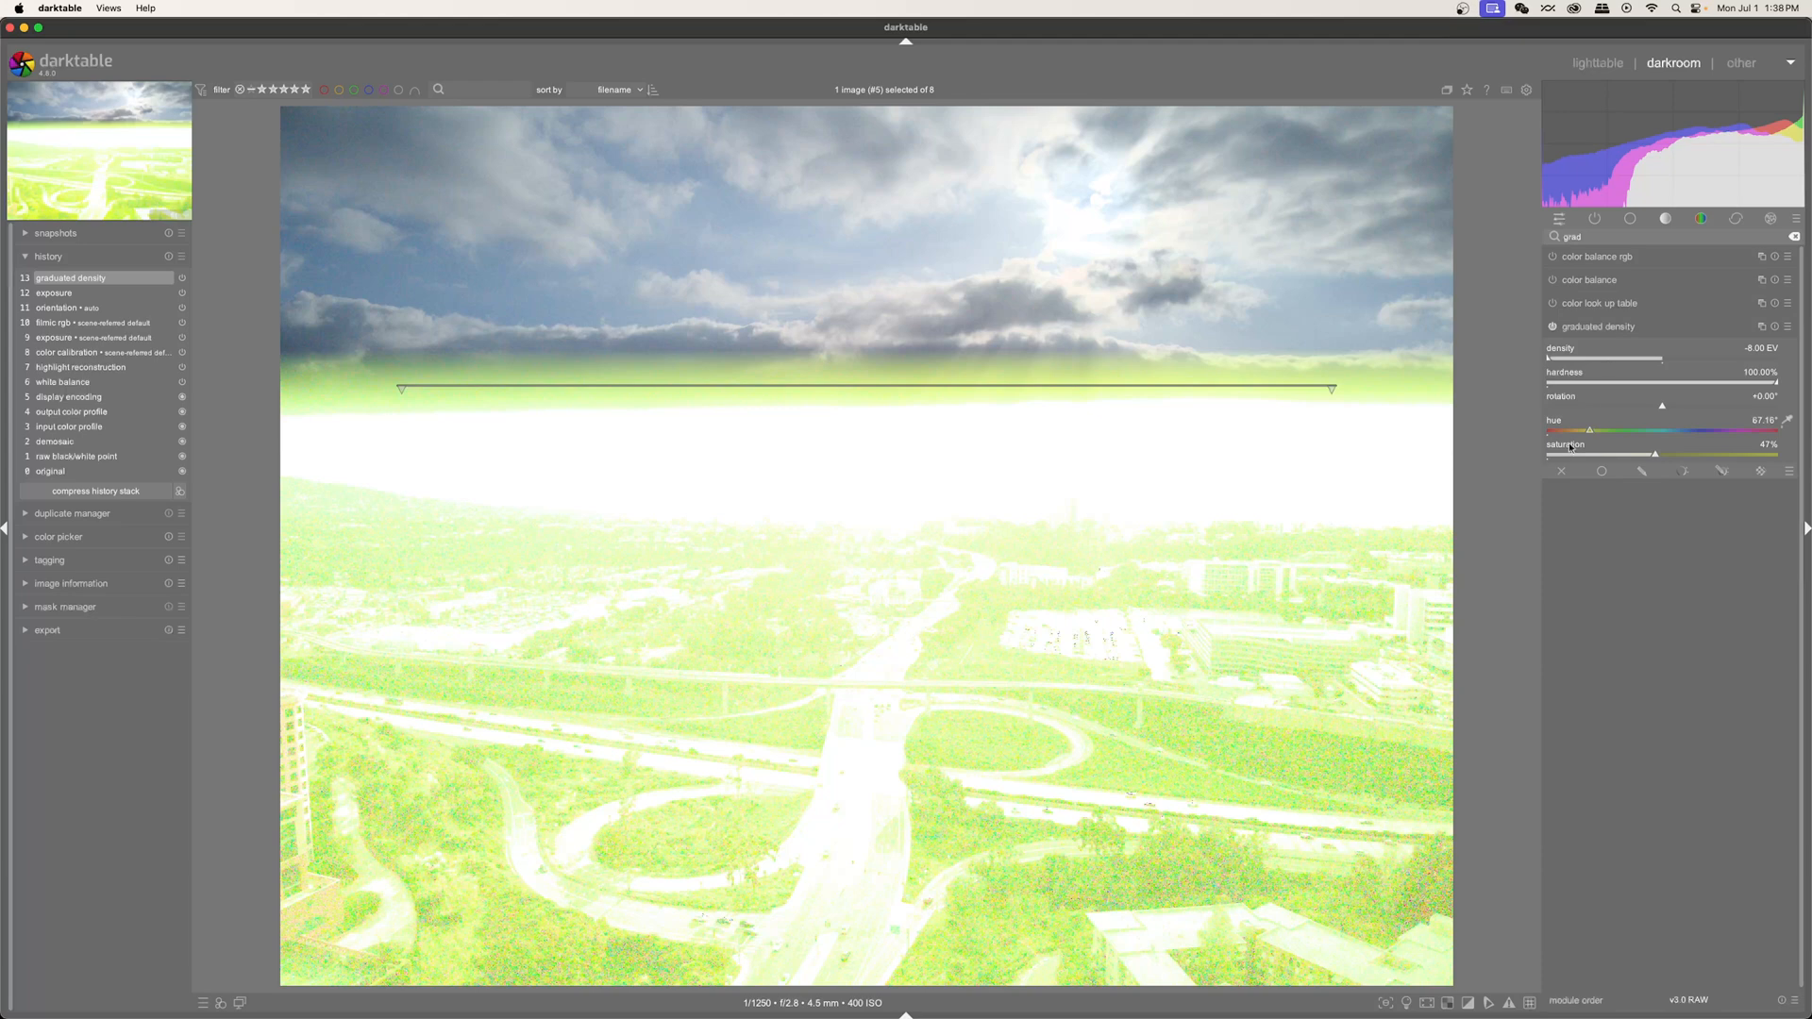
pyautogui.moveTo(952, 695)
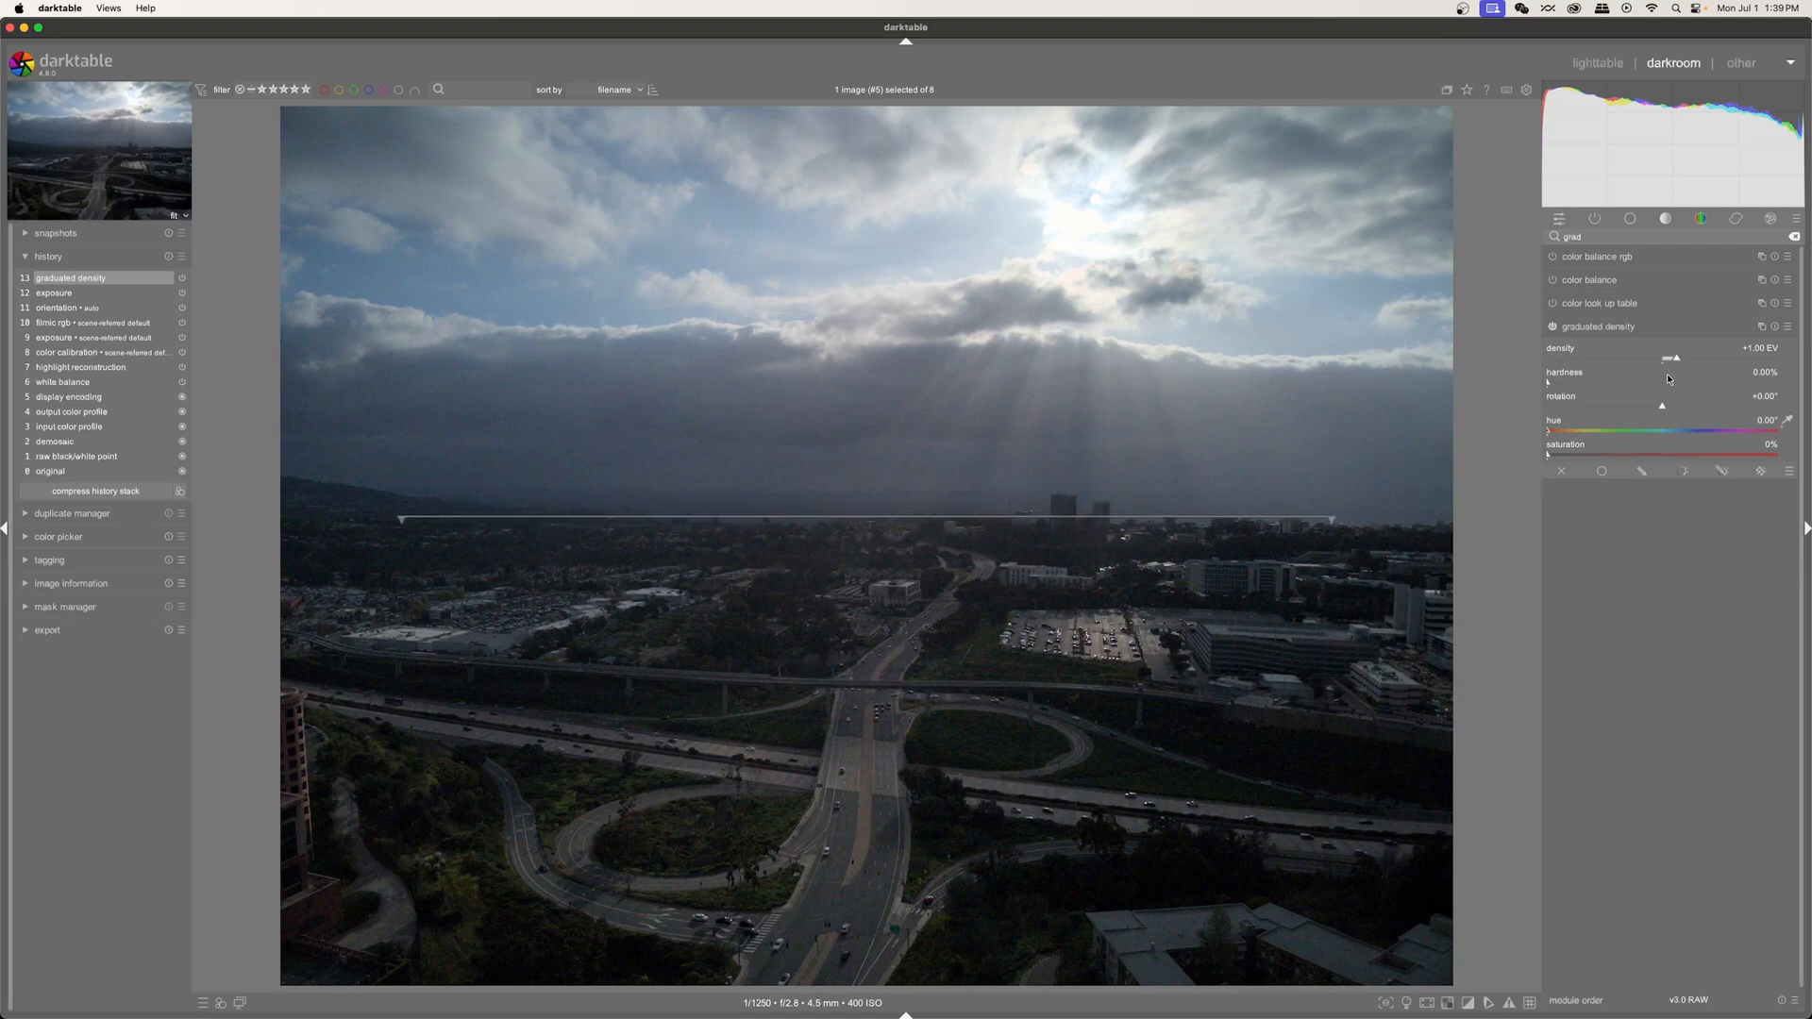
pyautogui.moveTo(723, 645)
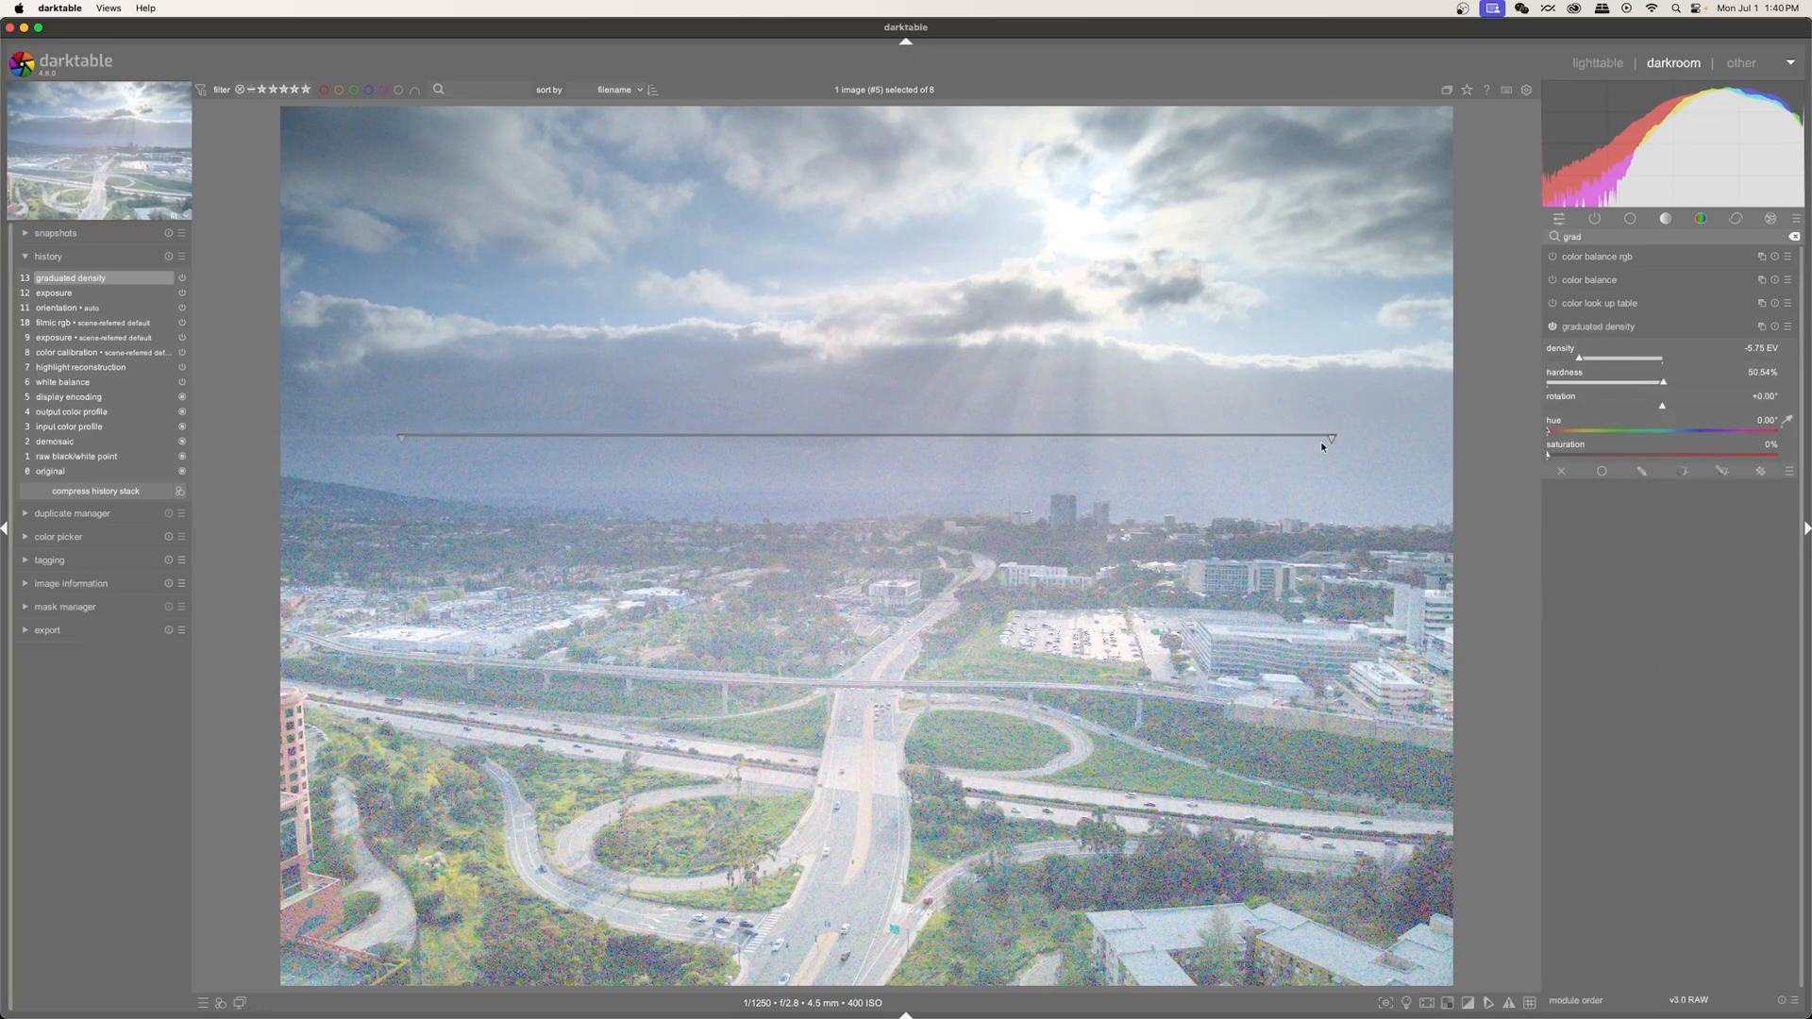
pyautogui.moveTo(840, 442)
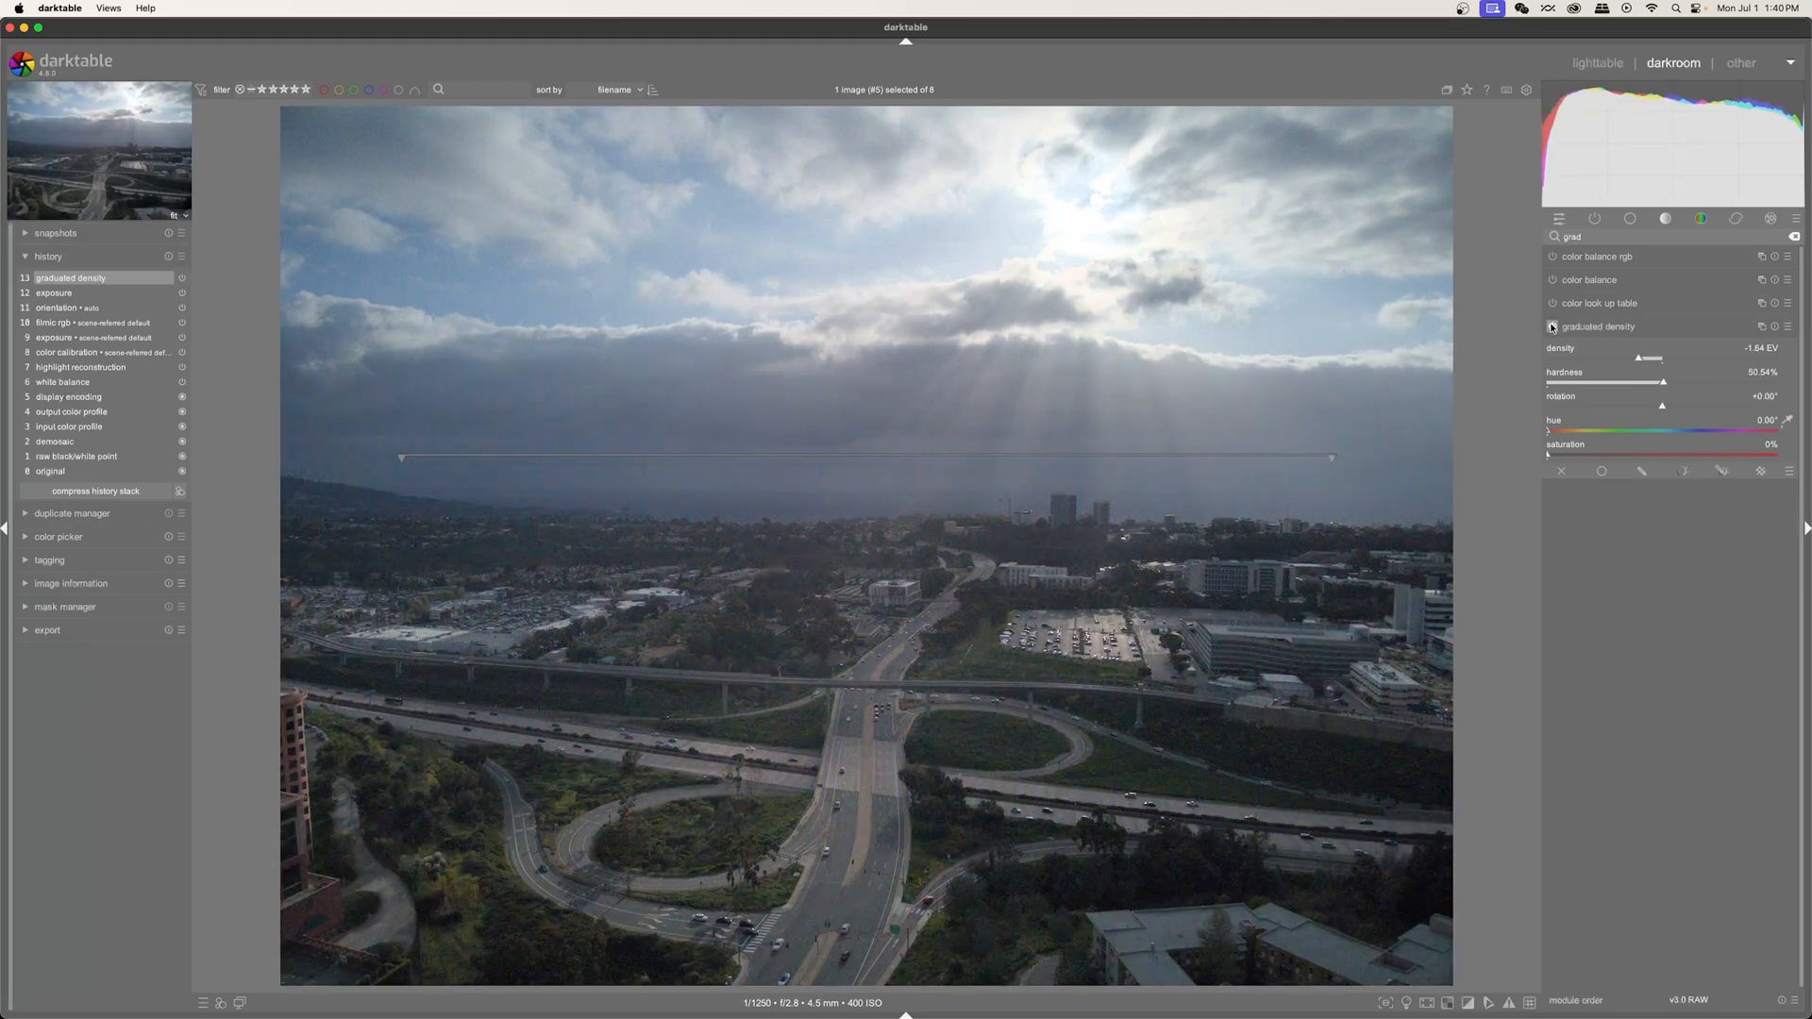
pyautogui.moveTo(1667, 440)
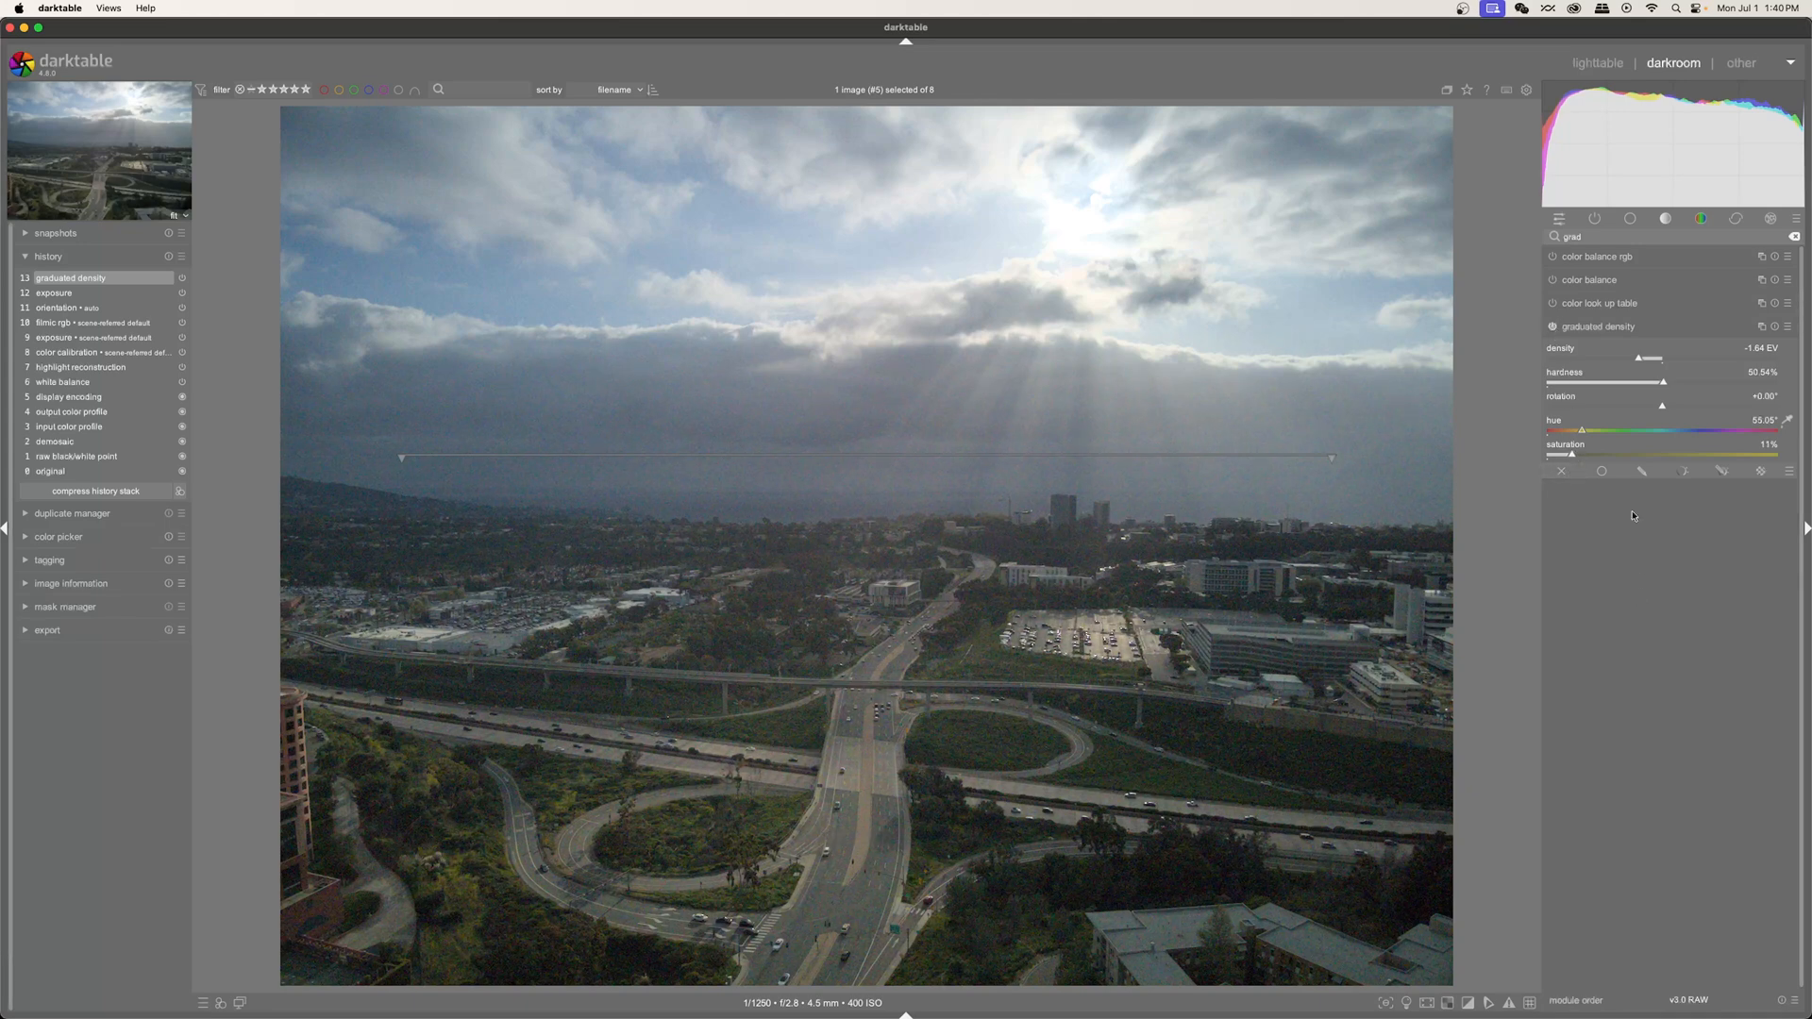
# Toggle the graduated density filter on and off for before/after comparison while easing its density to -1.44 EV.
pyautogui.click(1553, 327)
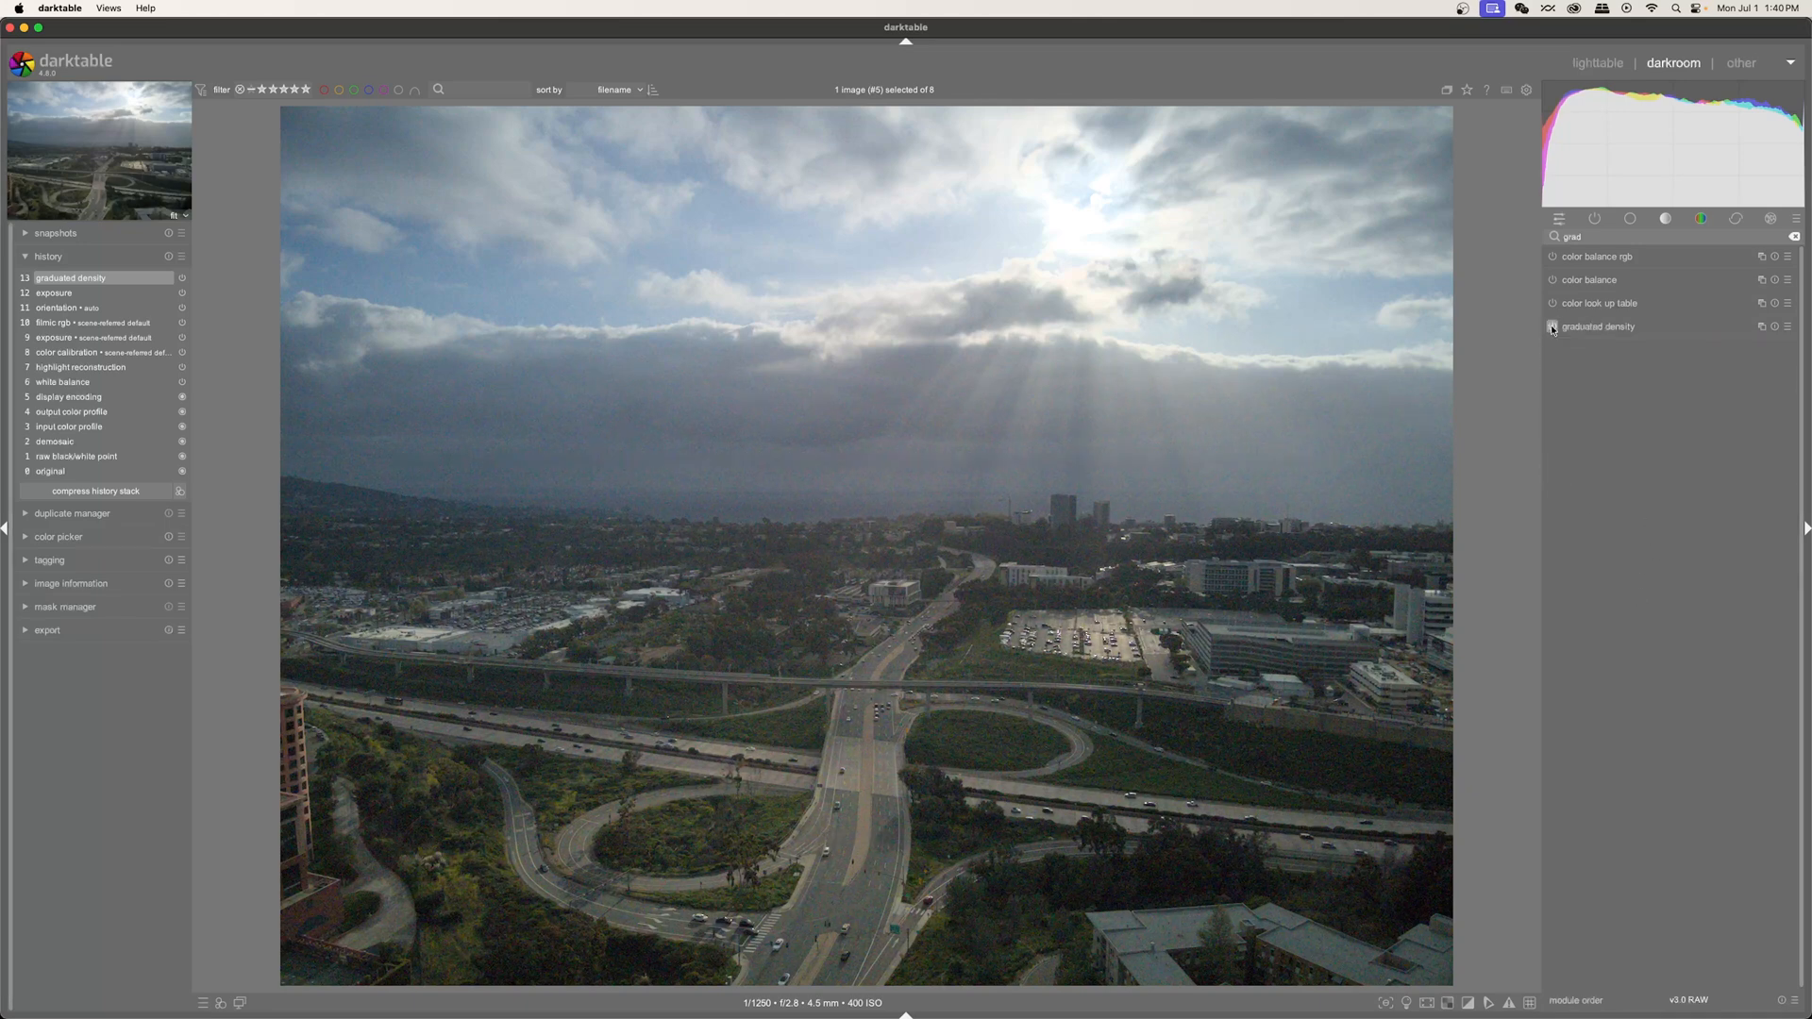
pyautogui.click(1551, 326)
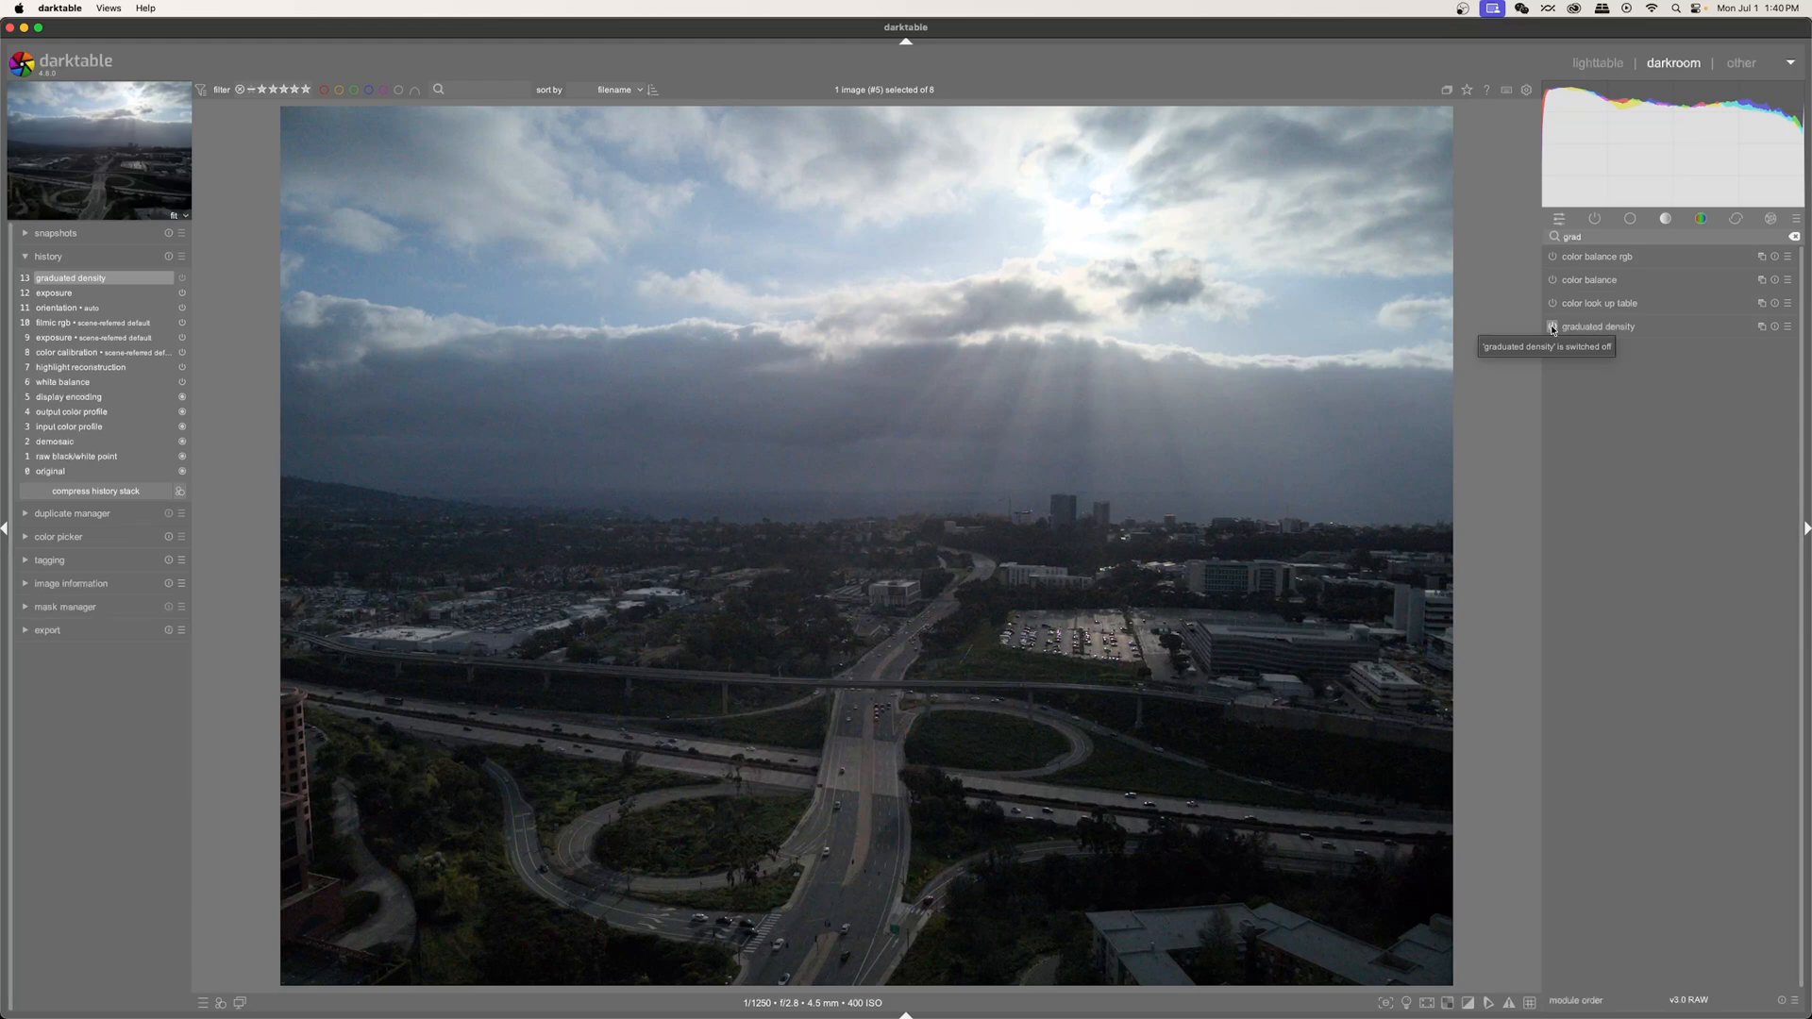
pyautogui.click(1552, 327)
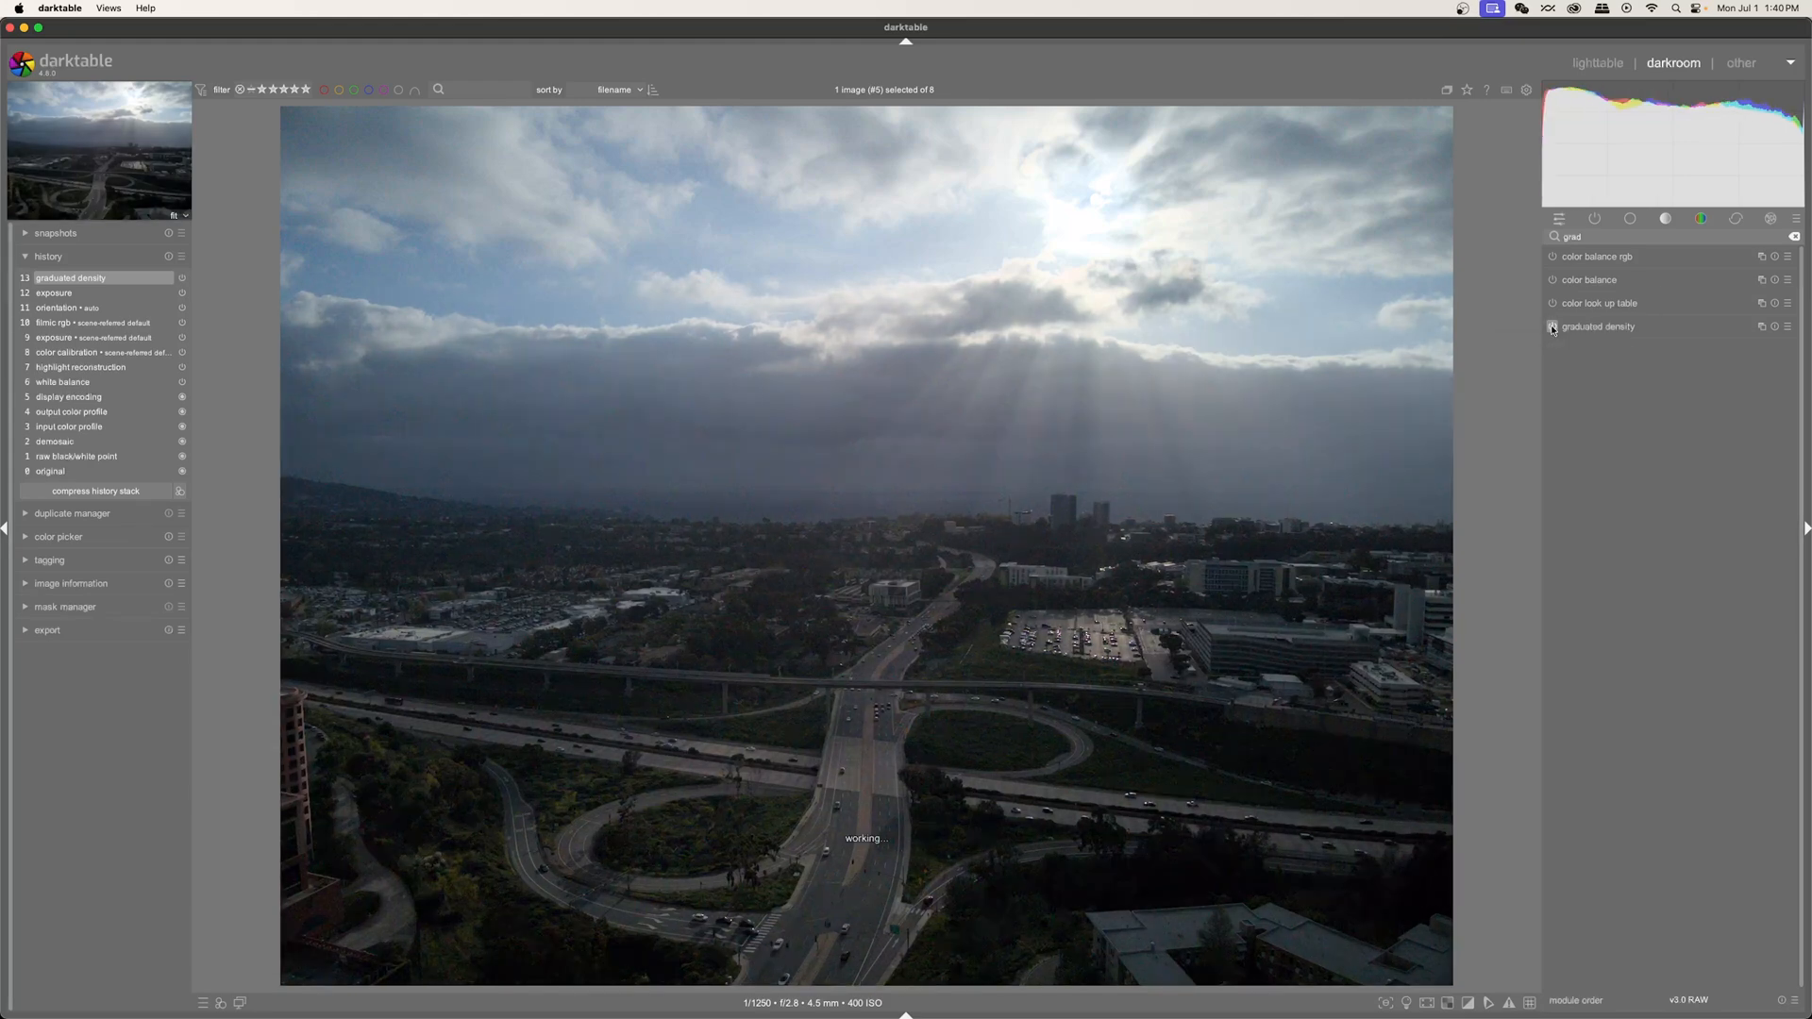
pyautogui.click(1552, 326)
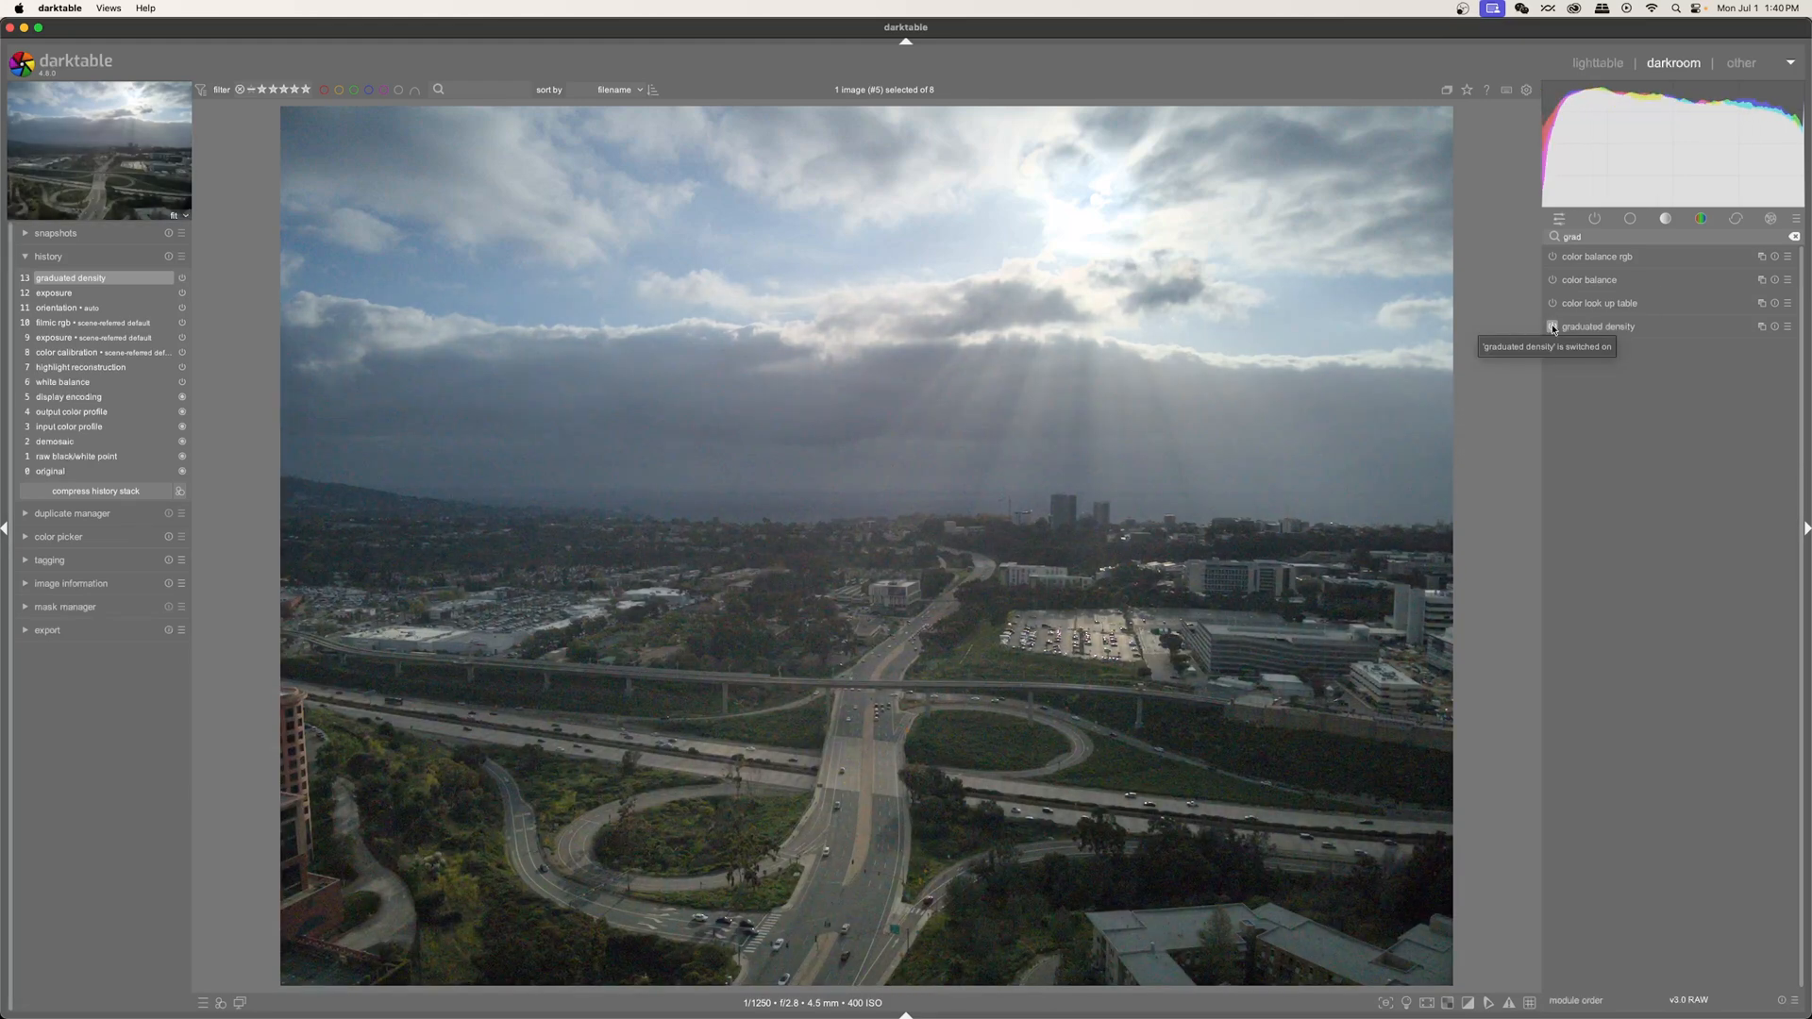
pyautogui.click(1599, 327)
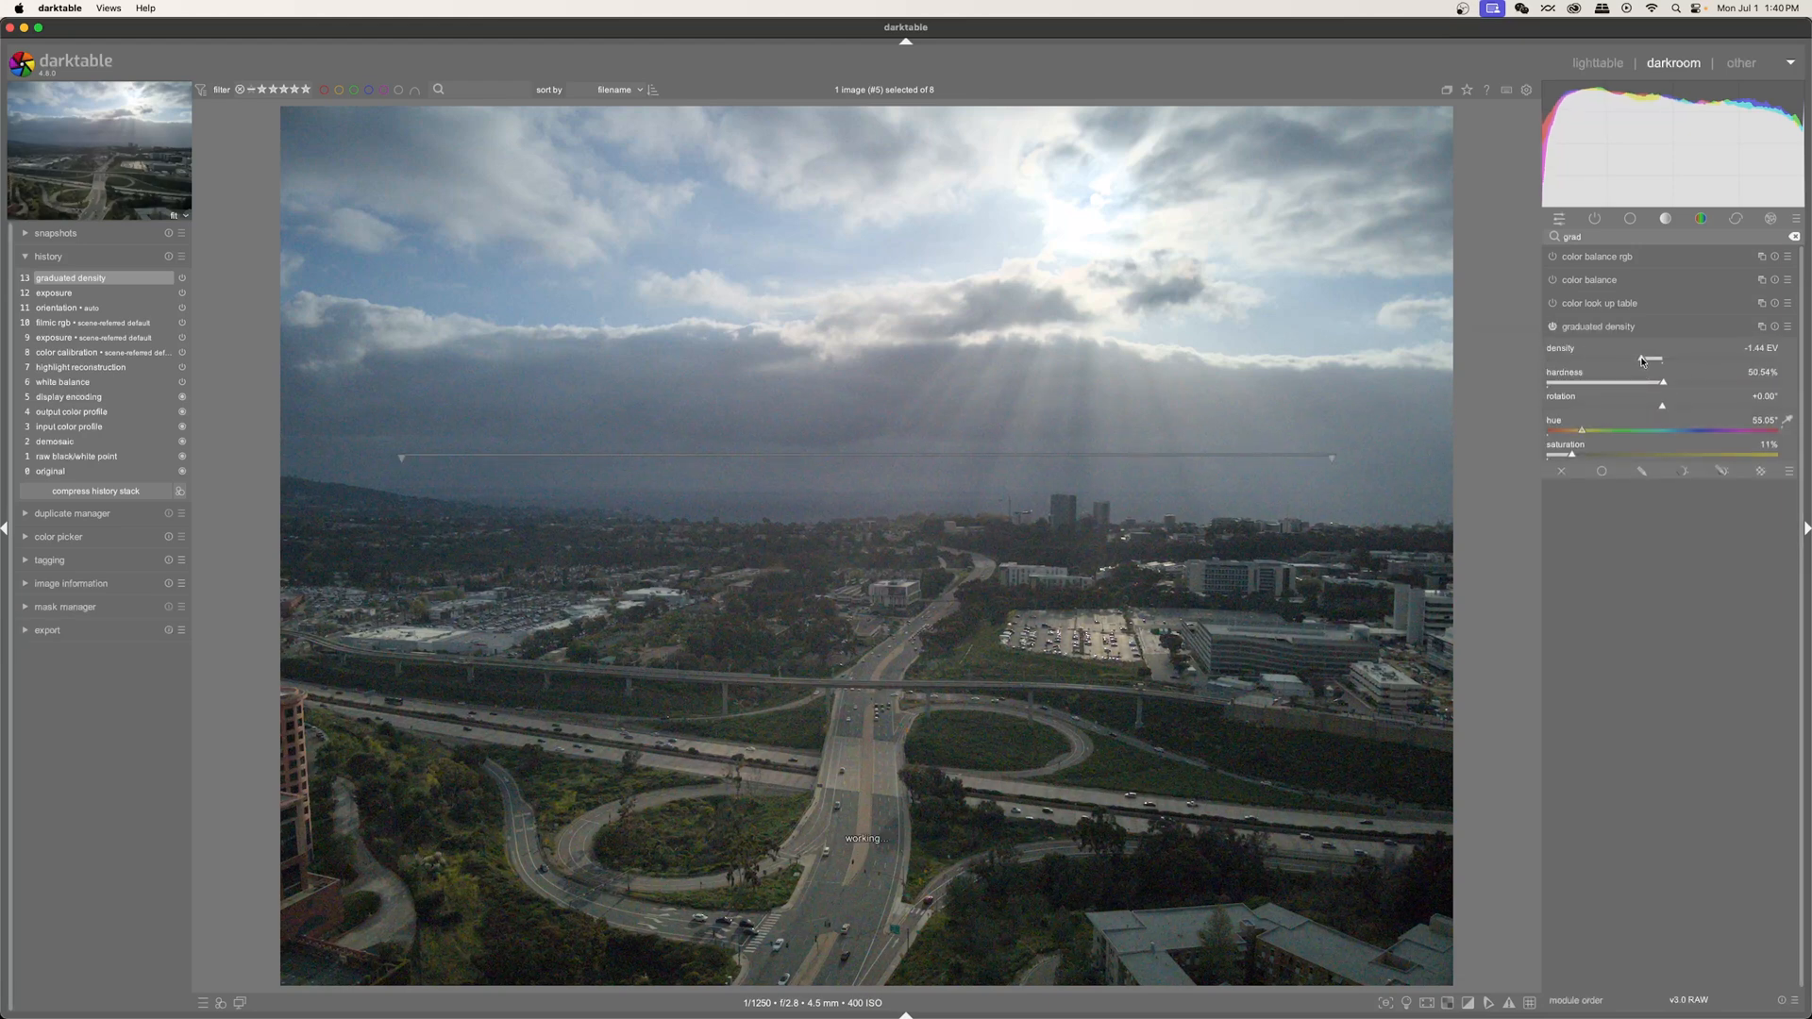
pyautogui.click(1551, 327)
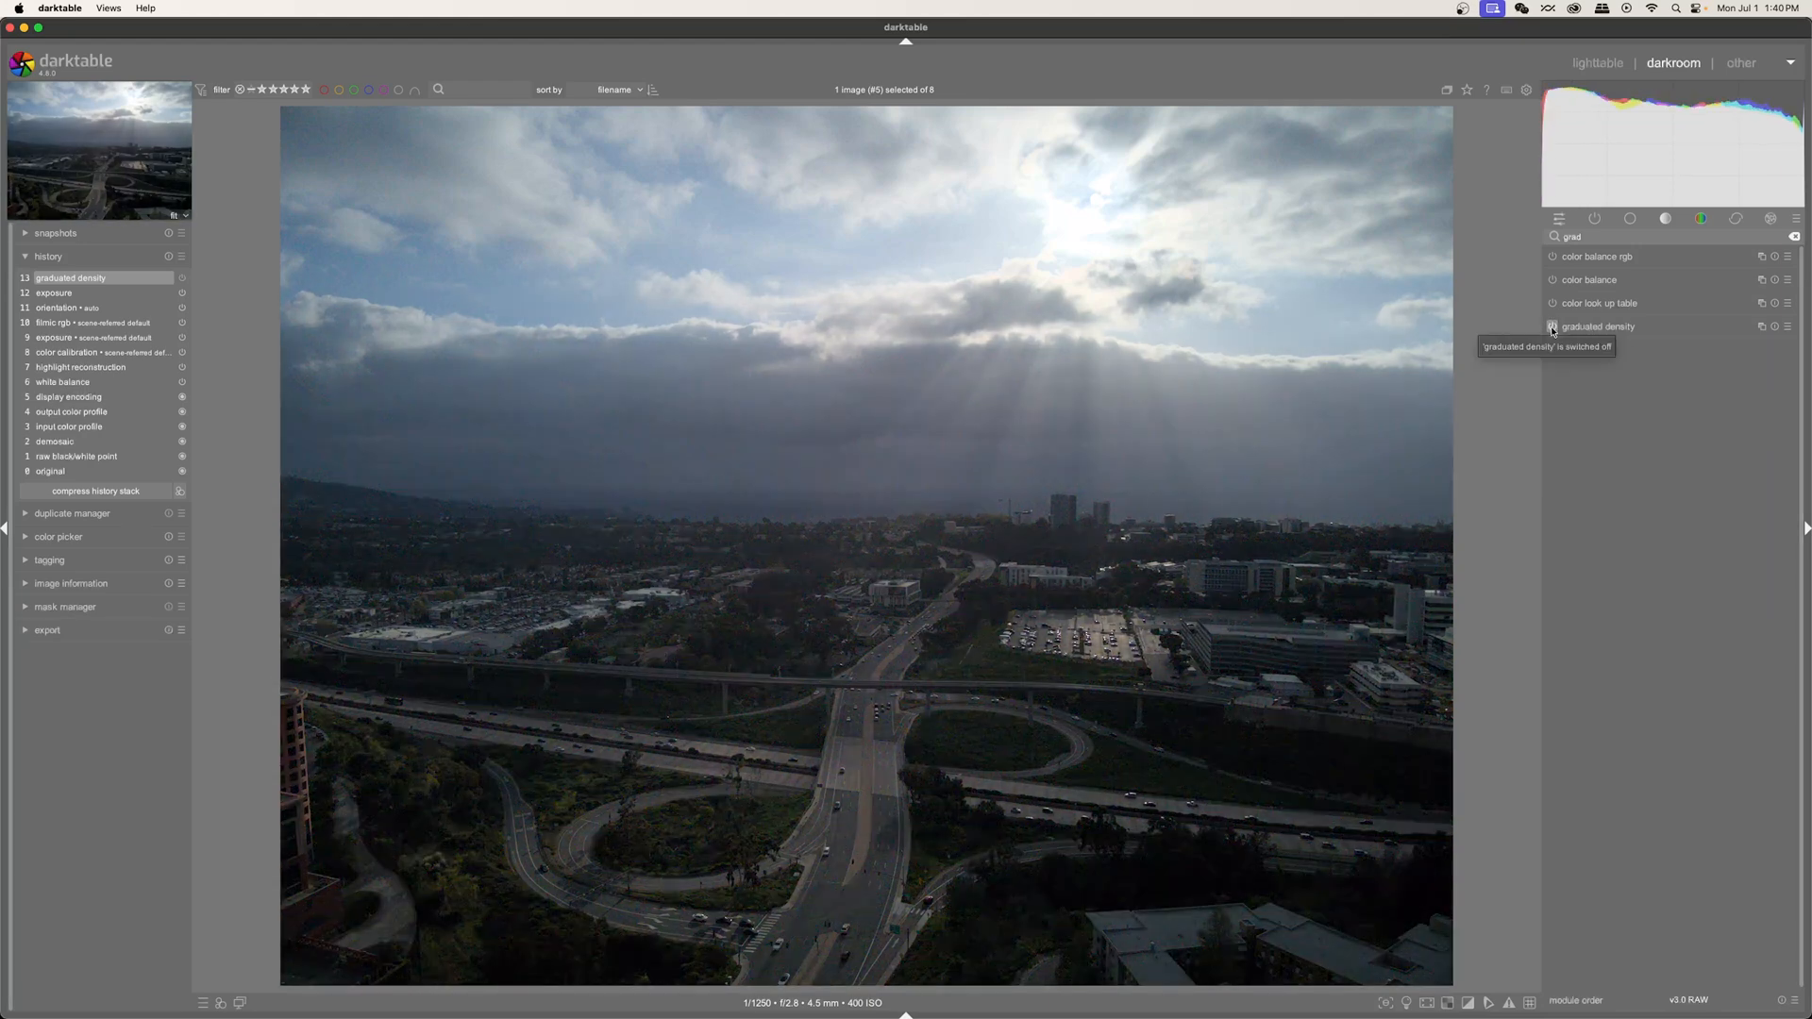
pyautogui.click(1552, 327)
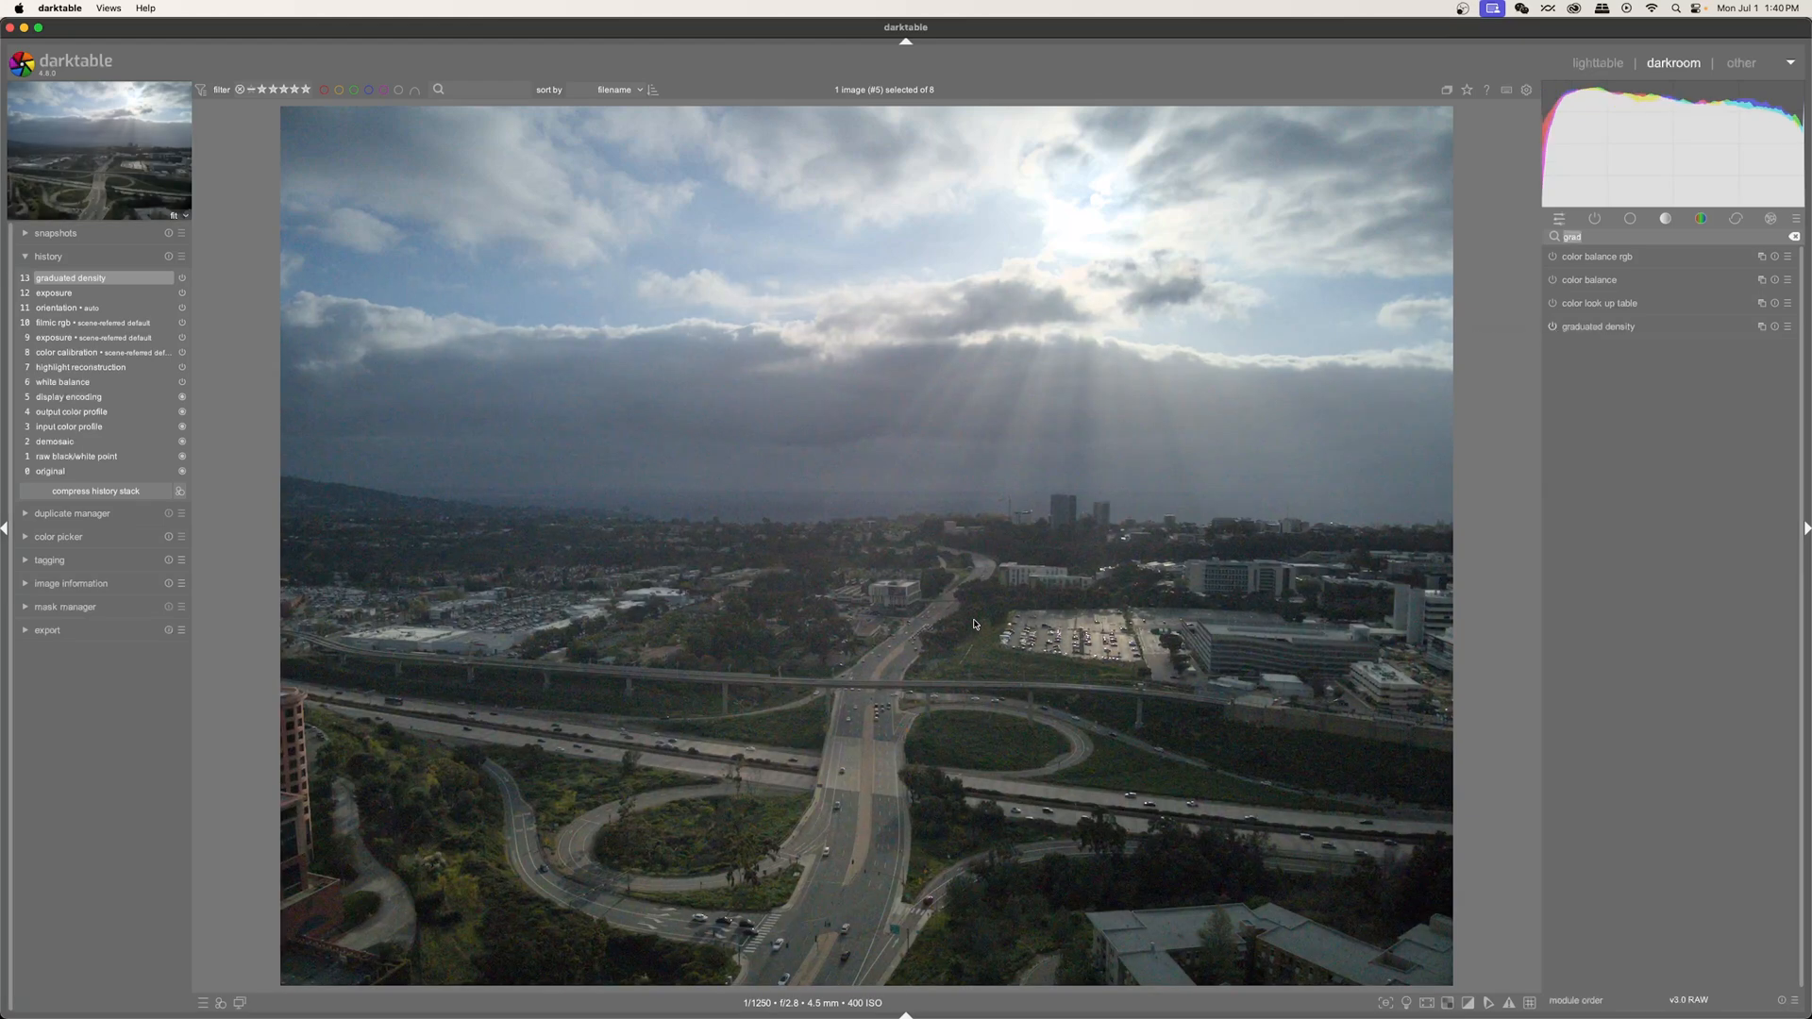
pyautogui.moveTo(661, 446)
pyautogui.write('nois')
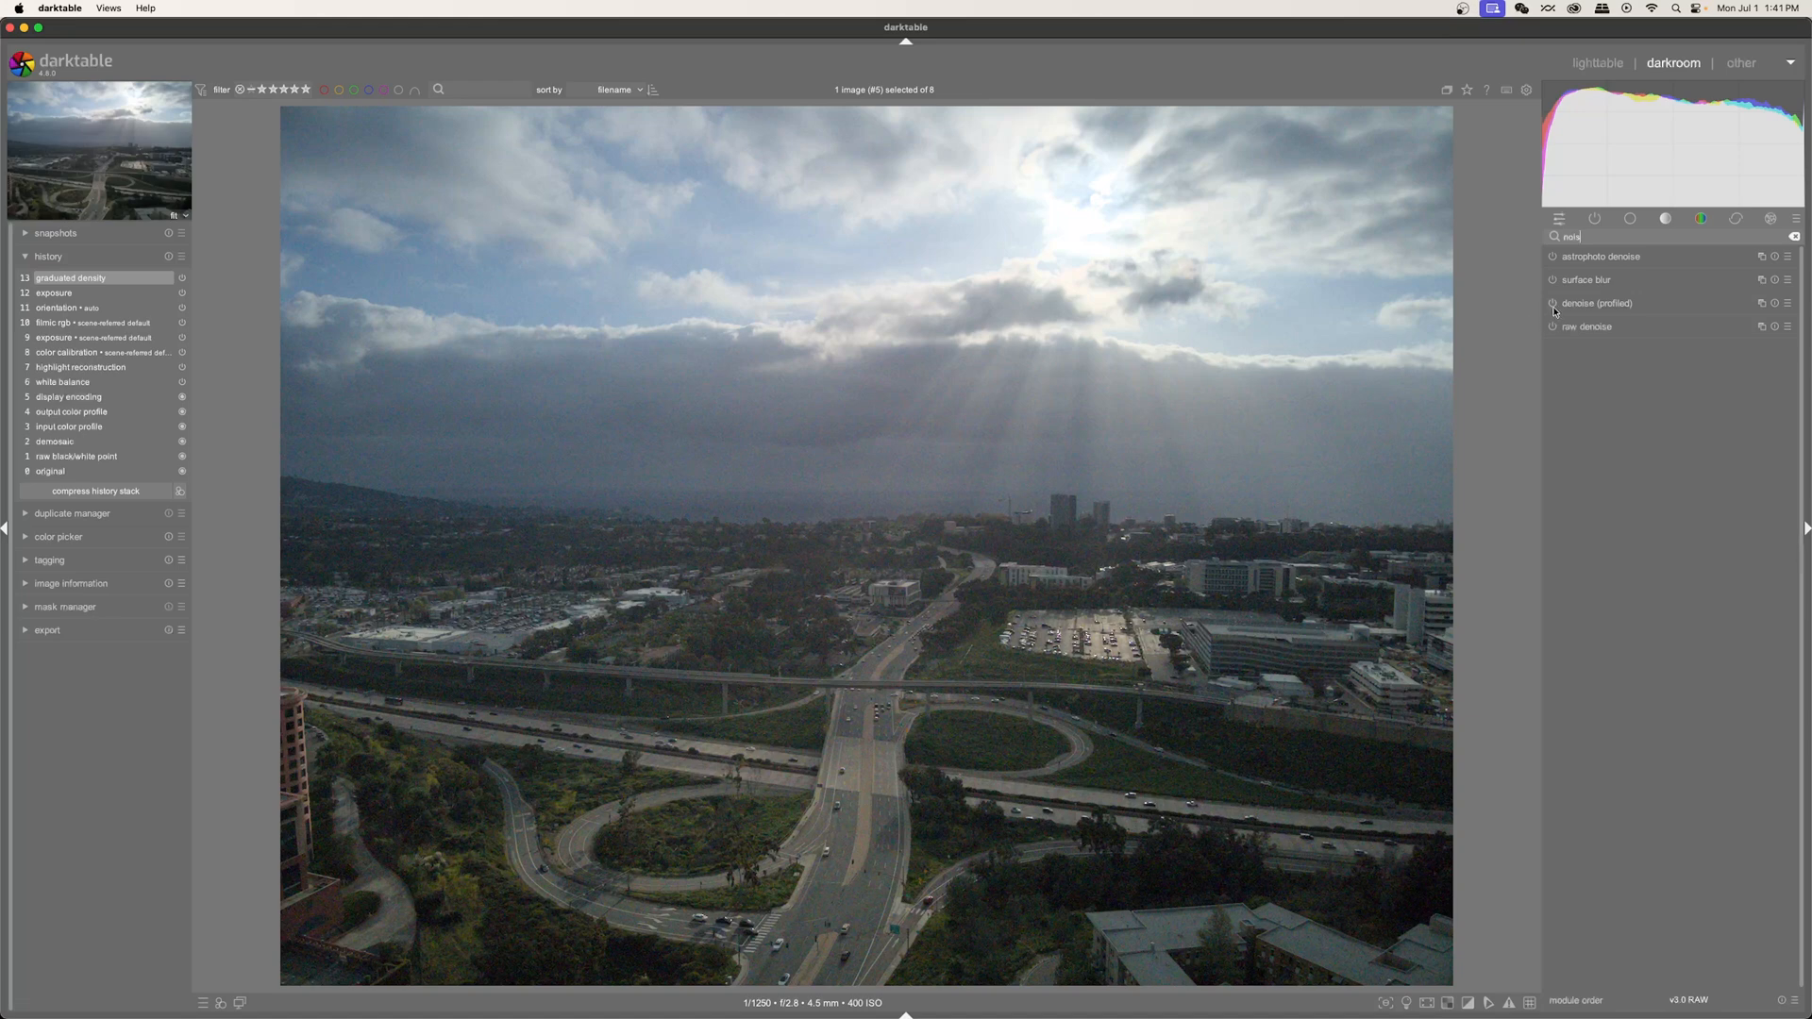
# Enable denoise (profiled) with the ISO 400 profile at strength about 3.35 and review its settings.
pyautogui.click(1597, 302)
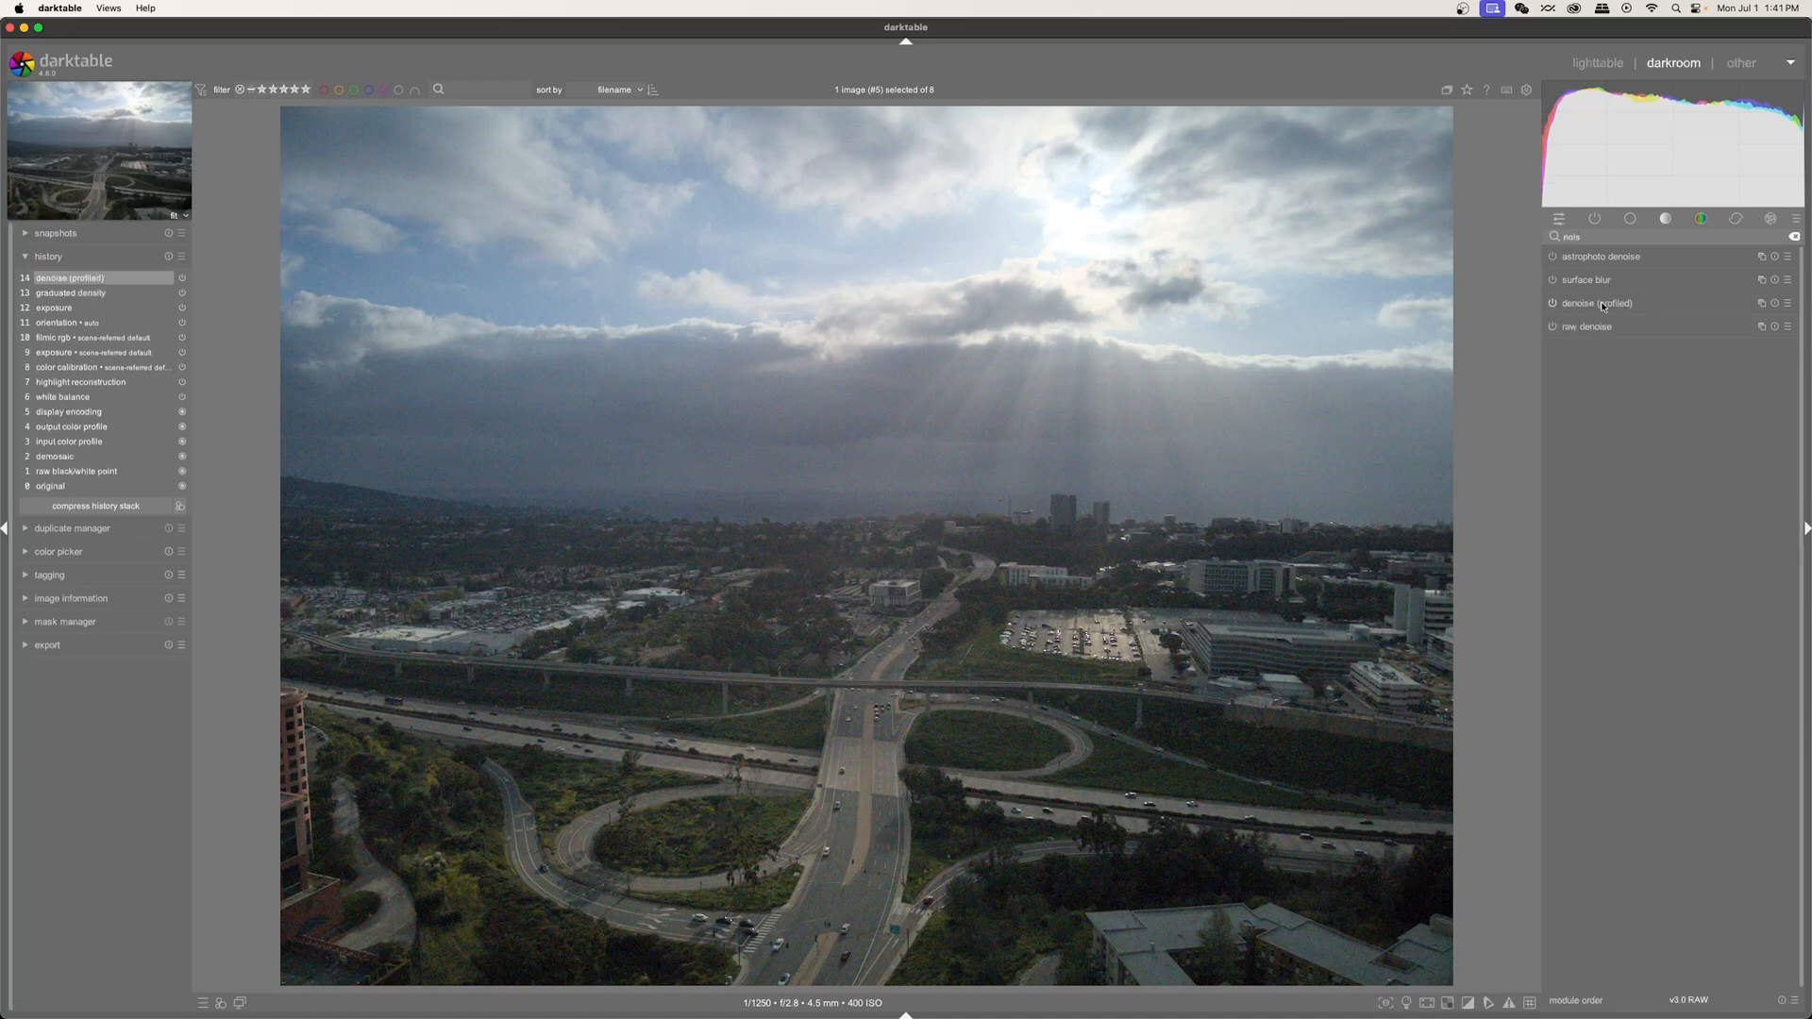
pyautogui.click(1599, 302)
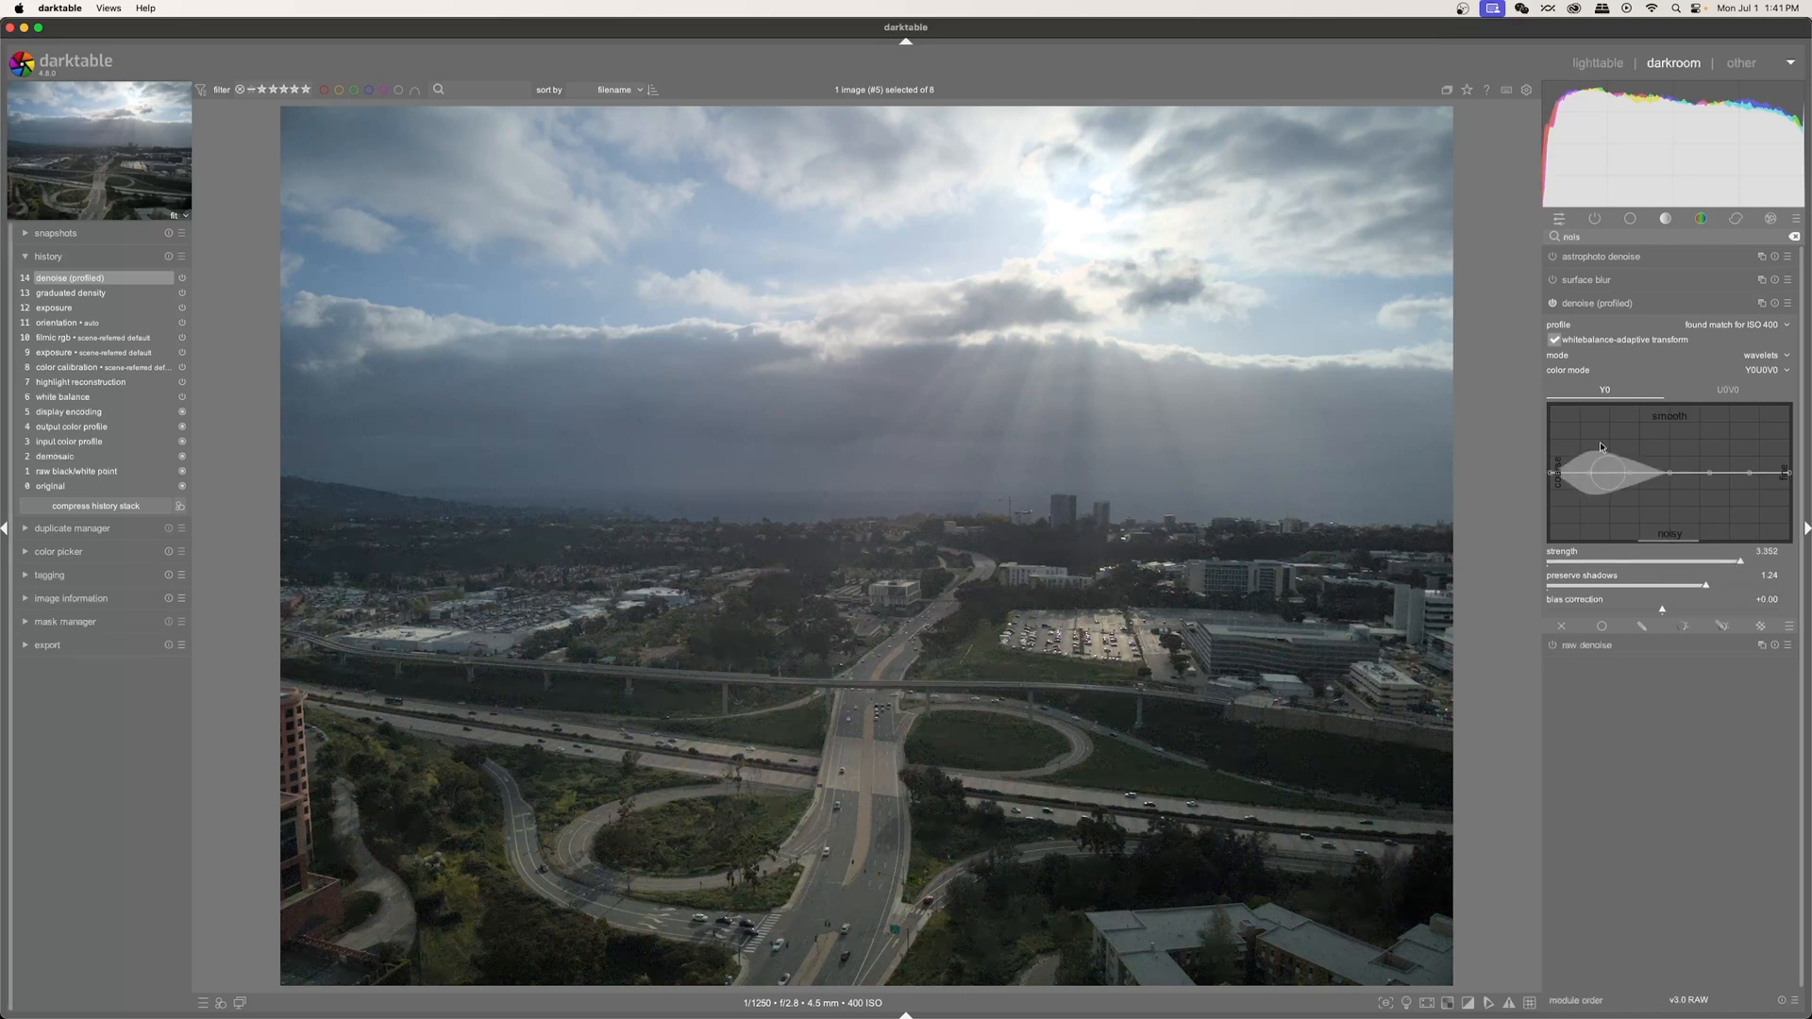
pyautogui.click(1599, 303)
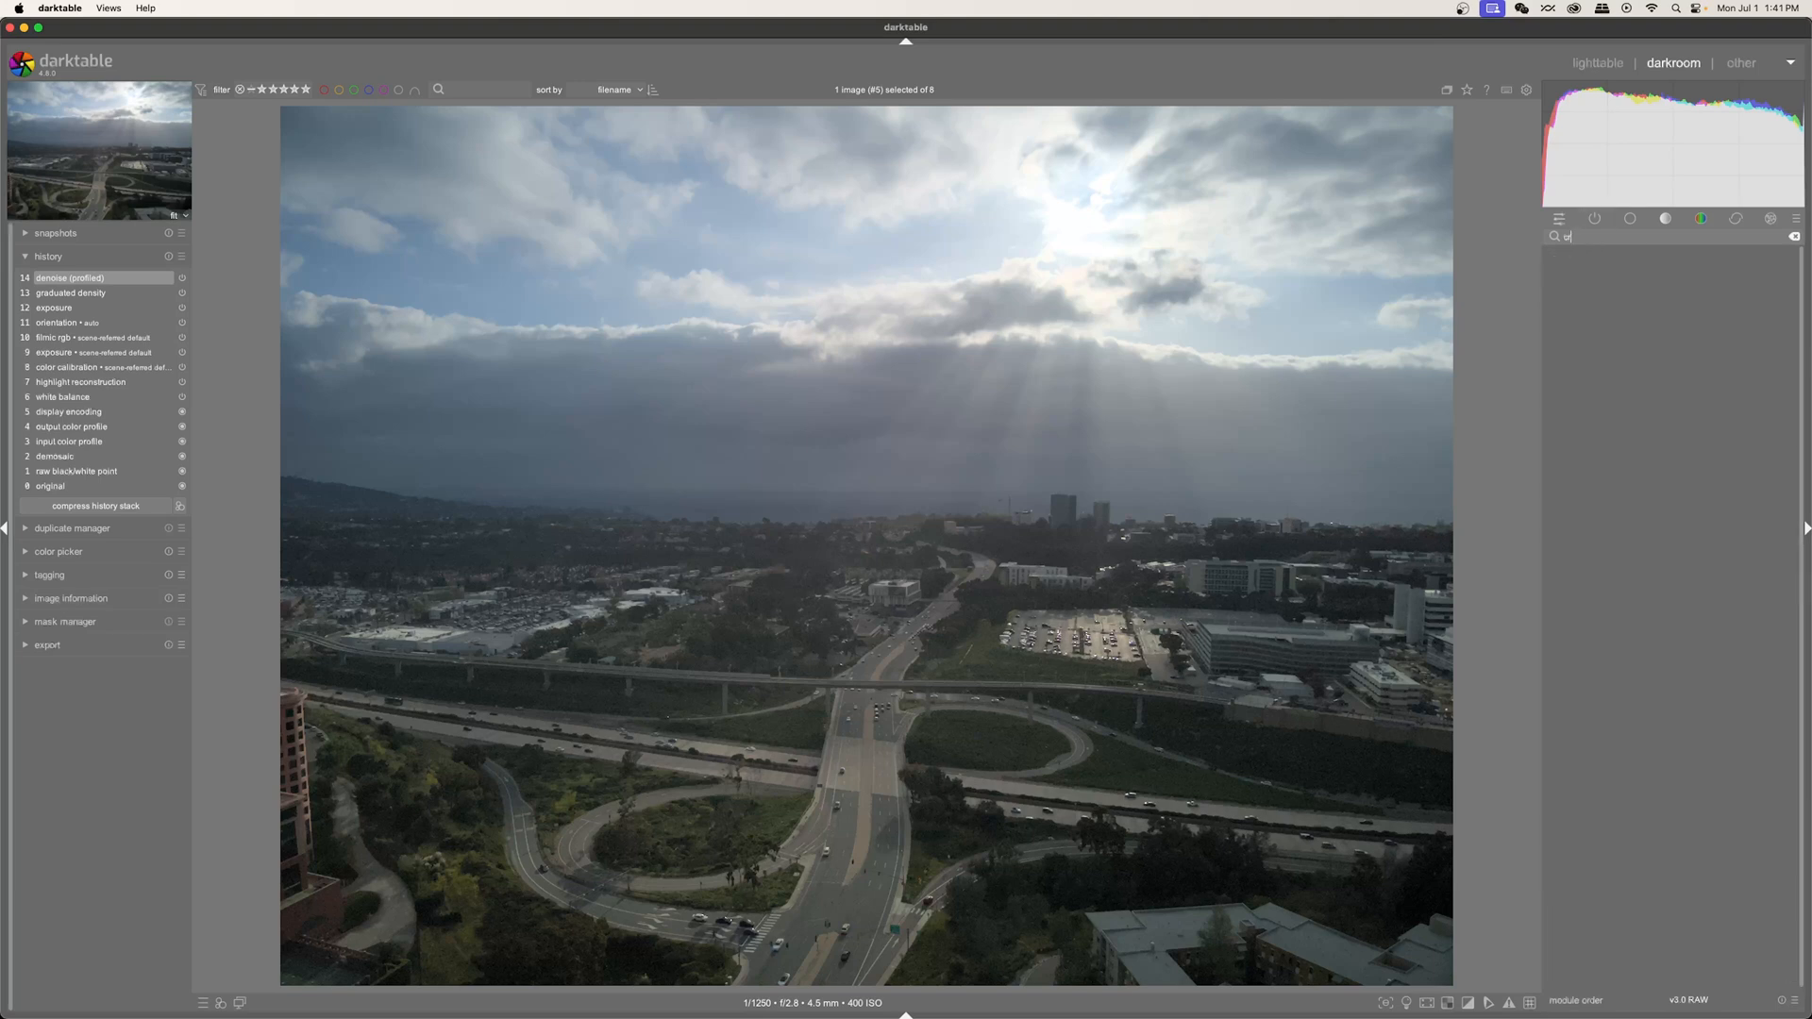
# Find the tone curve module via 'curve' and enable it for the S-shaped contrast curve.
pyautogui.write('urve')
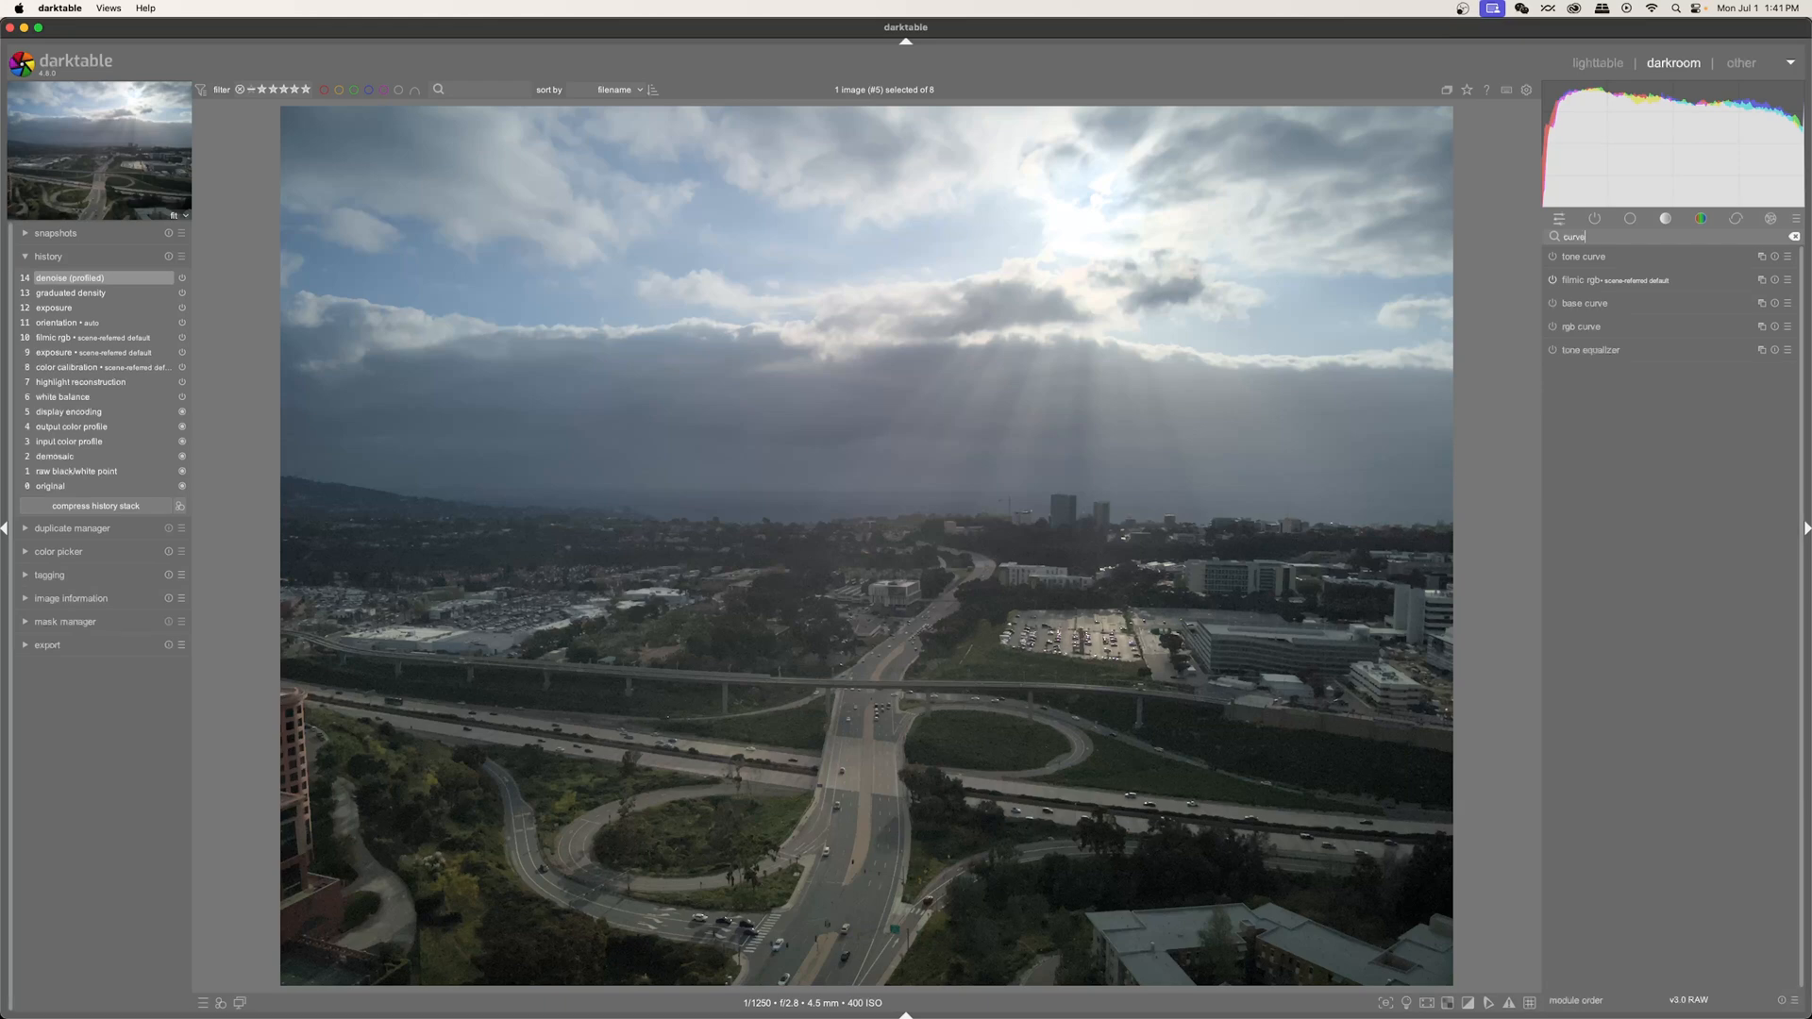
pyautogui.click(1584, 255)
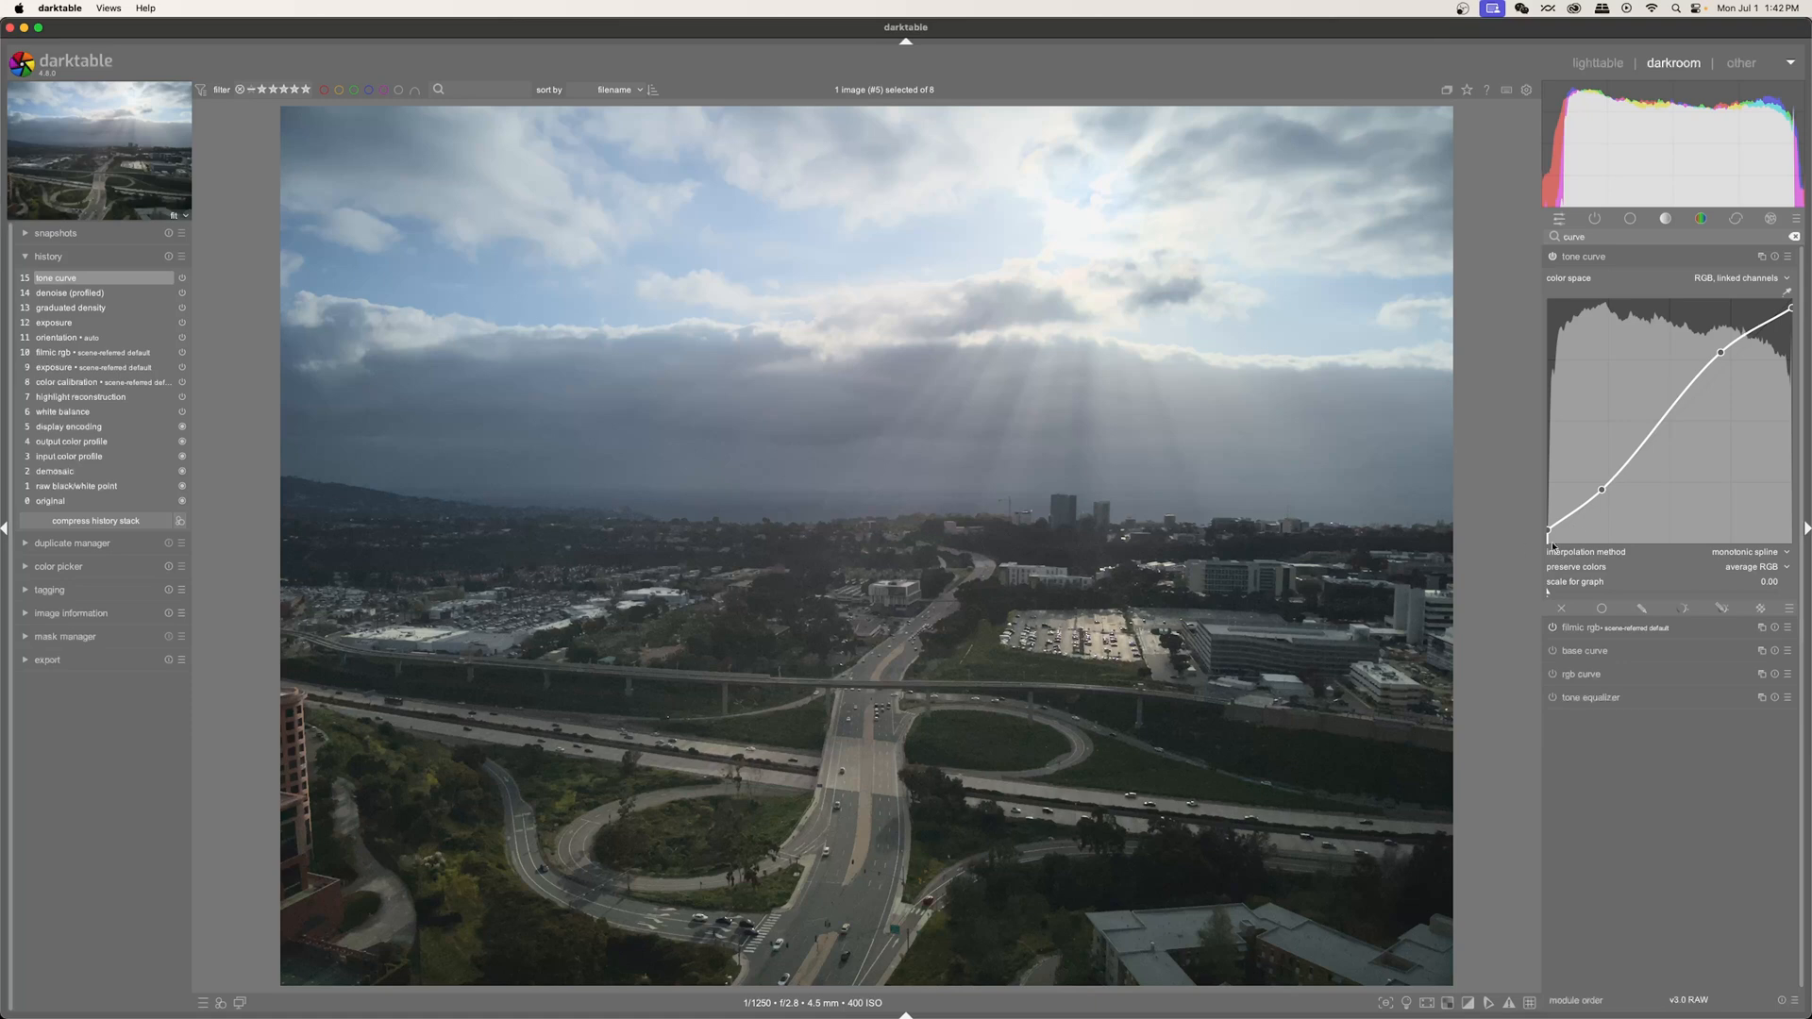
pyautogui.moveTo(1548, 538)
pyautogui.write('contr')
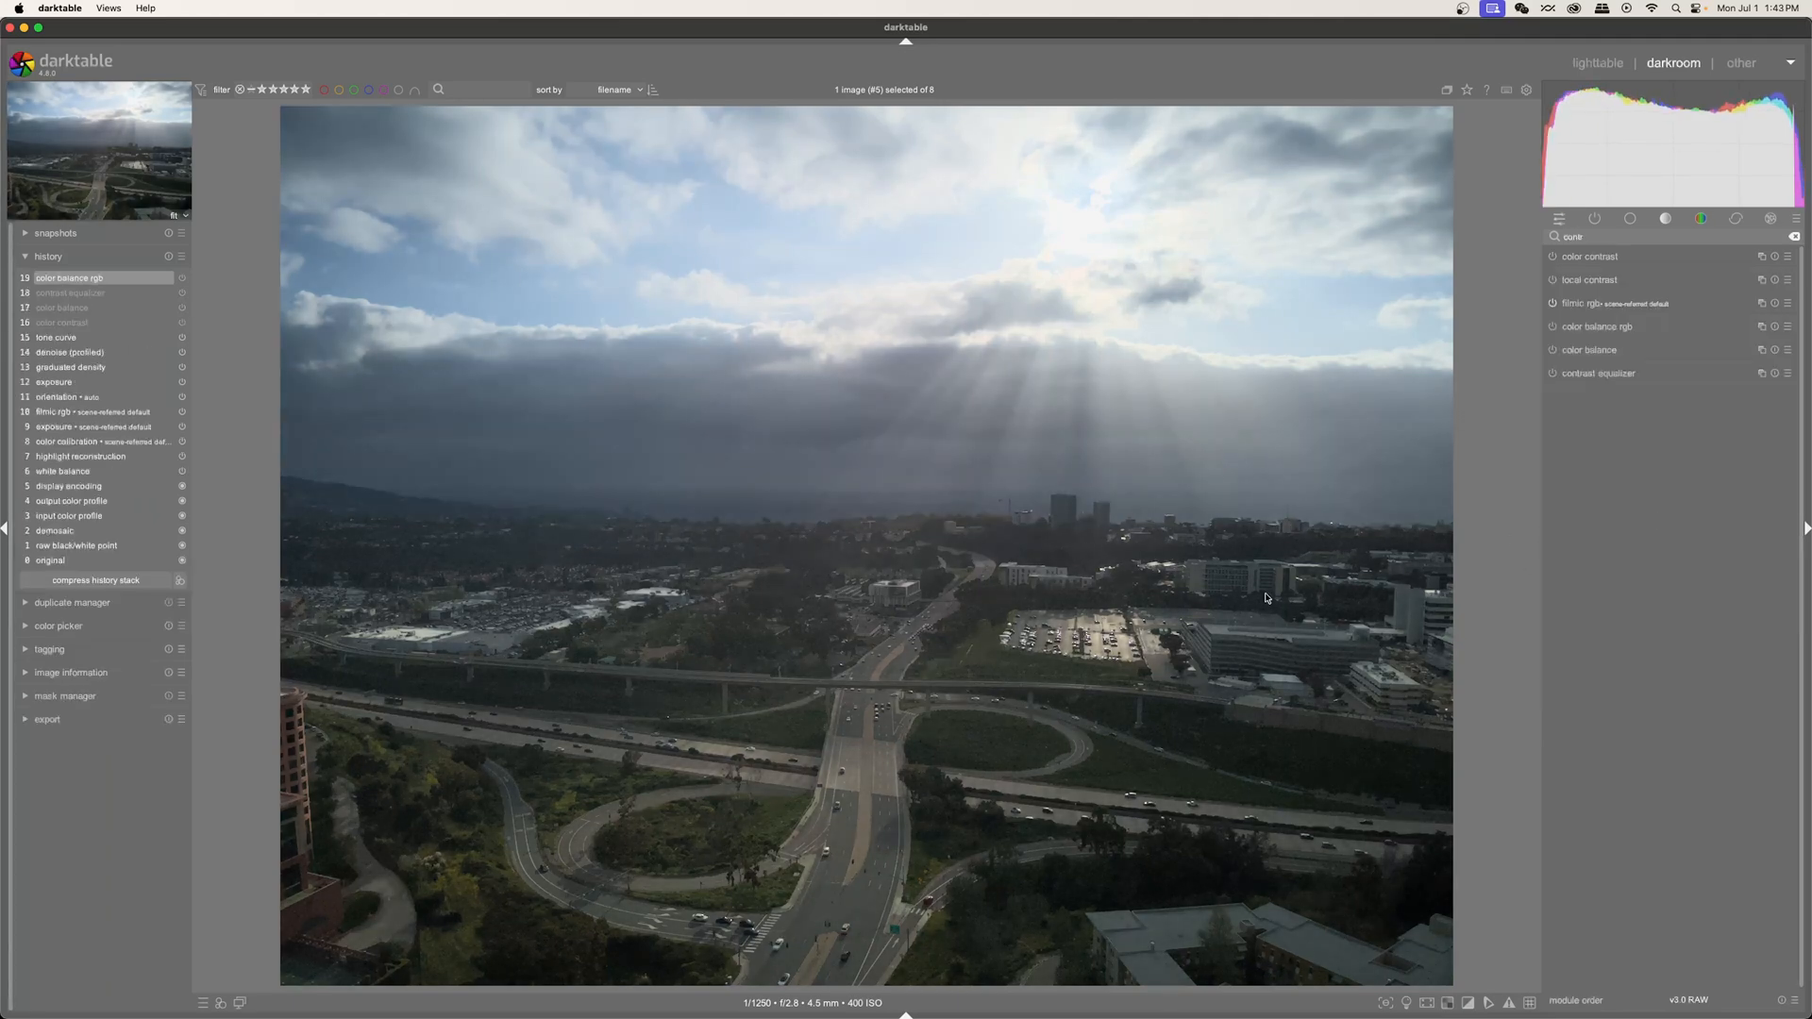
# Expand color balance rgb and its master controls for global vibrance +34.40% and contrast +13.91%.
pyautogui.click(1597, 326)
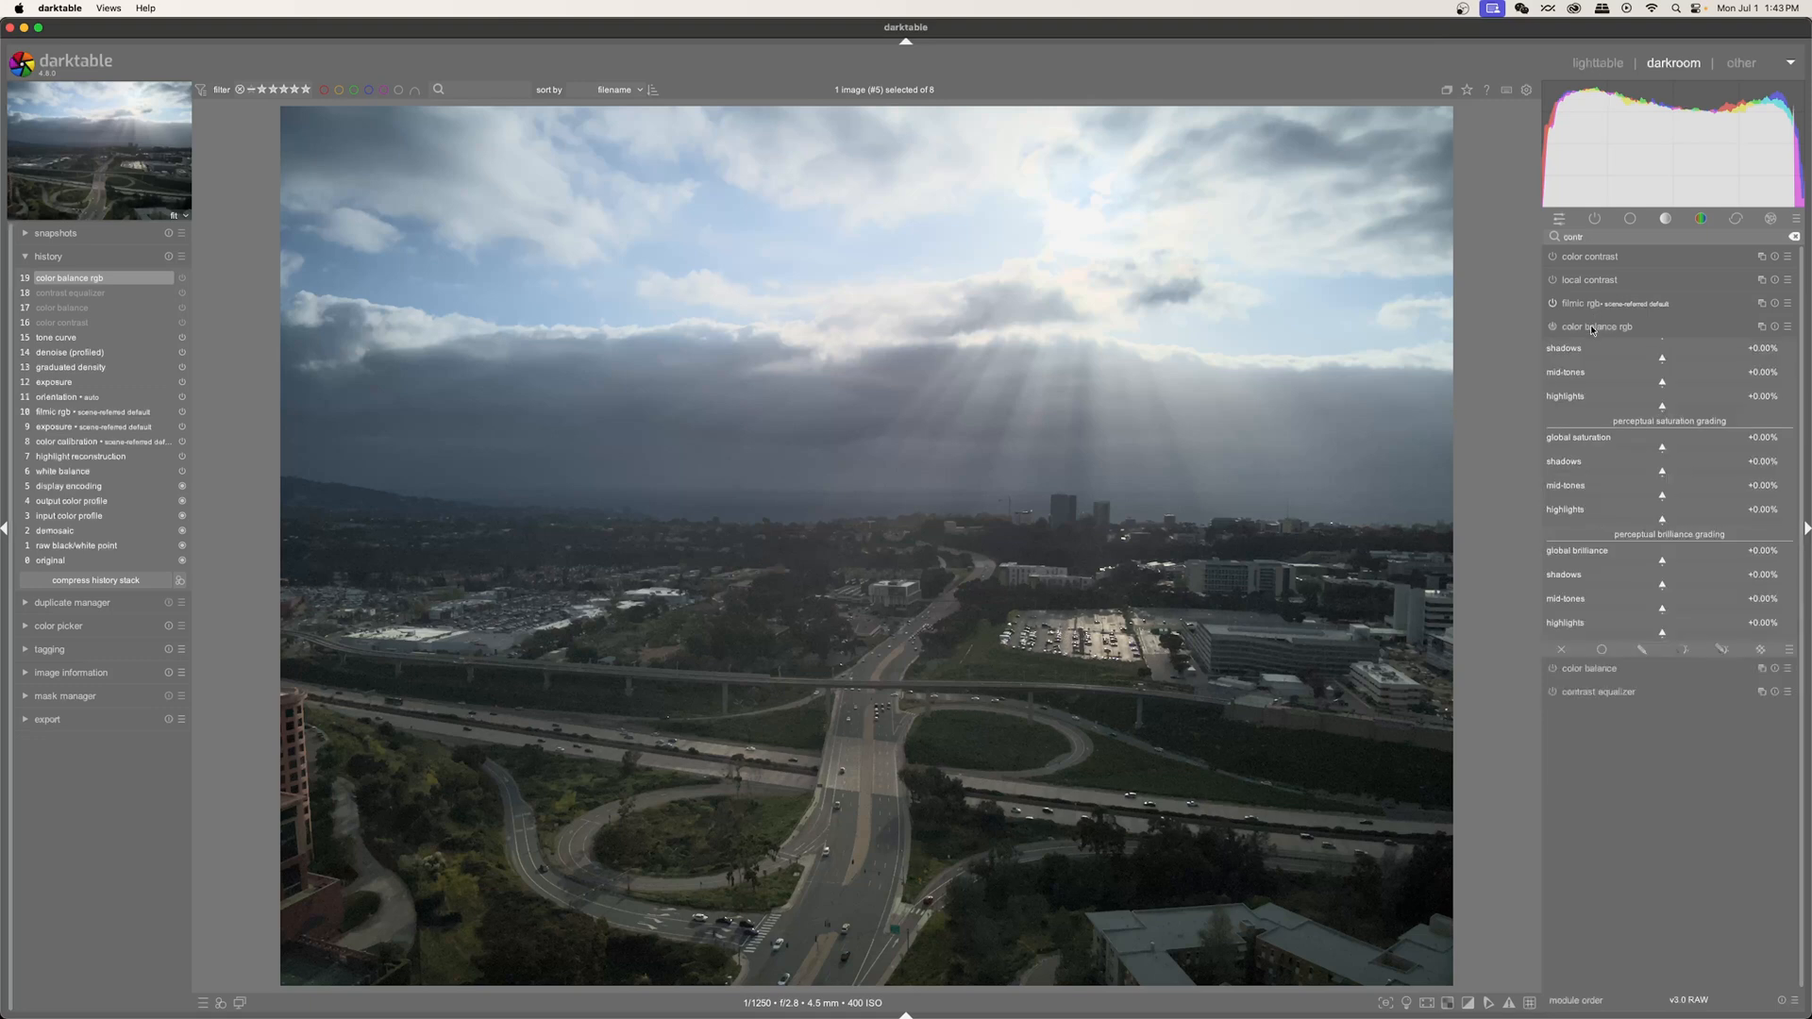
pyautogui.click(1595, 326)
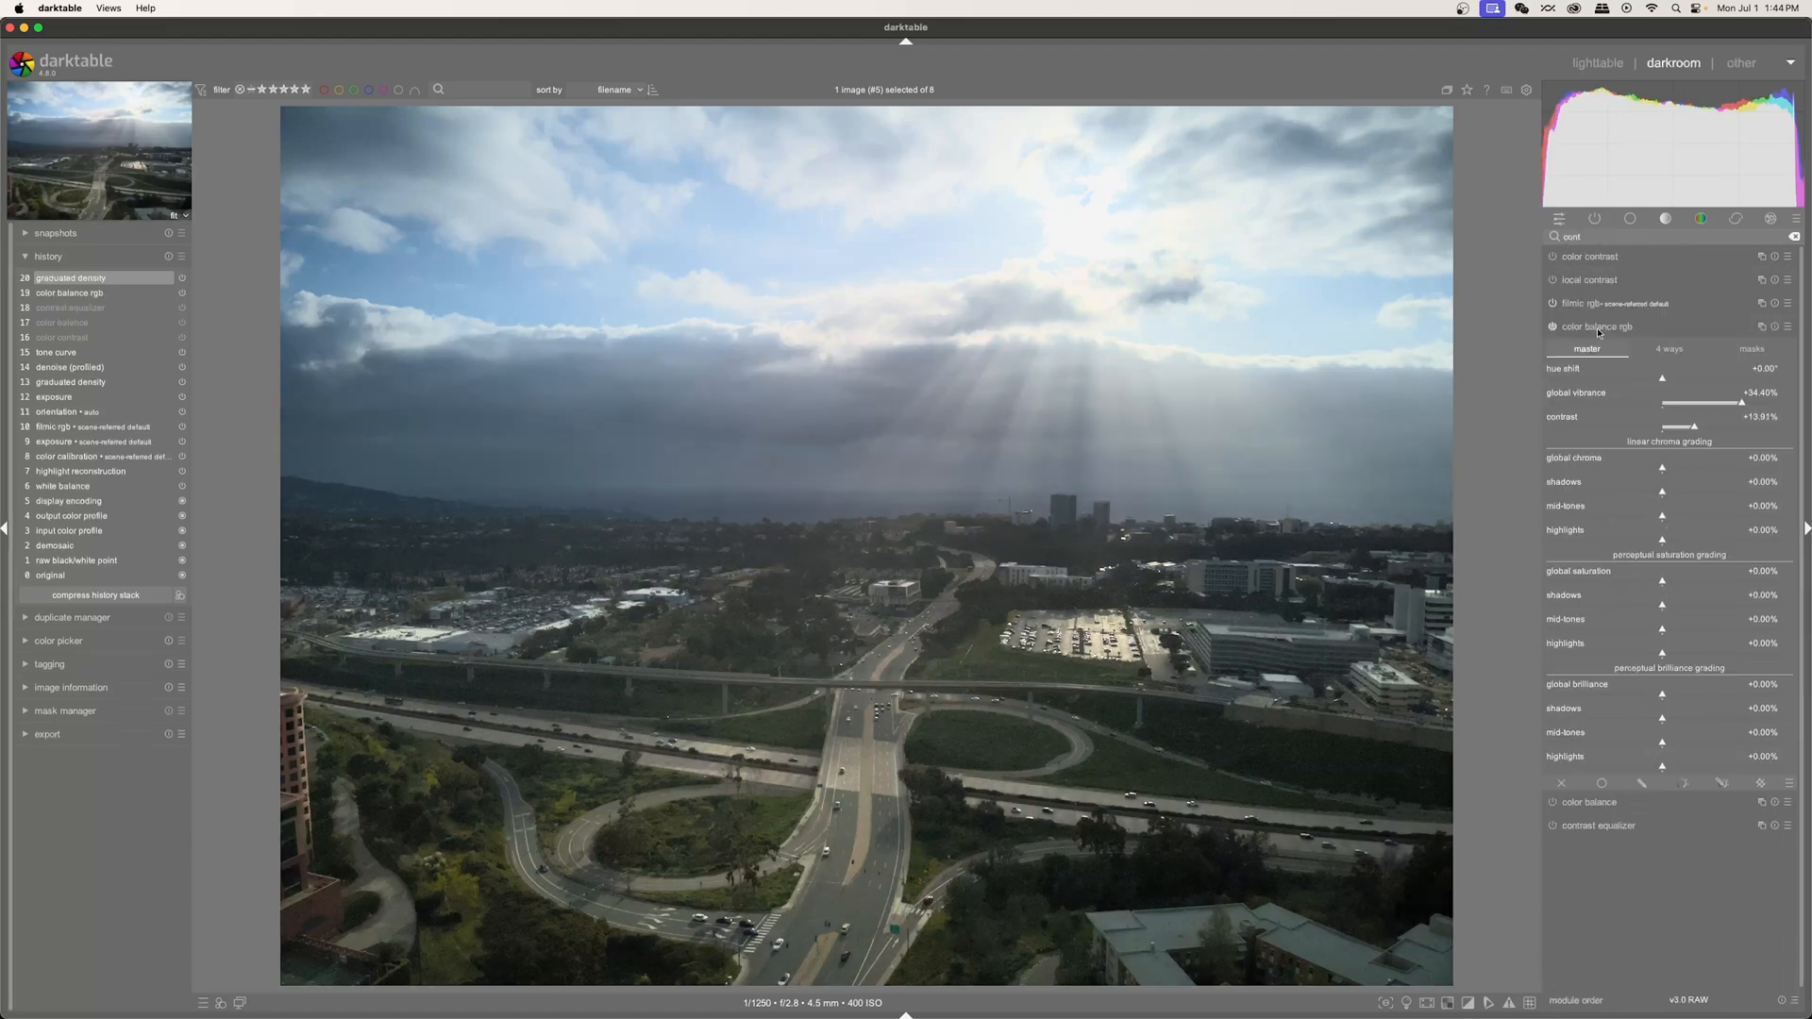
pyautogui.moveTo(1707, 417)
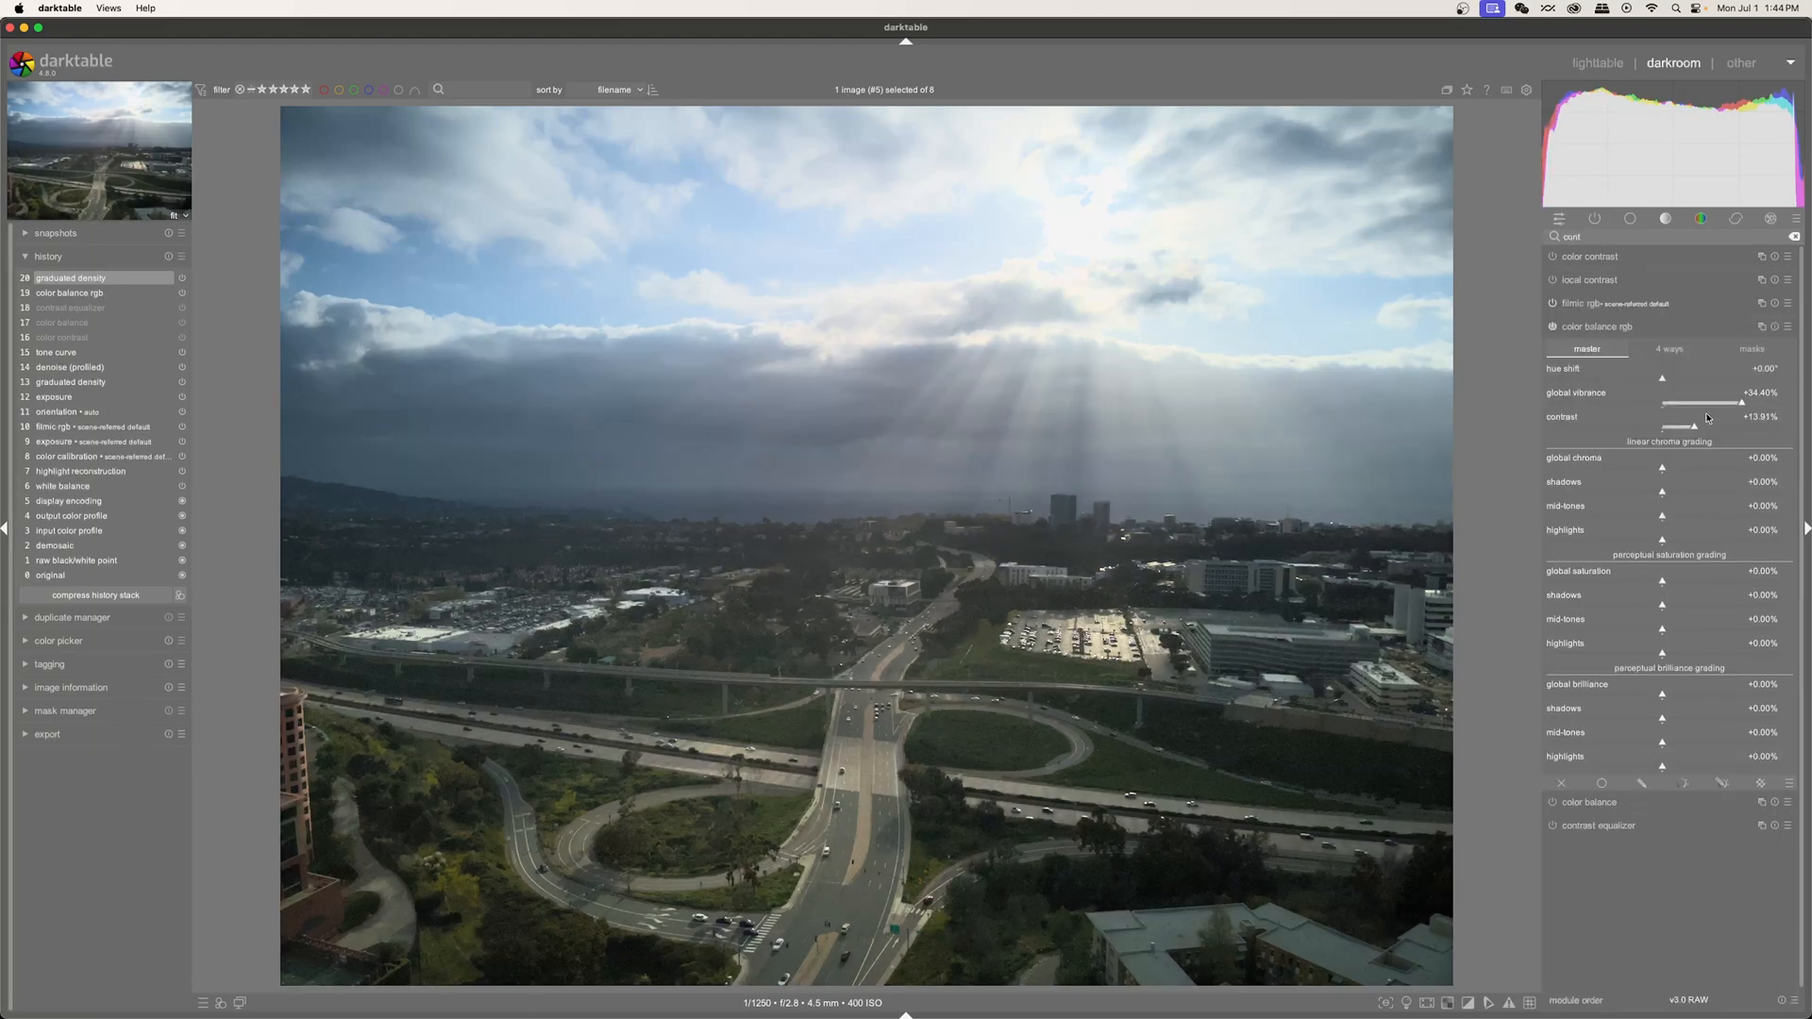